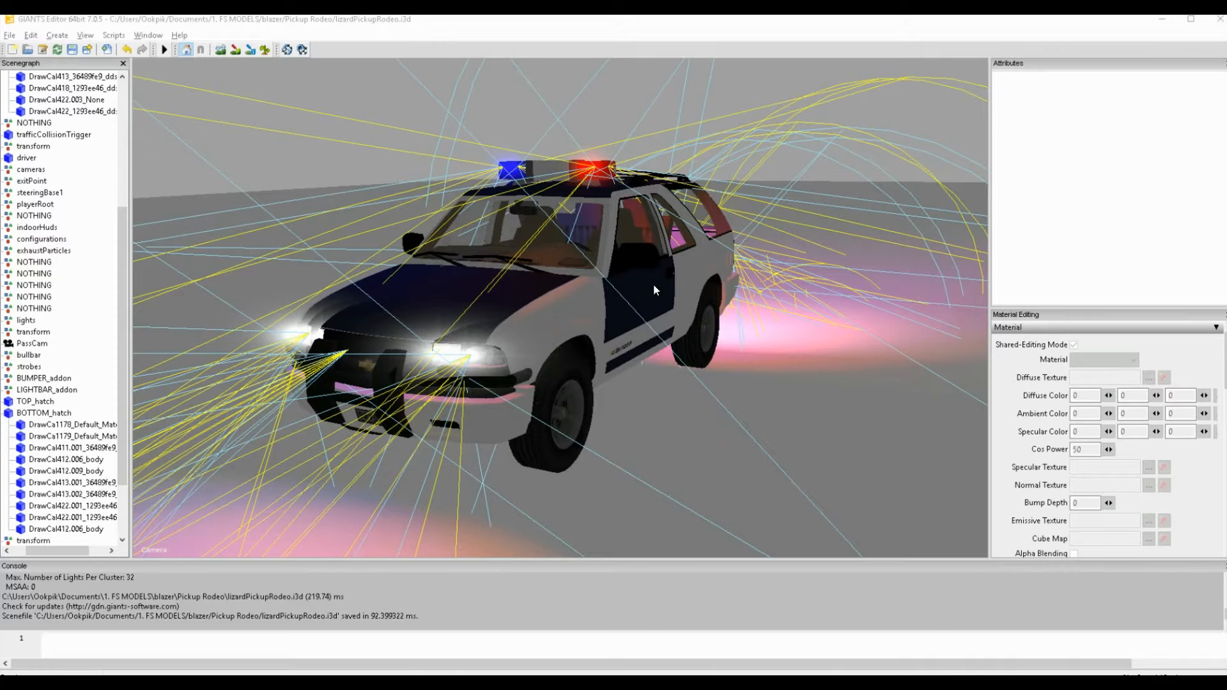
mouse_move(475, 218)
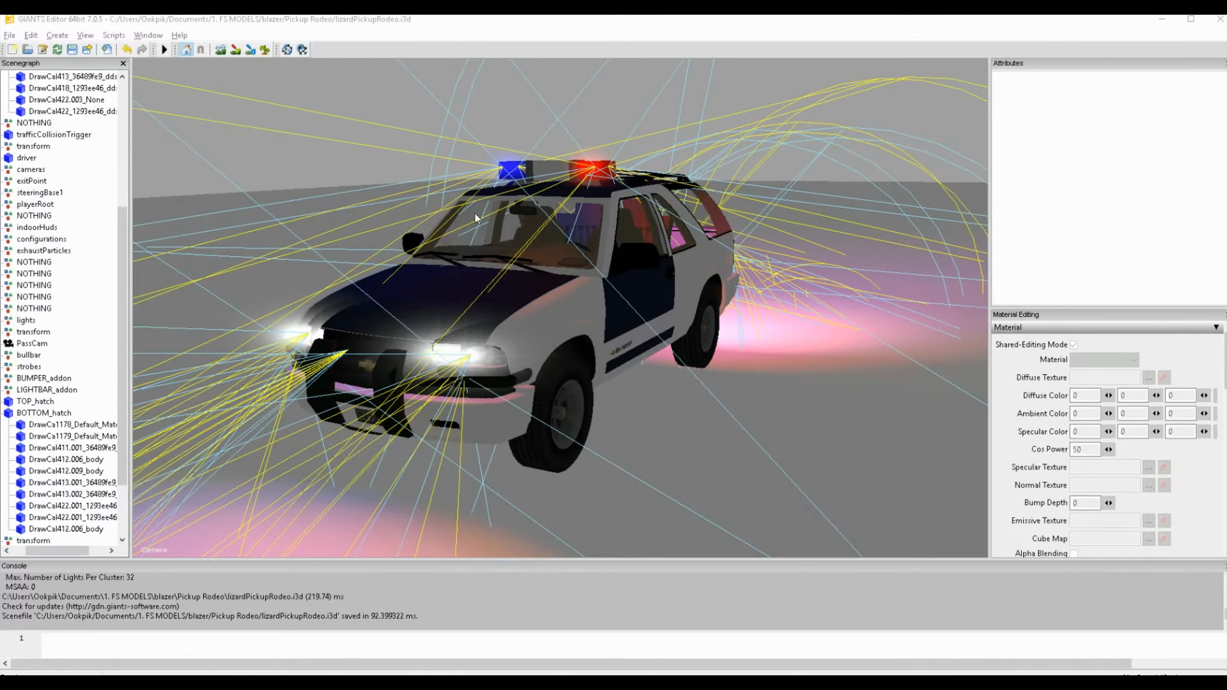
mouse_move(507, 261)
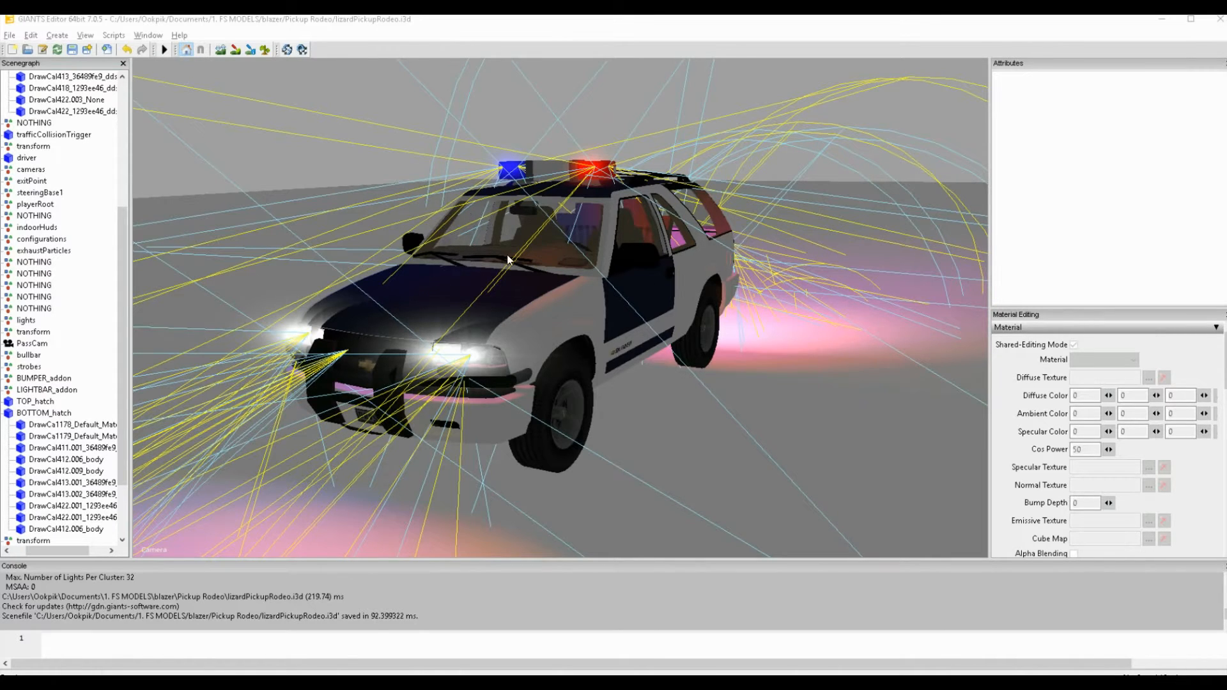
mouse_move(457, 301)
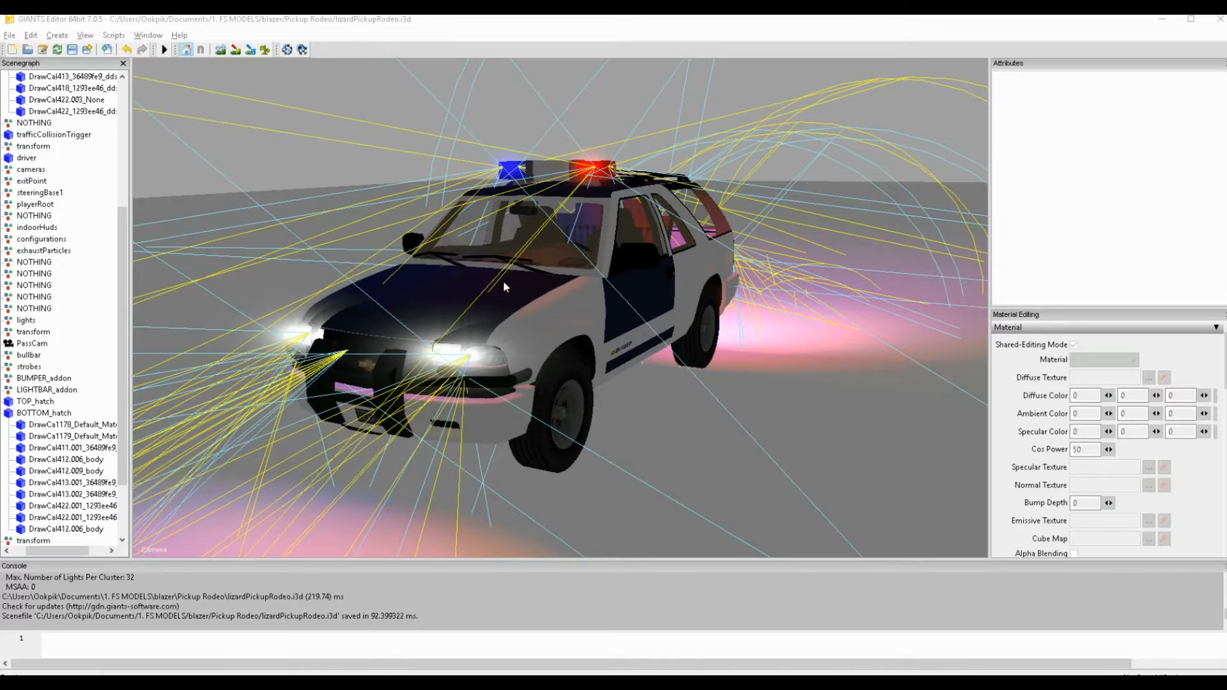
mouse_move(443, 290)
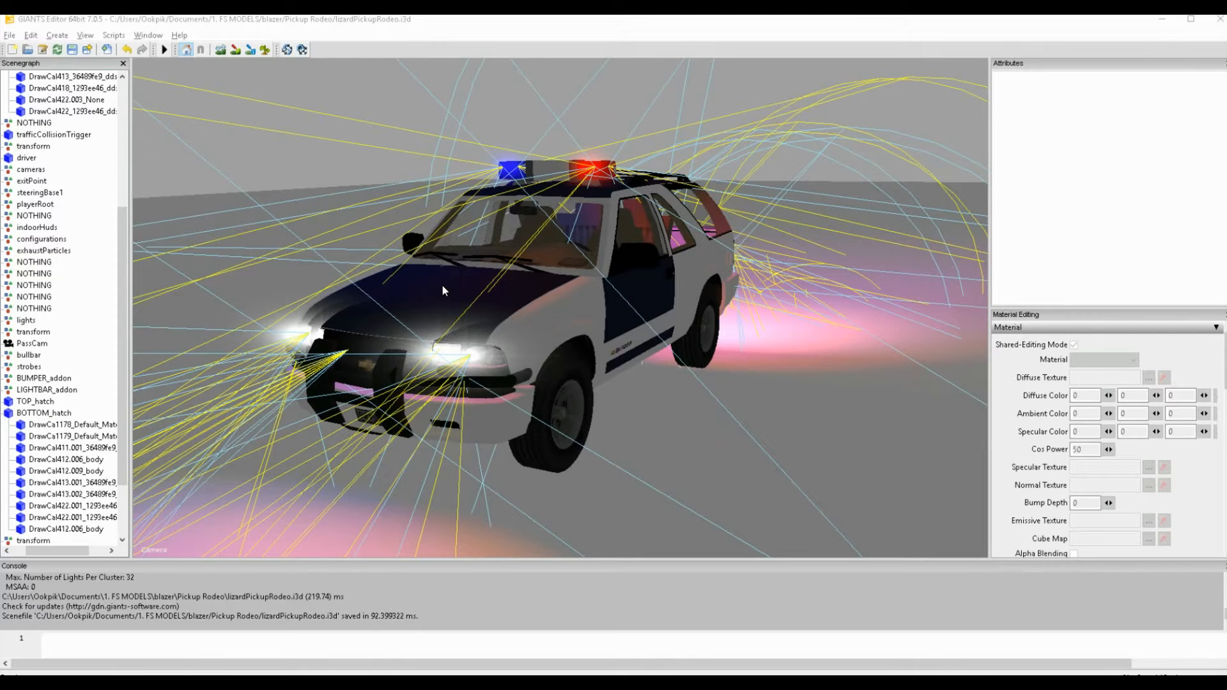
mouse_move(499, 221)
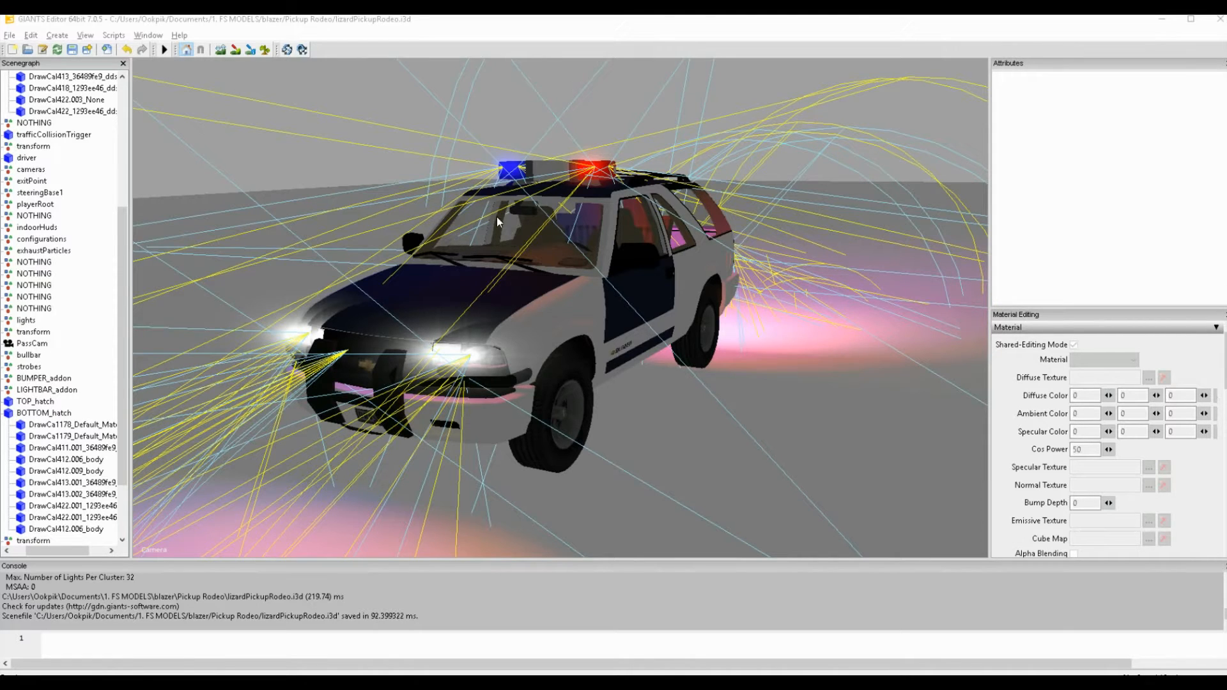
mouse_move(545, 305)
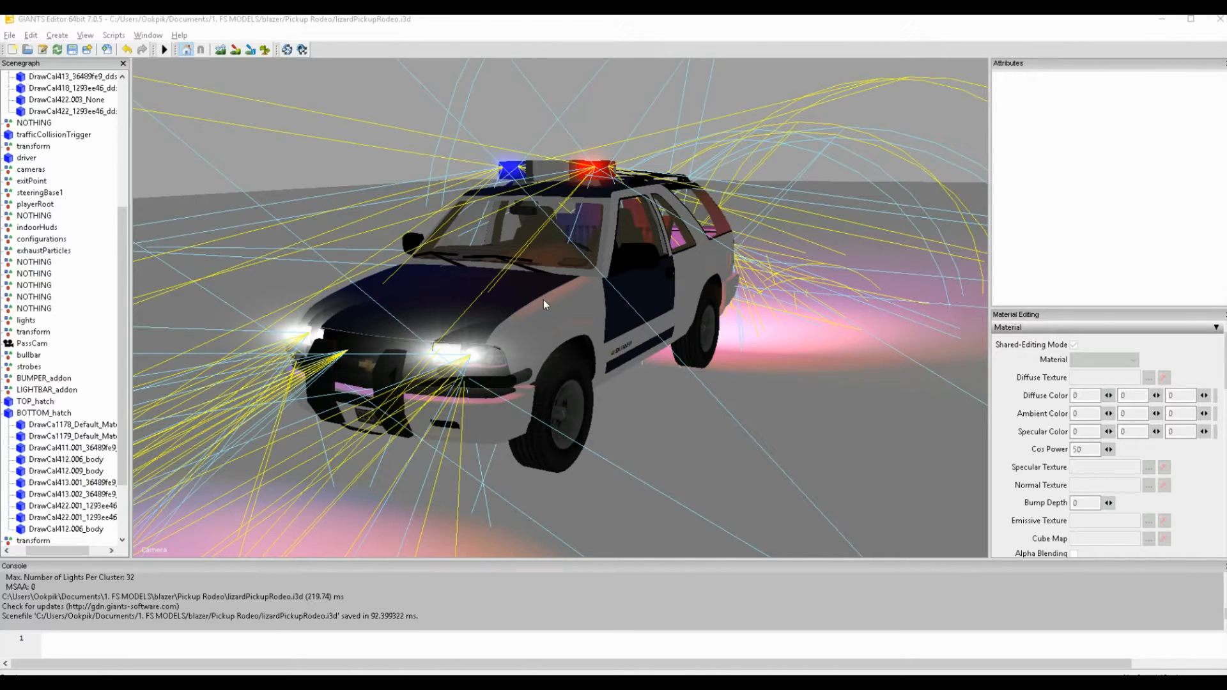
mouse_move(570, 243)
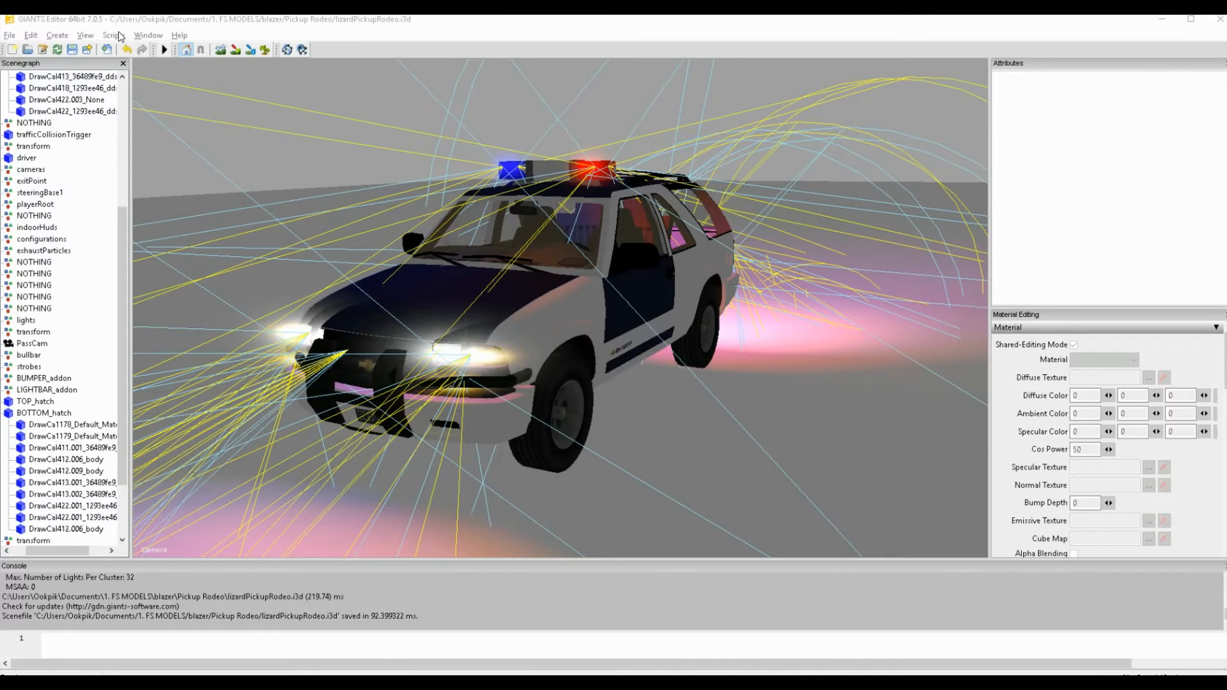
mouse_move(288, 78)
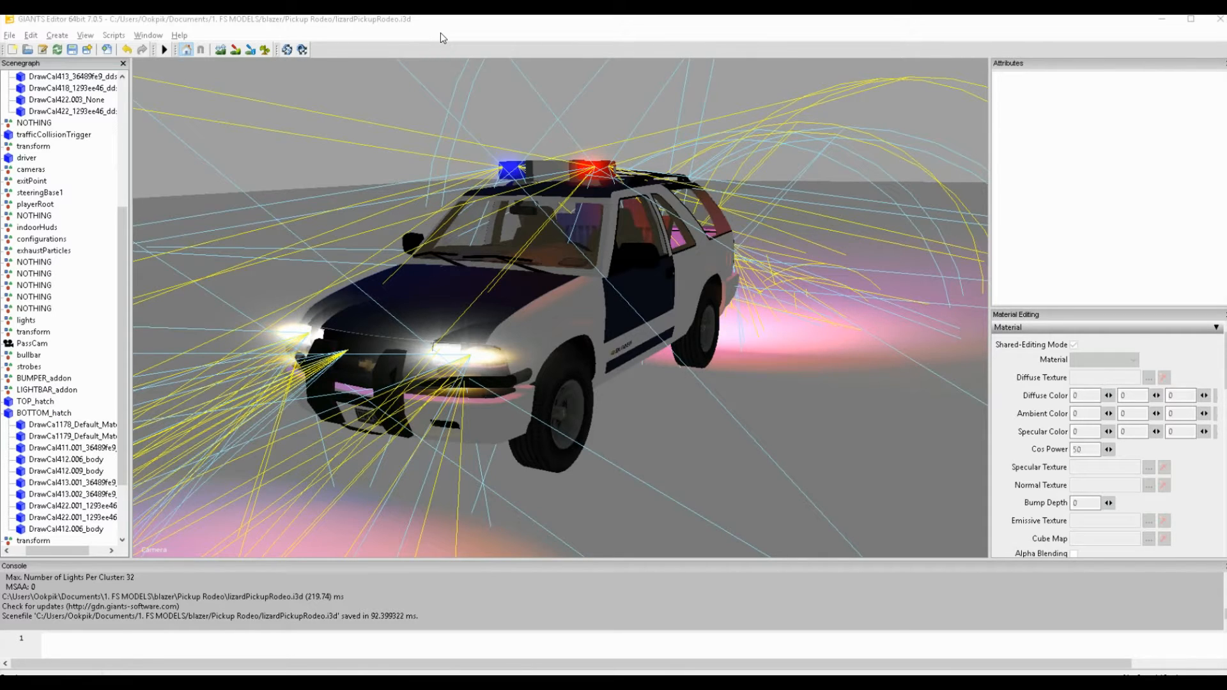
mouse_move(395, 182)
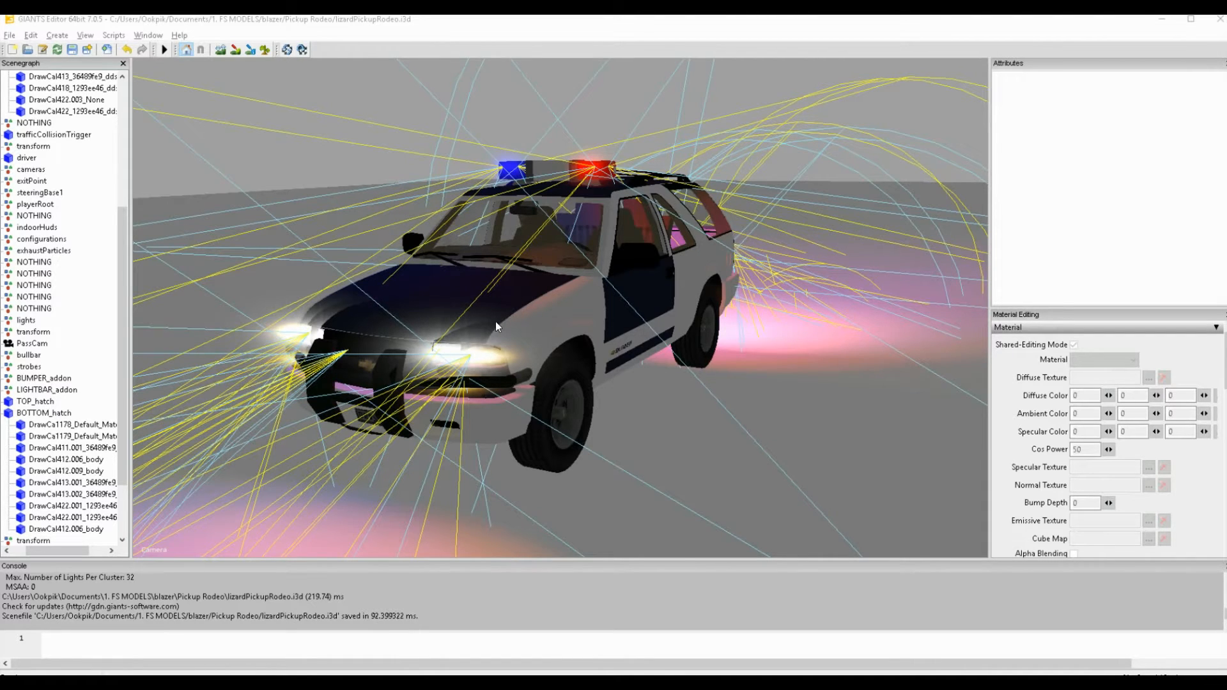
mouse_move(396, 179)
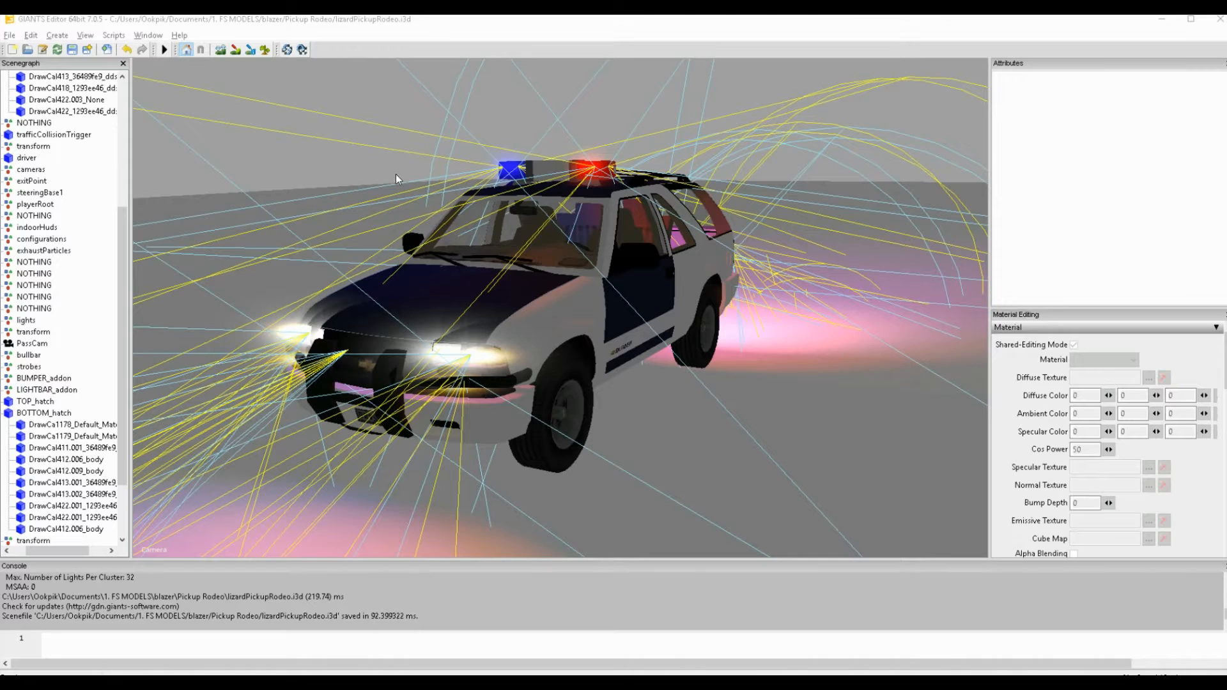
mouse_move(399, 196)
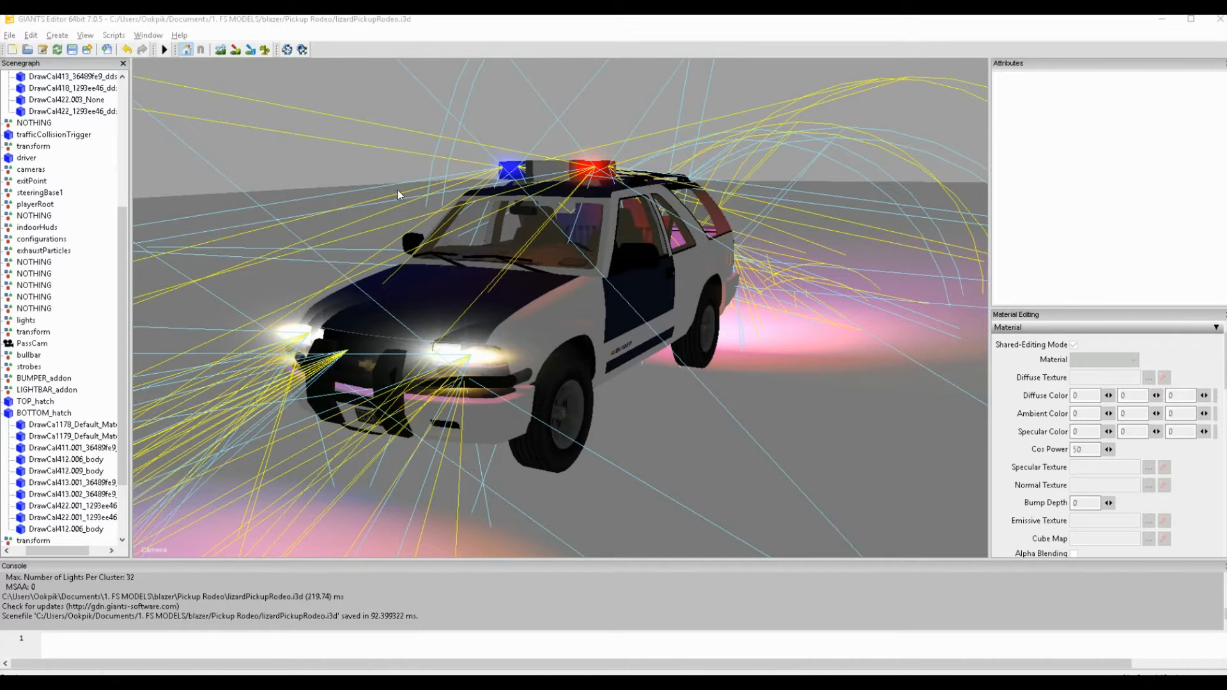
mouse_move(493, 256)
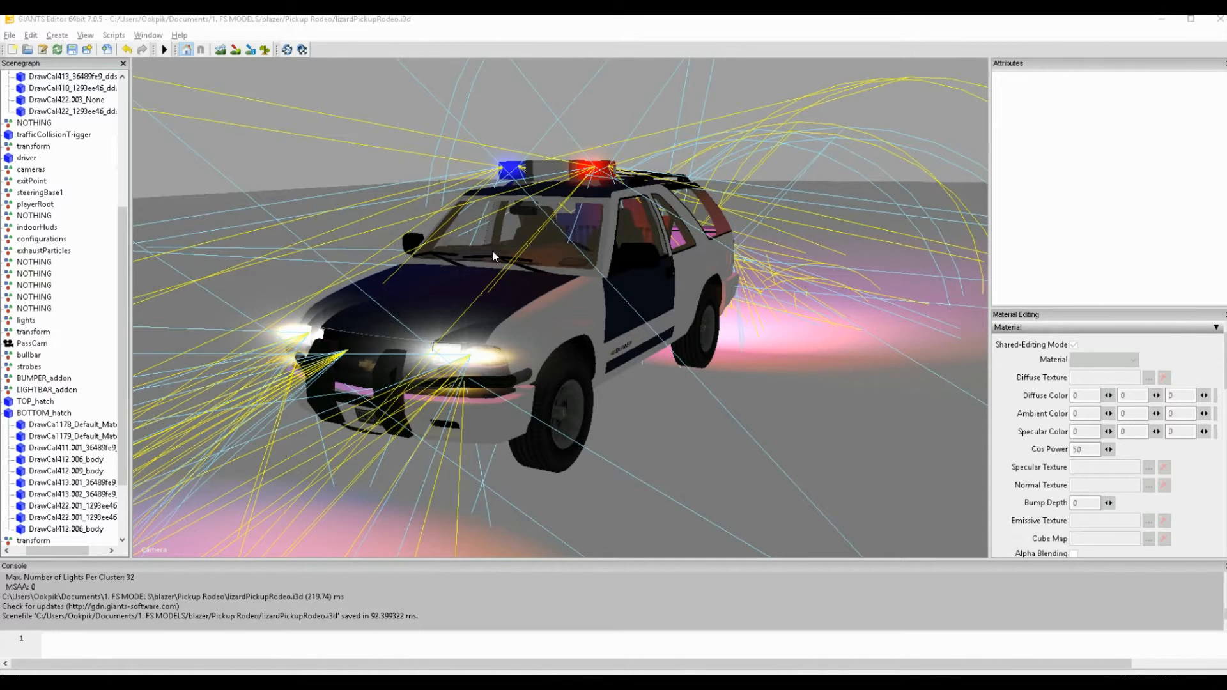
mouse_move(542, 260)
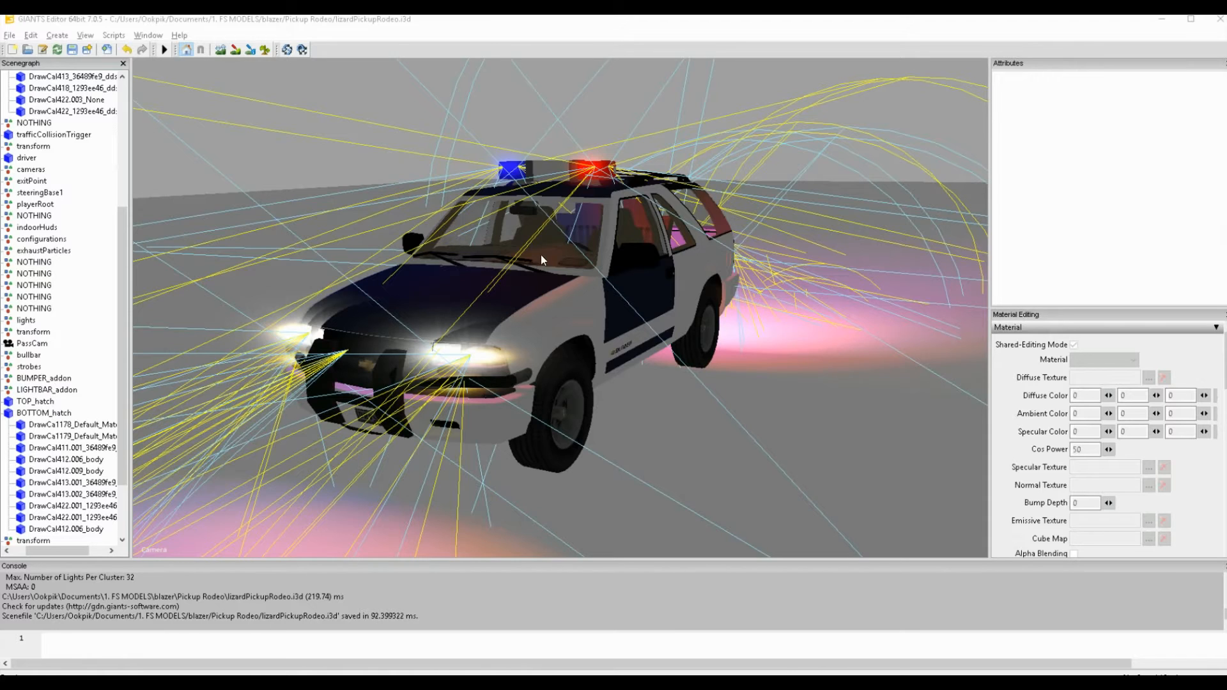
mouse_move(526, 269)
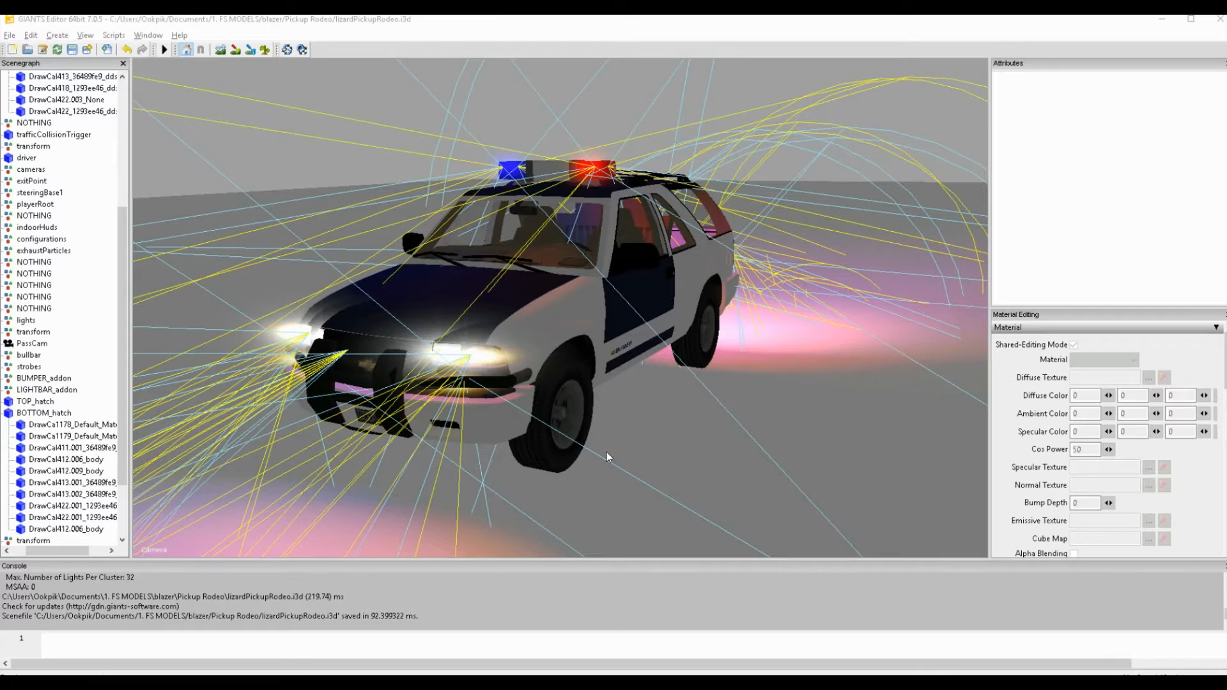
mouse_move(679, 216)
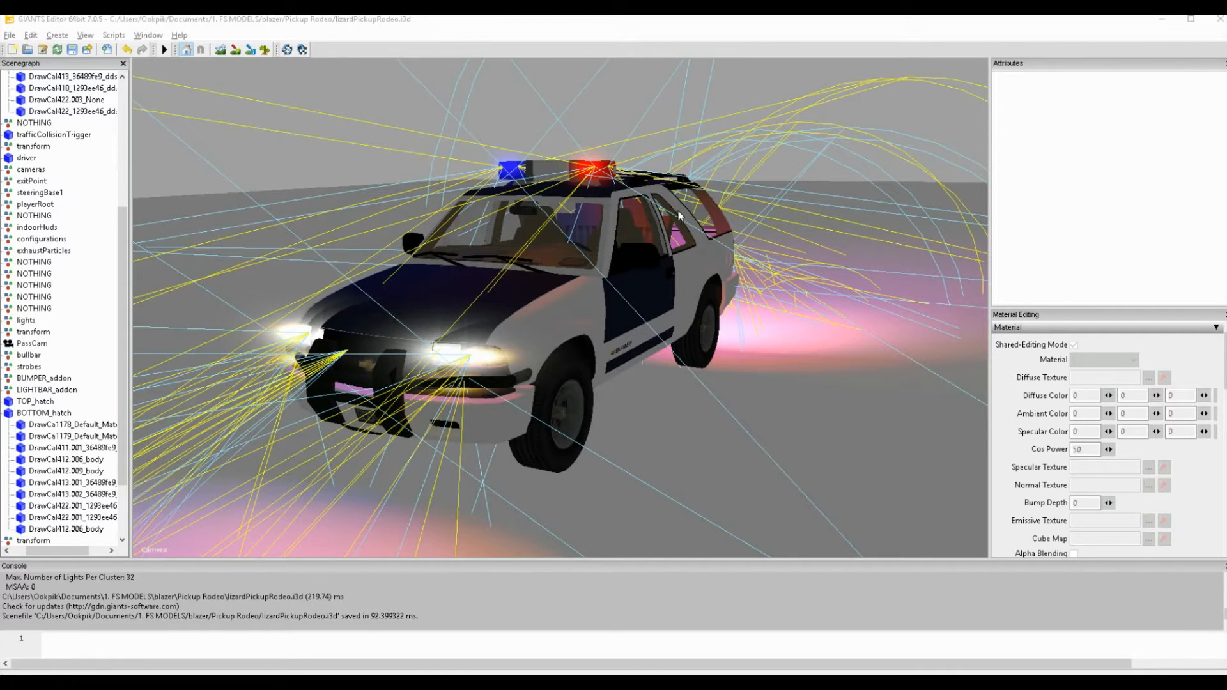
mouse_move(609, 326)
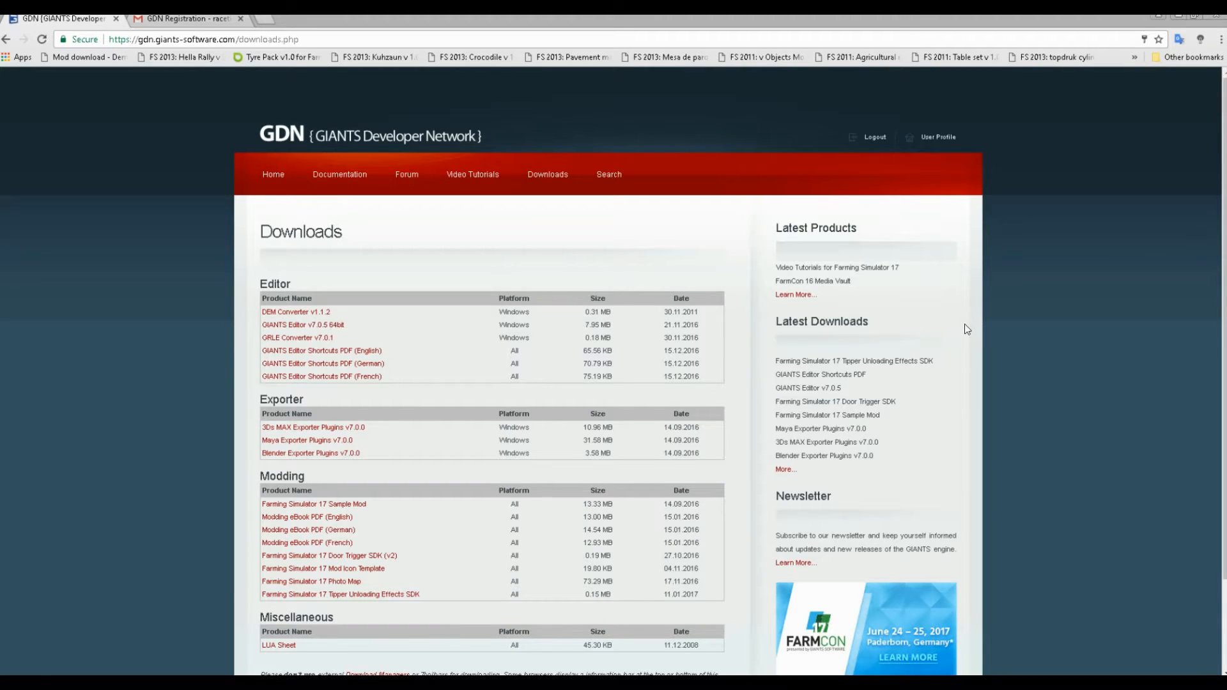
mouse_move(361, 304)
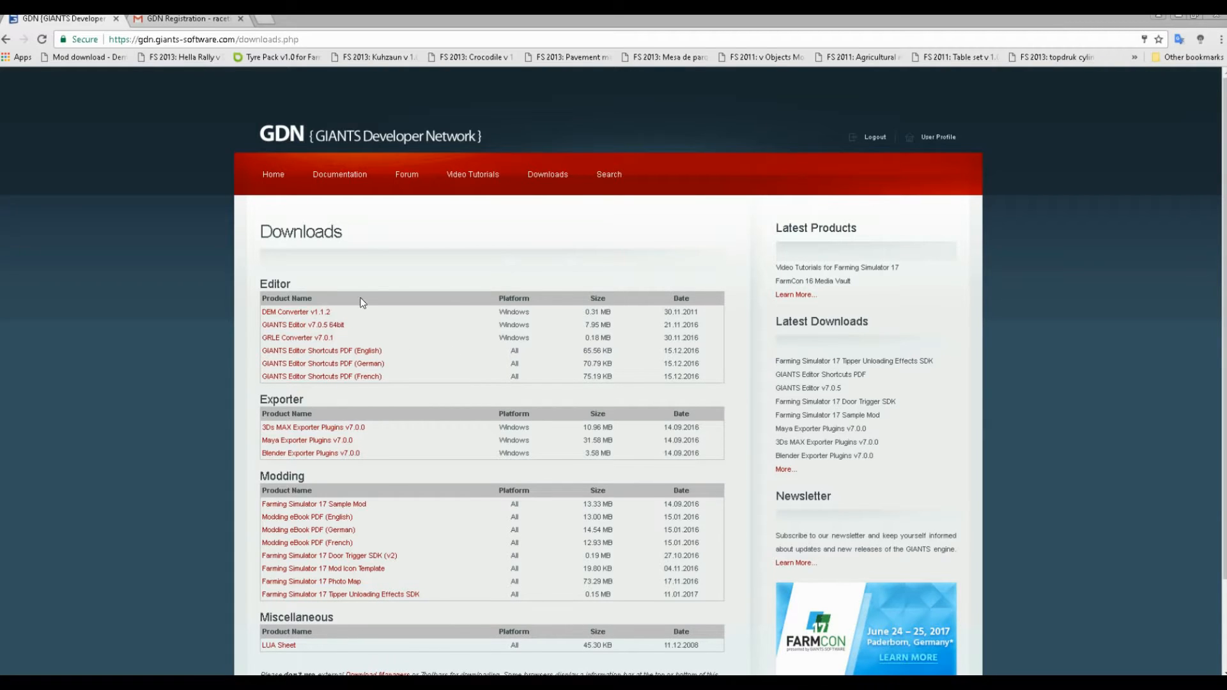
mouse_move(301, 141)
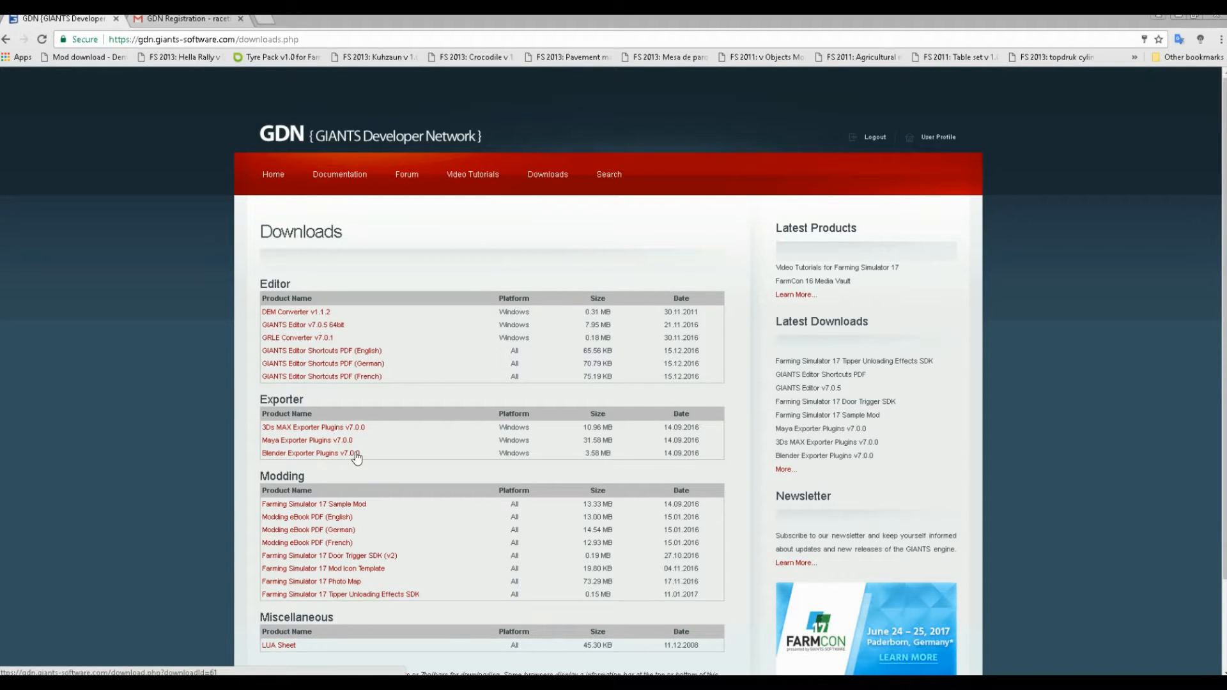
mouse_move(308, 455)
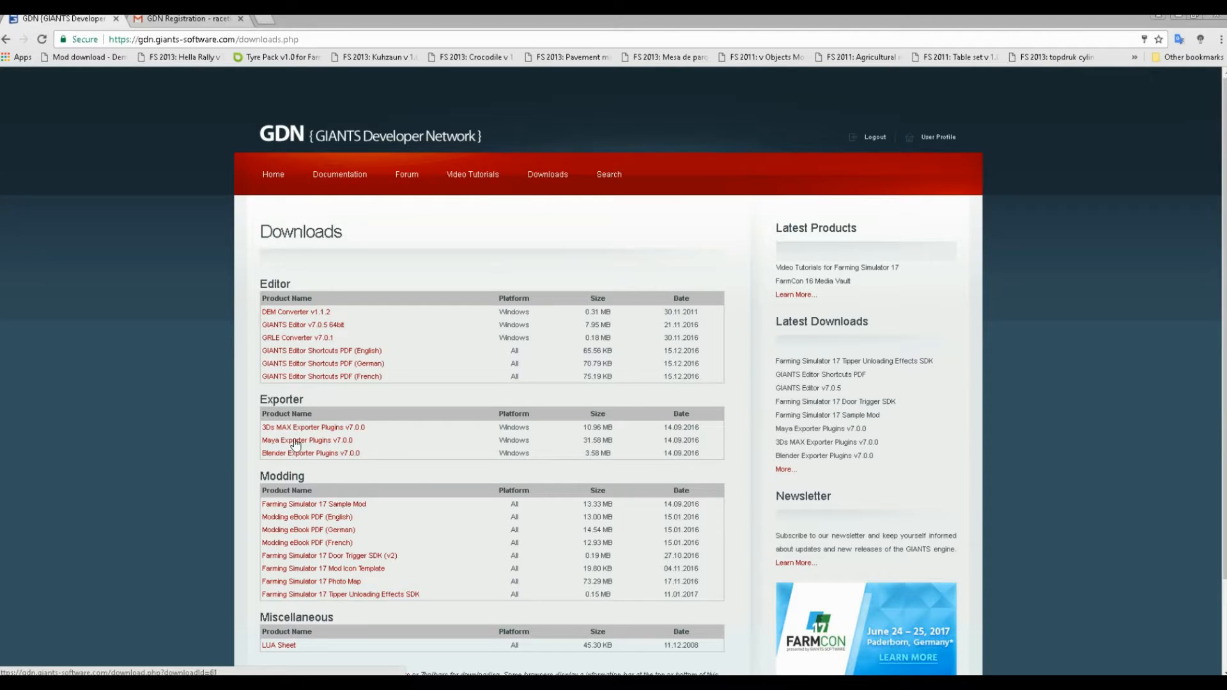
Start downloading the Blender Exporter Plugins v7.0.0 installer from the GDN Downloads page.
left_click(310, 453)
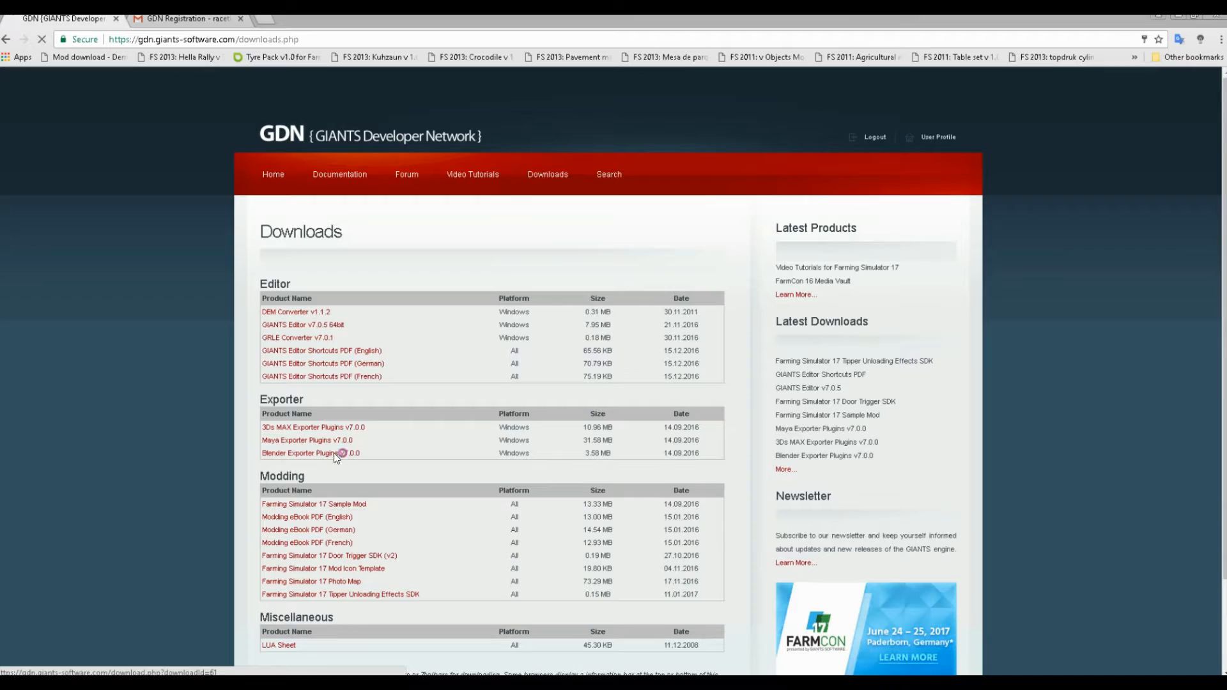
left_click(297, 453)
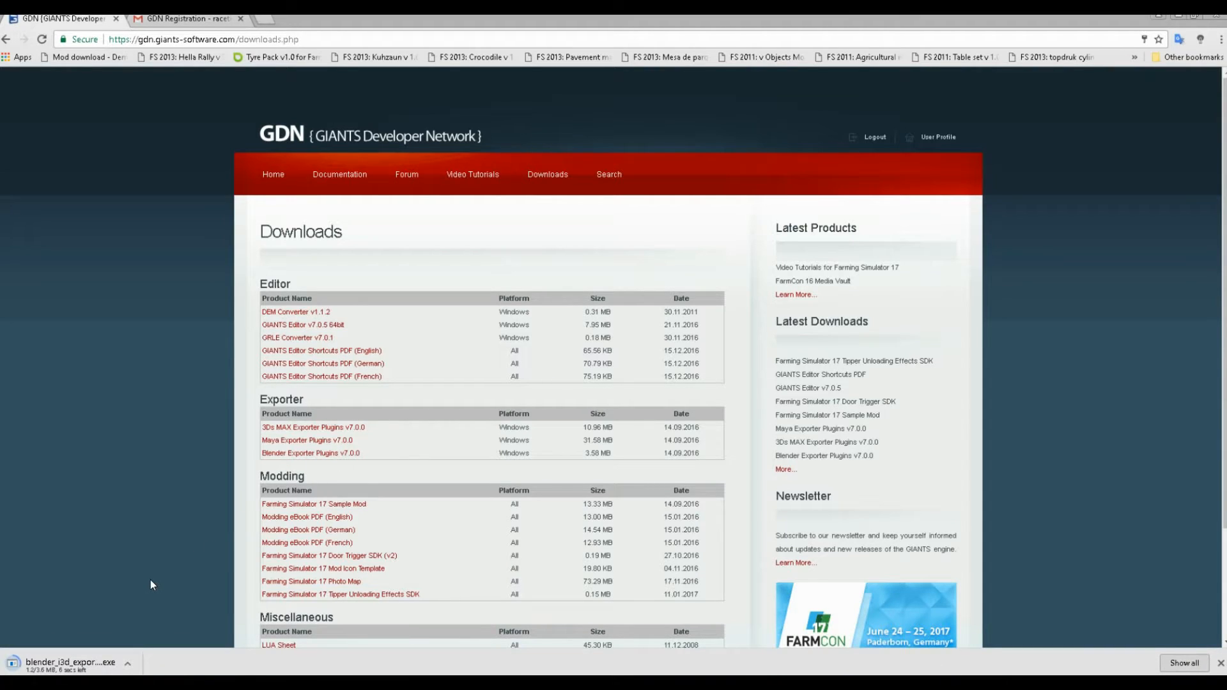
mouse_move(124, 593)
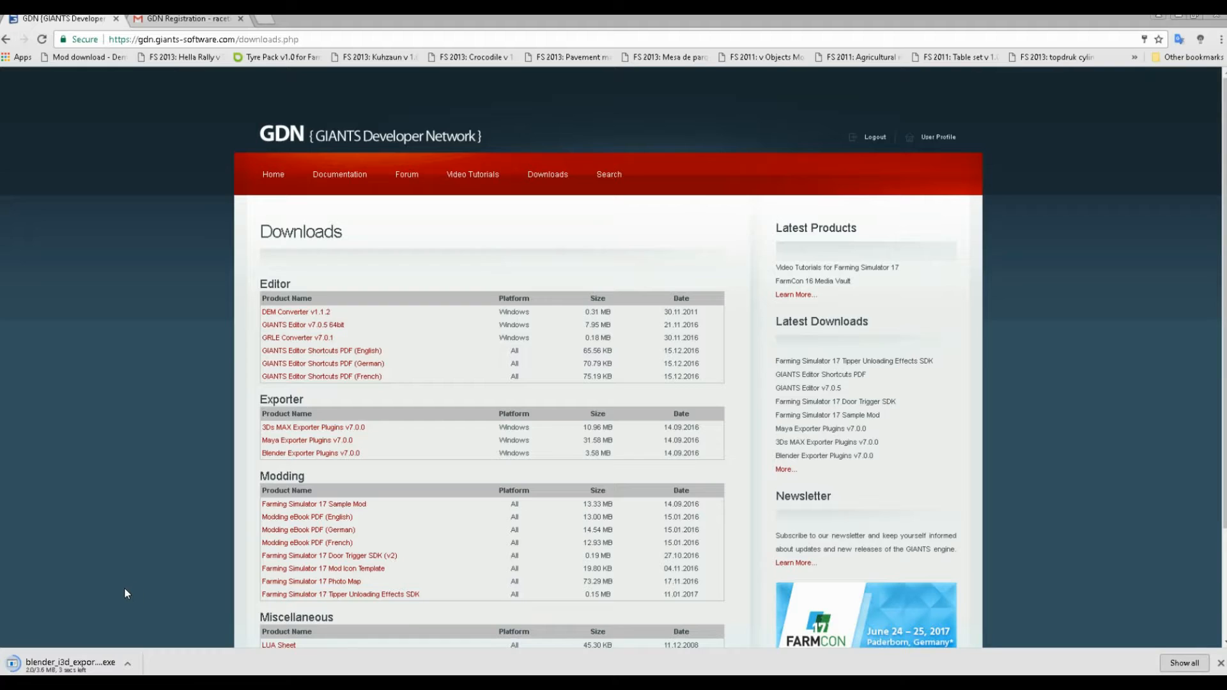
mouse_move(115, 635)
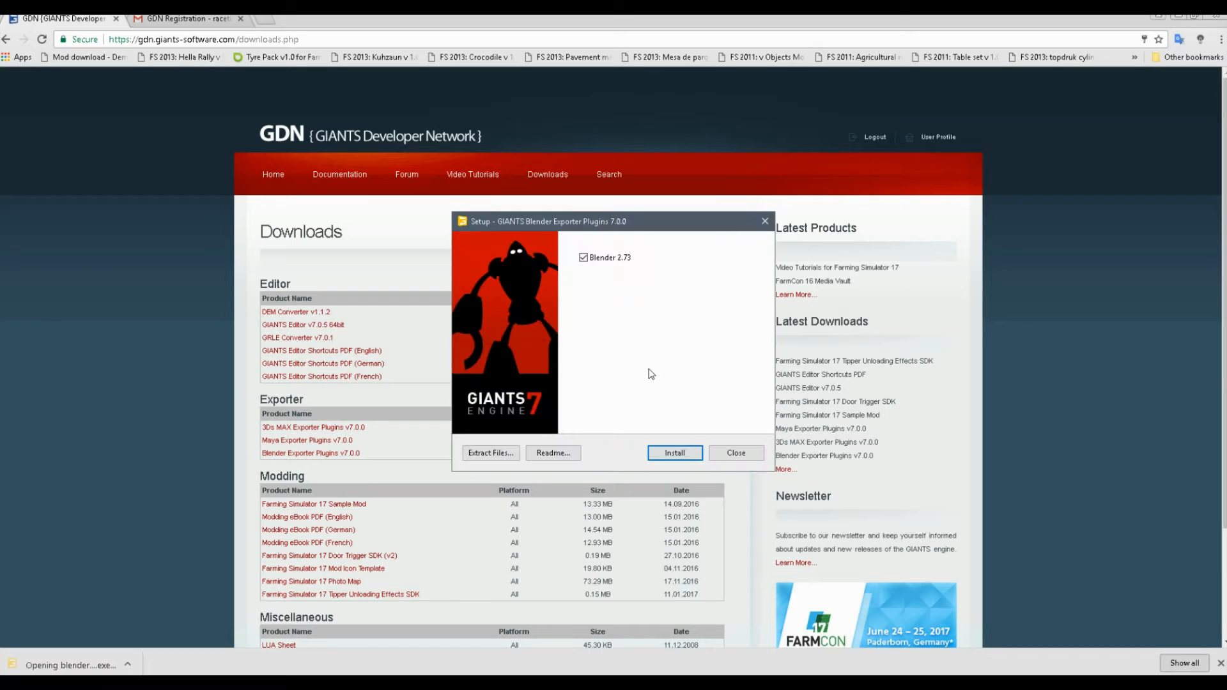
Install the exporter plugin for Blender 2.73, overwriting the existing copy and acknowledging success.
left_click(674, 453)
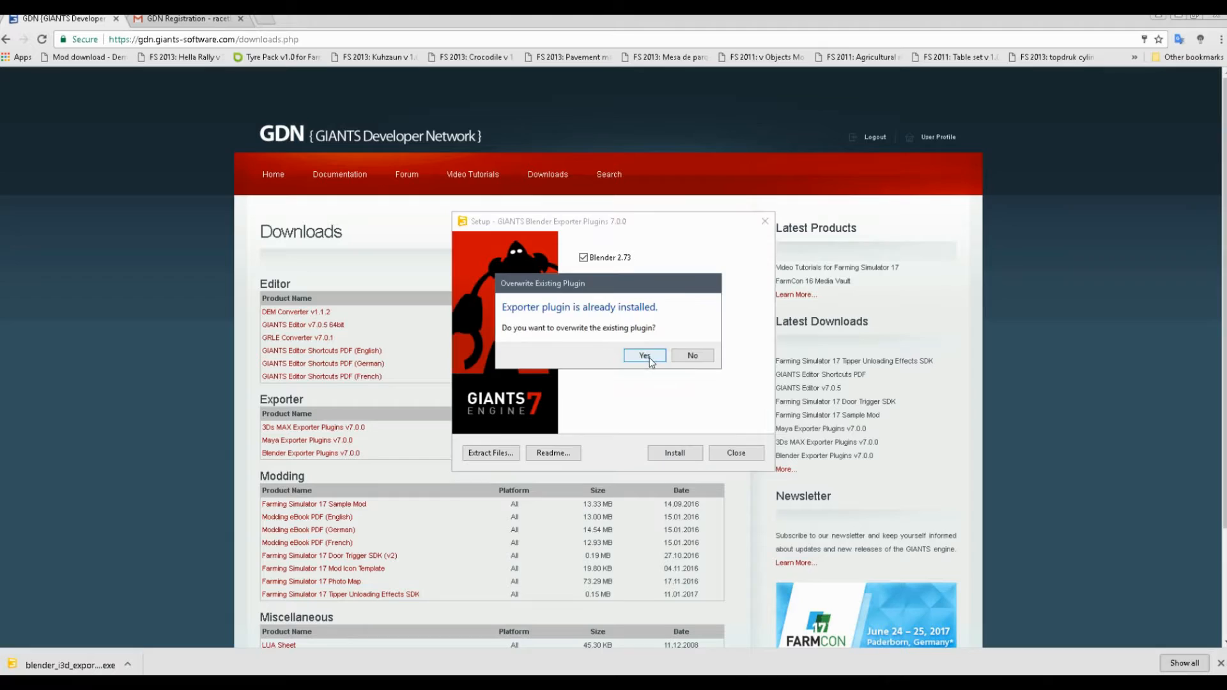
left_click(643, 356)
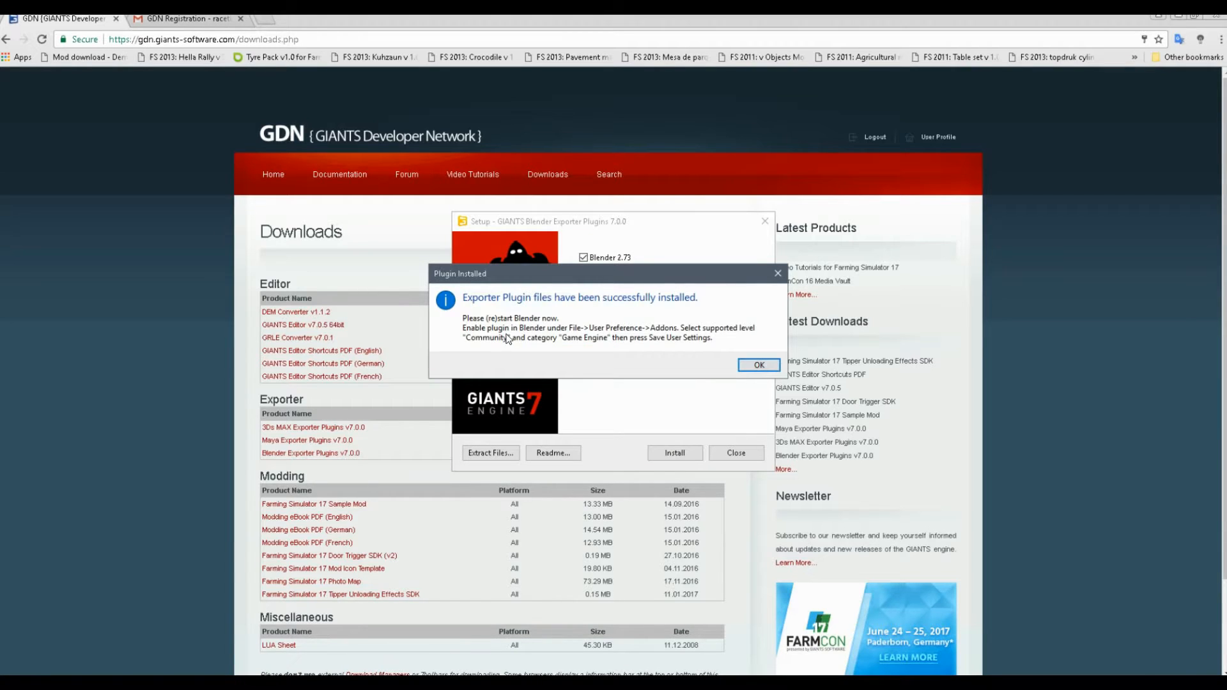
mouse_move(656, 343)
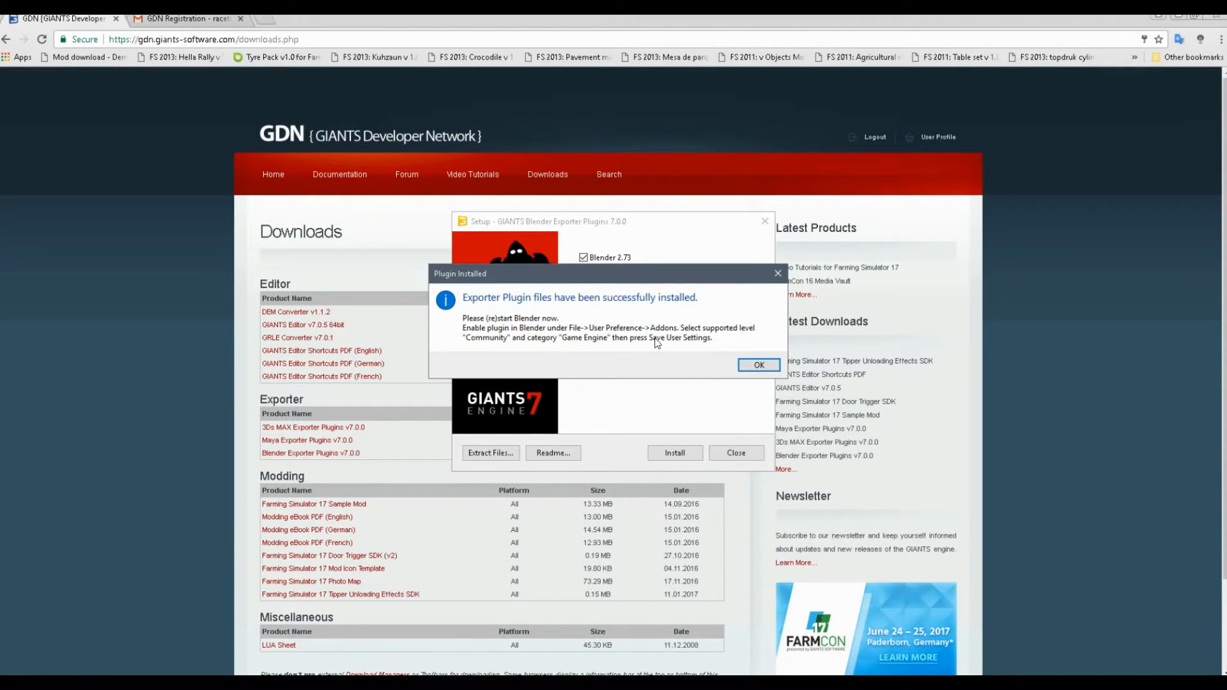
left_click(757, 365)
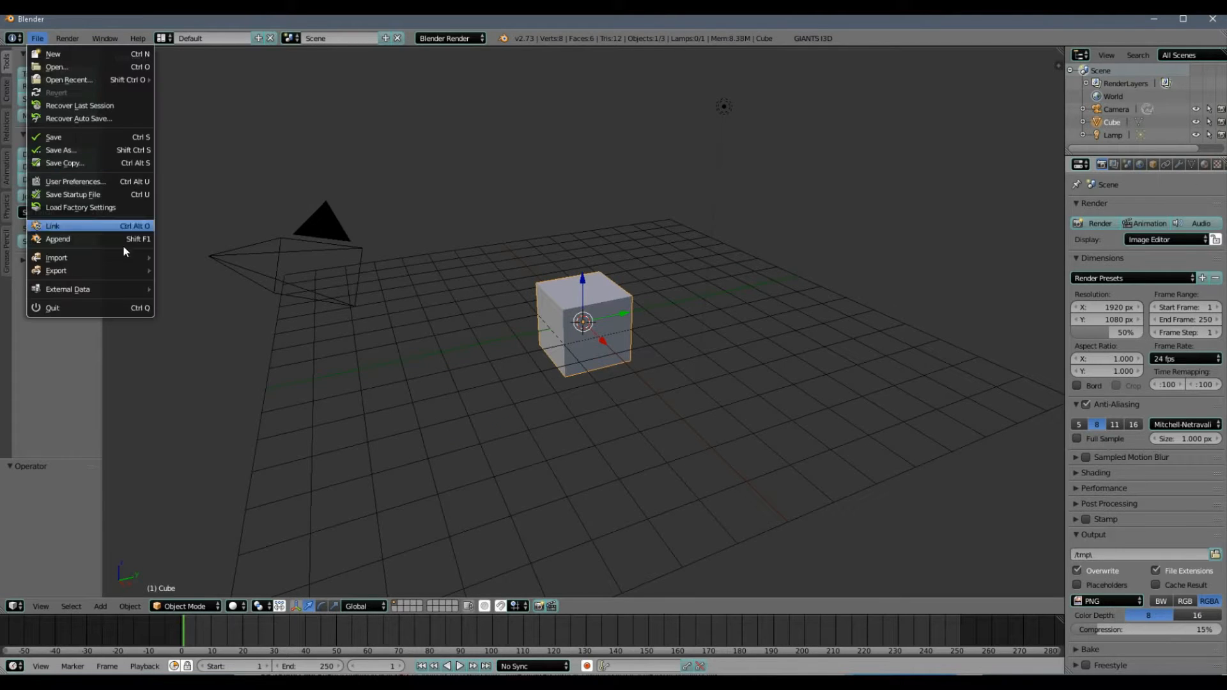
mouse_move(74, 181)
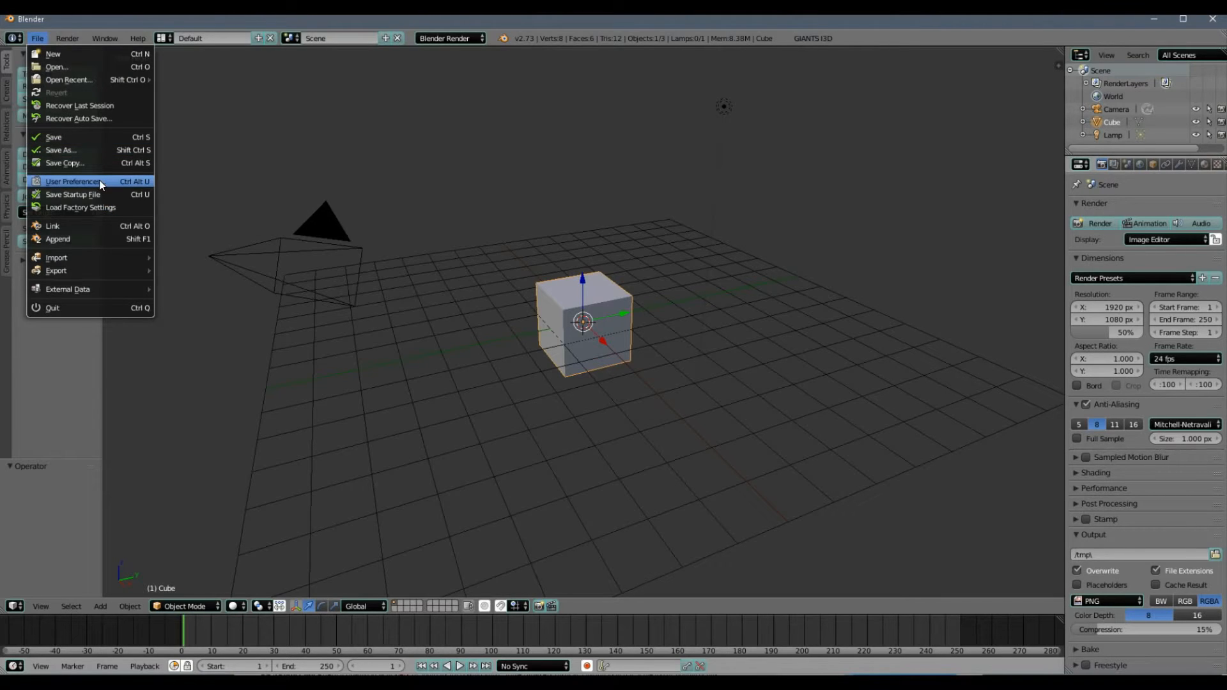
Enable the Game Engine: GIANTS I3D Exporter Tools add-on in Blender's User Preferences.
left_click(72, 181)
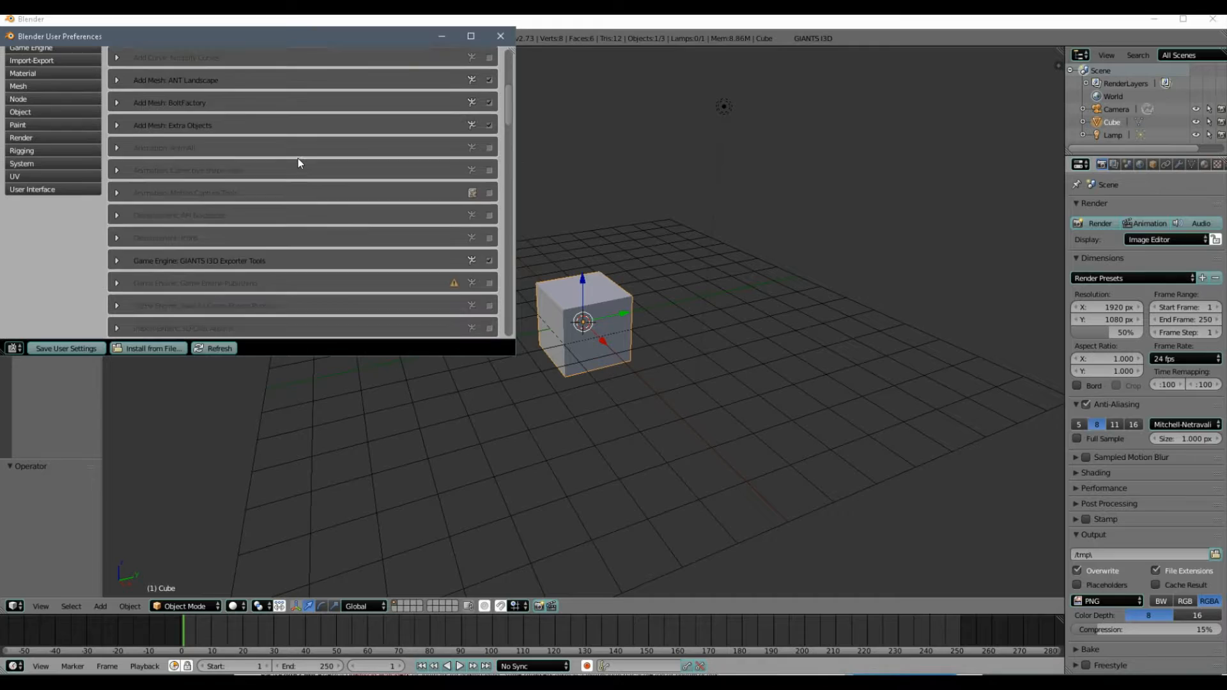
scroll("down", 3)
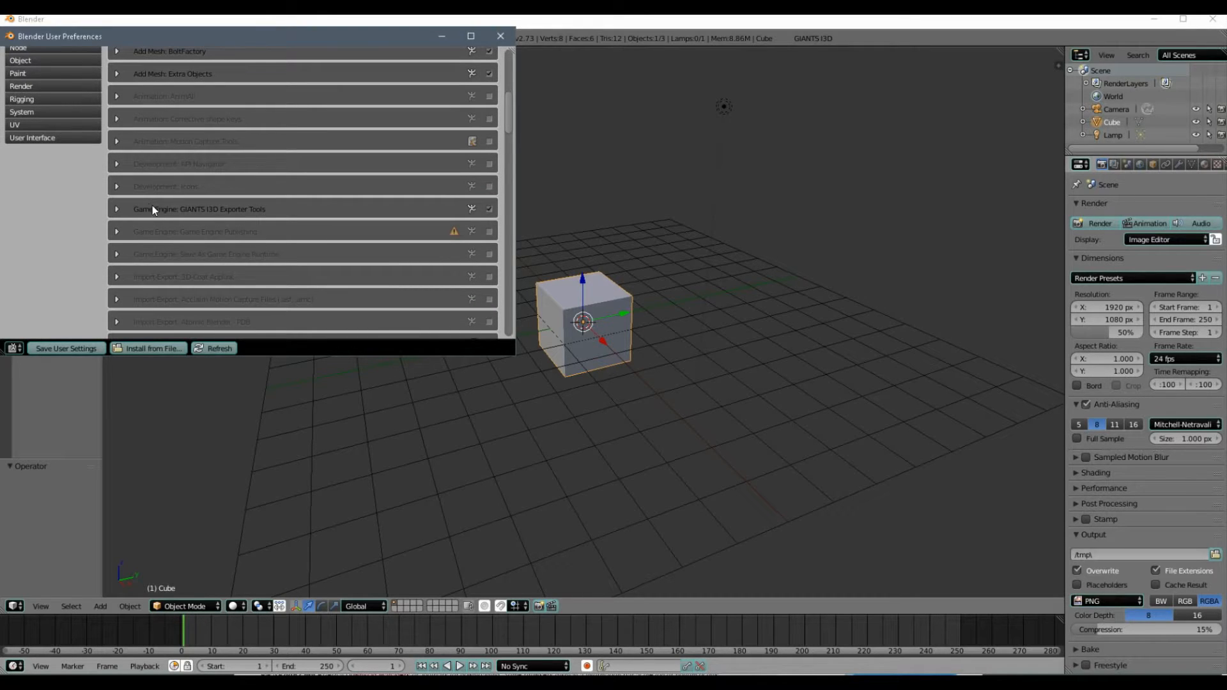
mouse_move(444, 210)
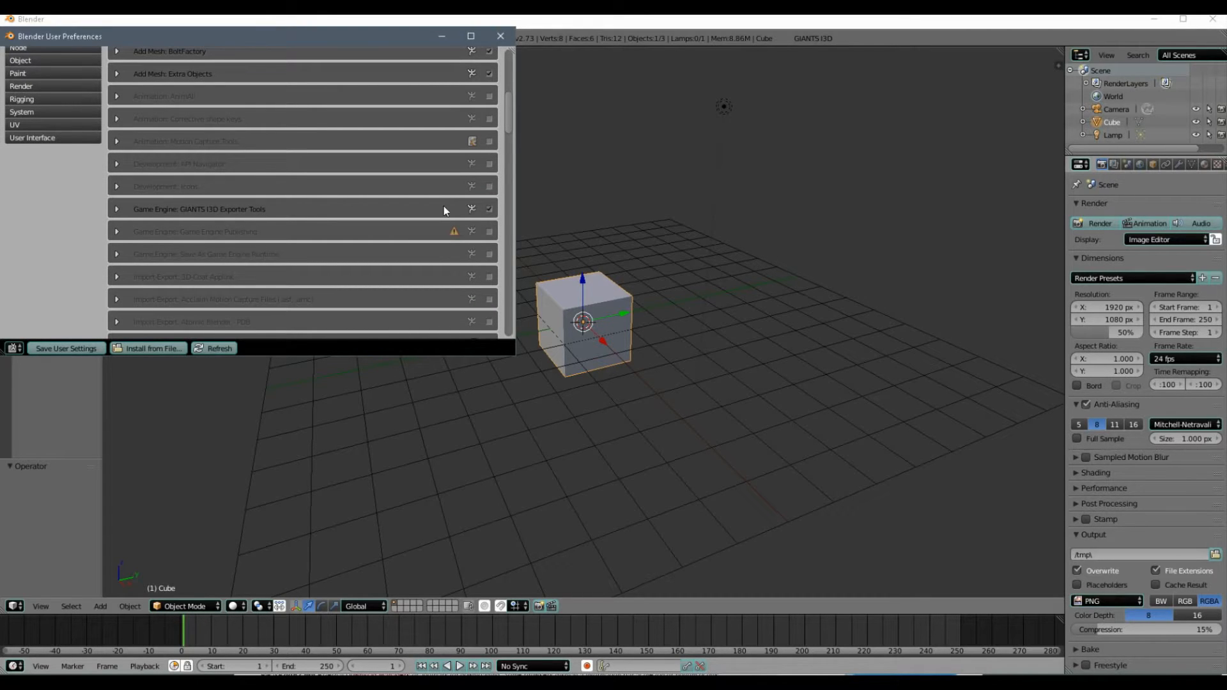
mouse_move(491, 209)
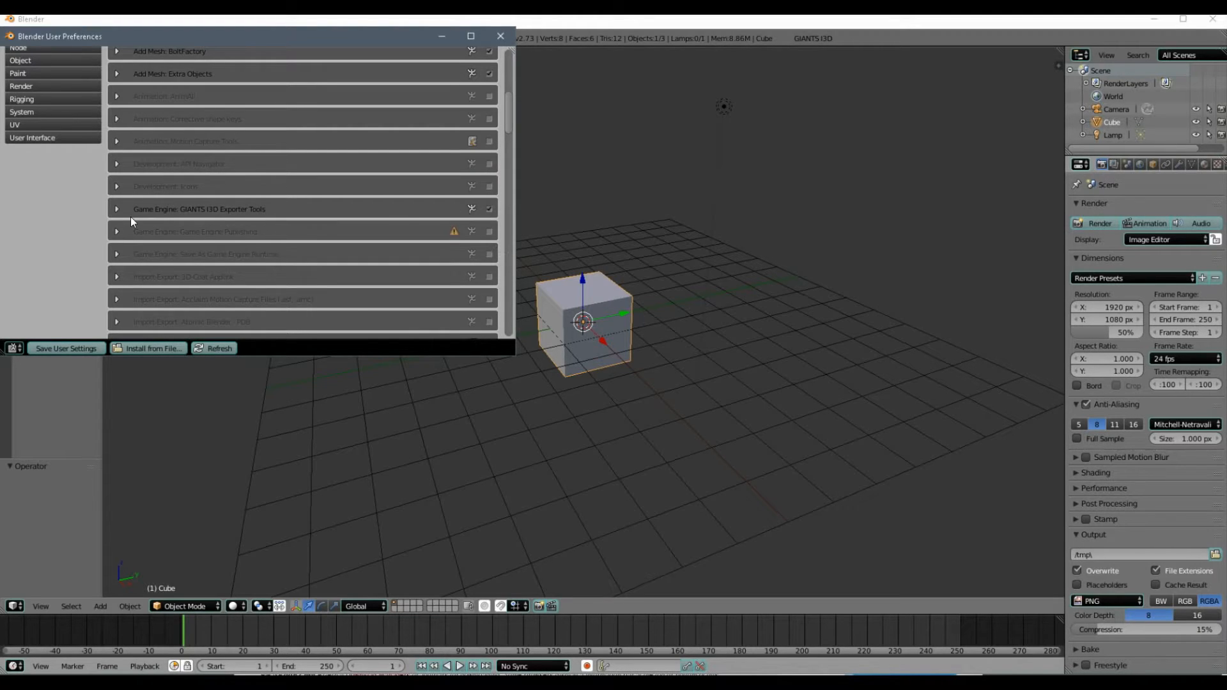
left_click(117, 209)
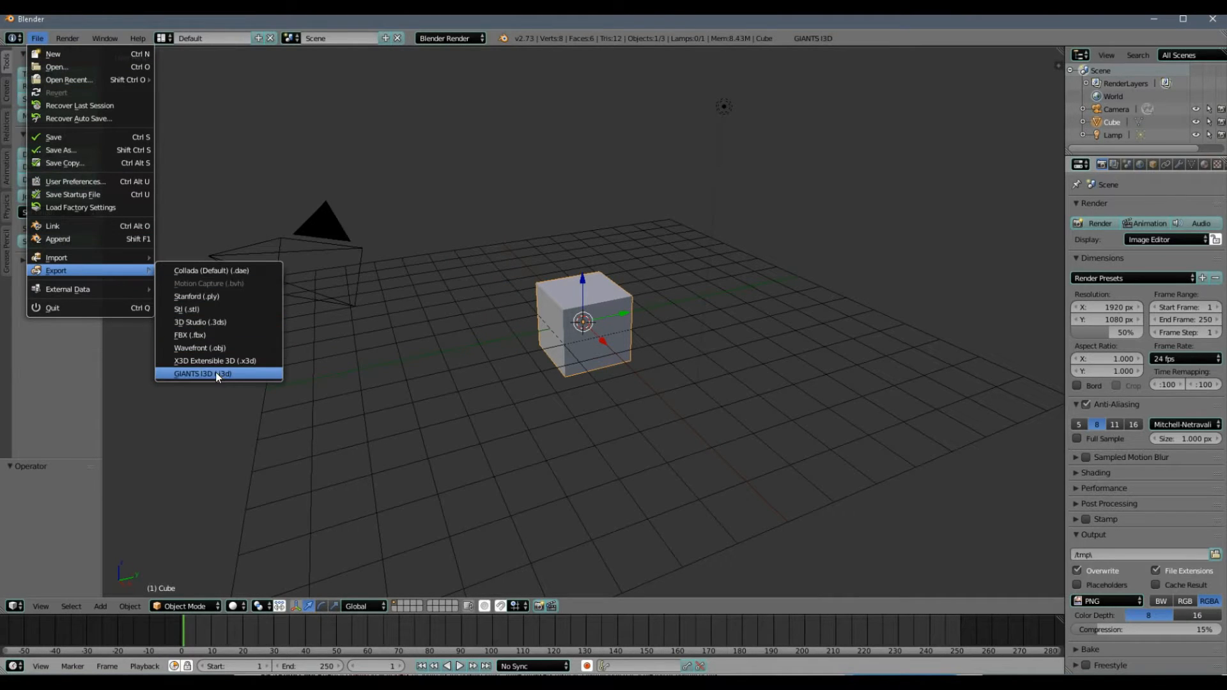
mouse_move(218, 374)
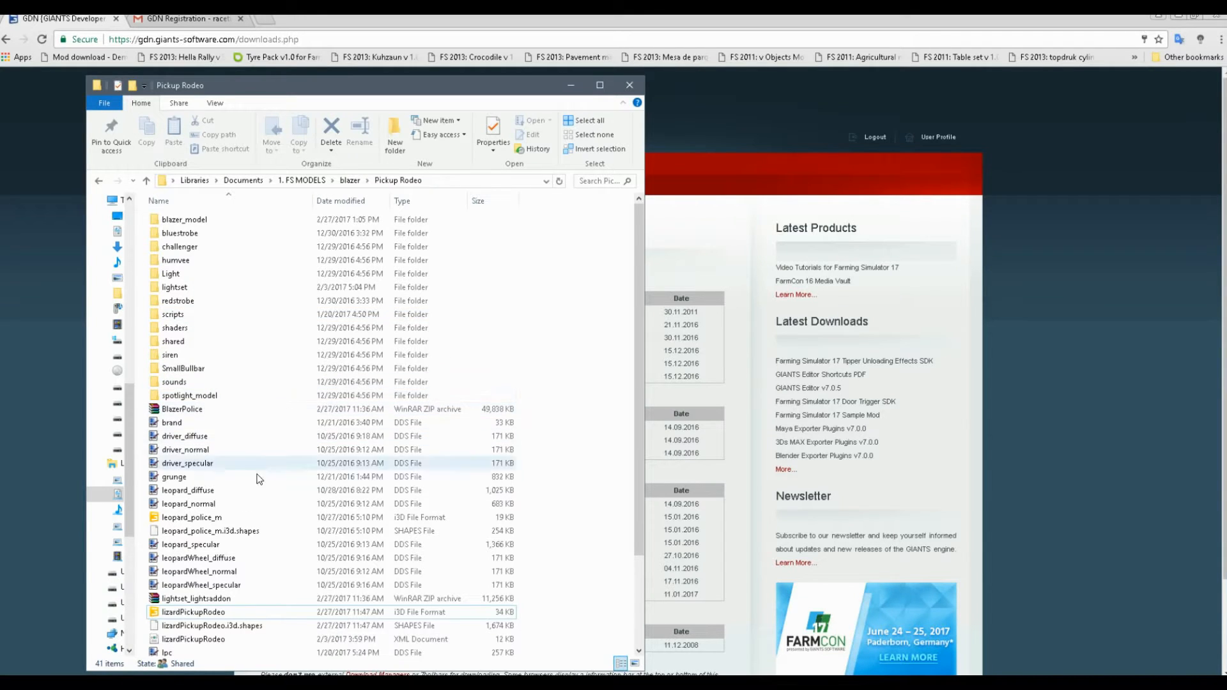
Load lizardPickupRodeo.i3d into GIANTS Editor version 7.0.5 from the Pickup Rodeo folder.
left_click(193, 612)
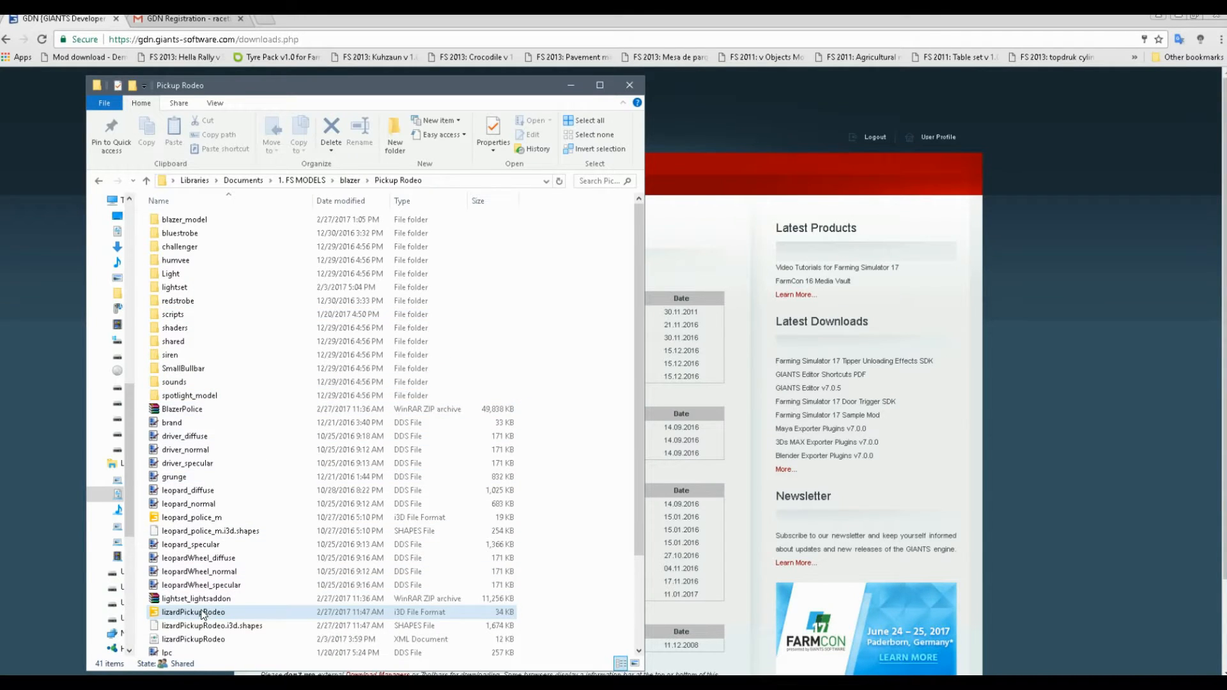
double_click(193, 612)
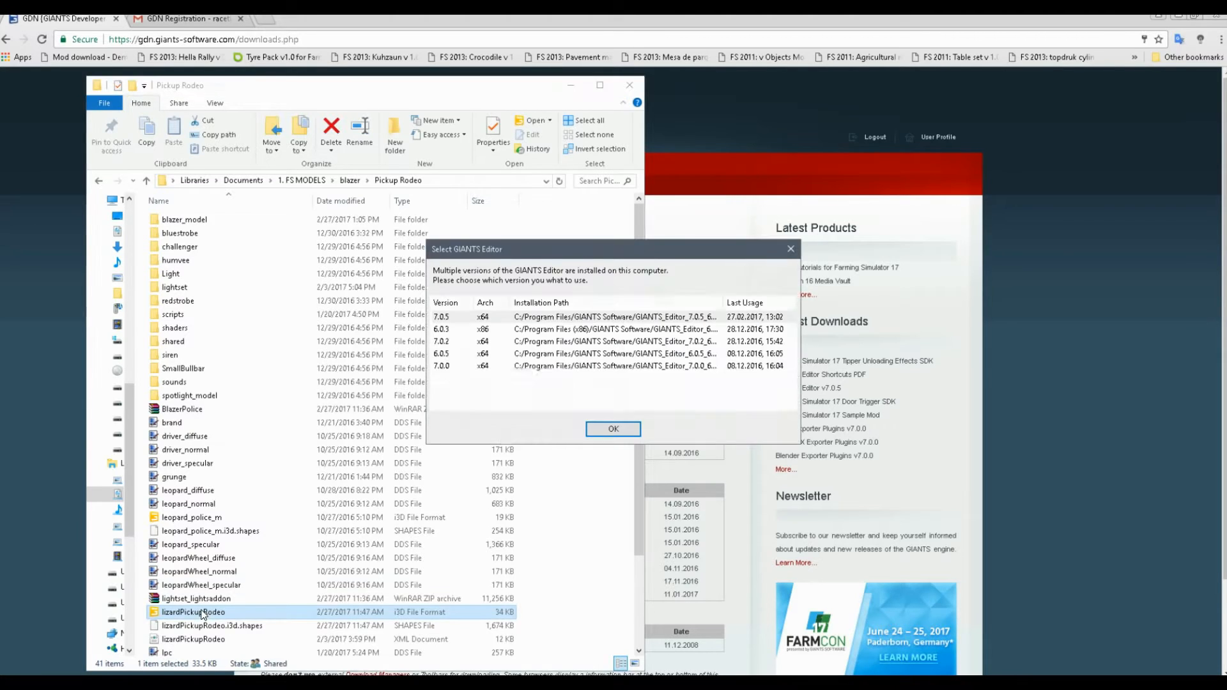
left_click(612, 429)
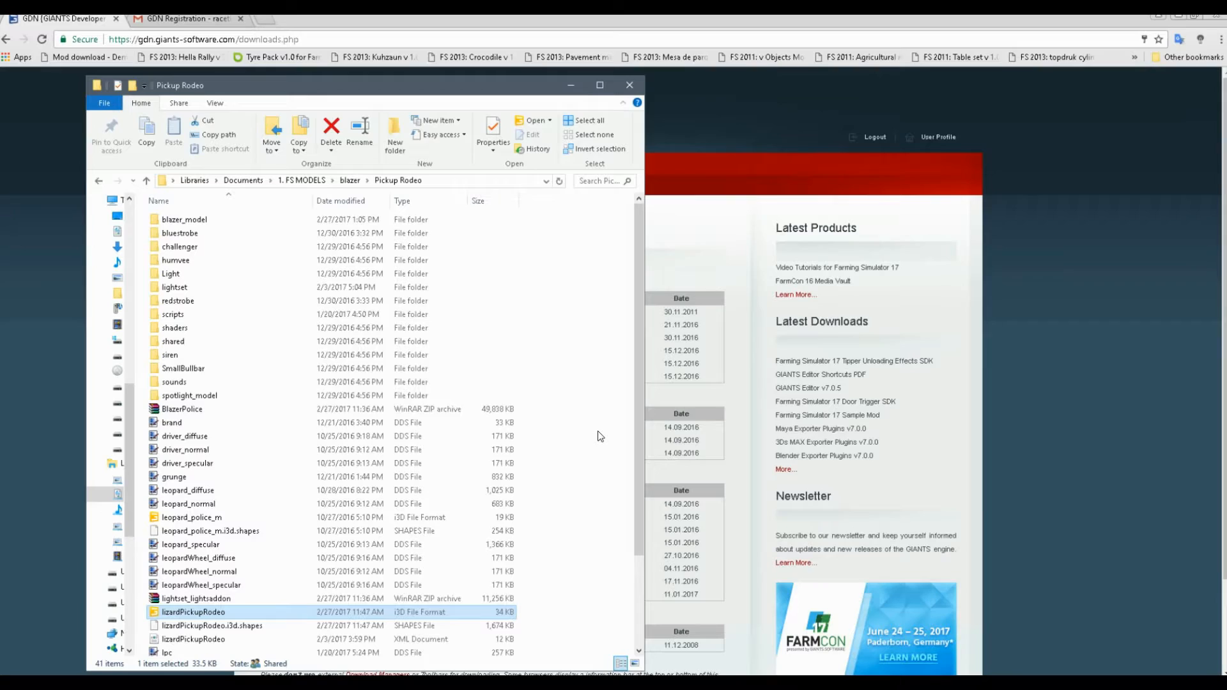
double_click(193, 612)
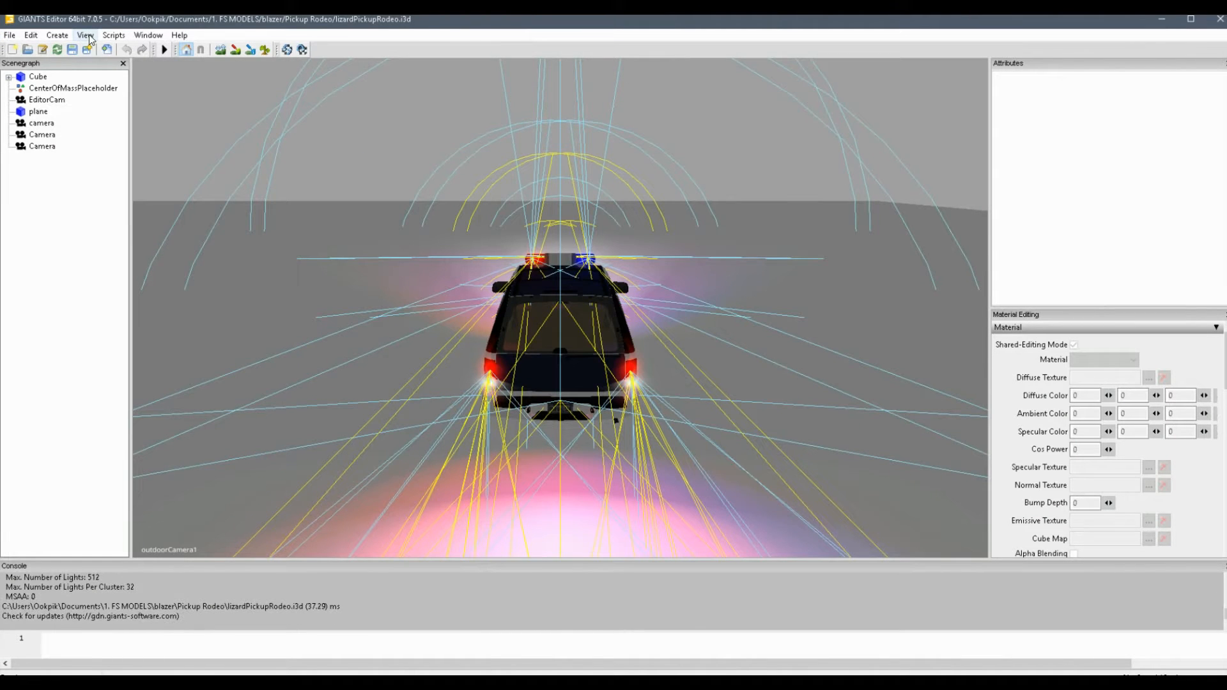
Switch the viewport camera and select the BLAZER_model mesh under the Cube node.
left_click(85, 36)
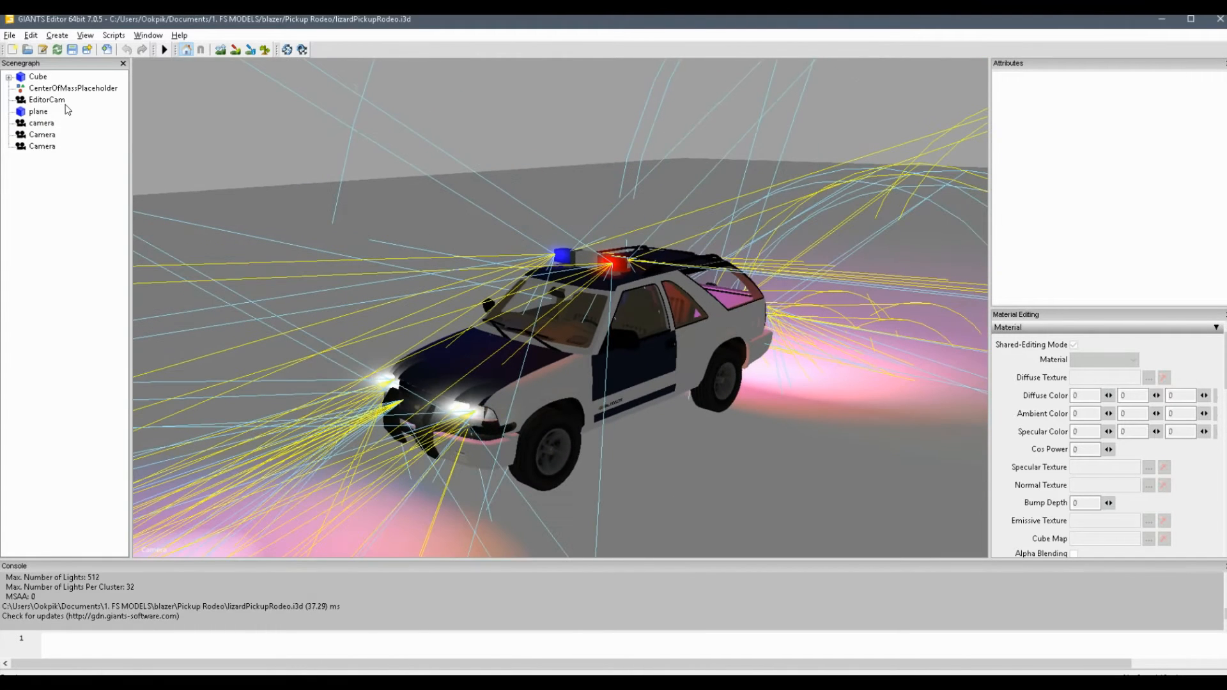
left_click(9, 75)
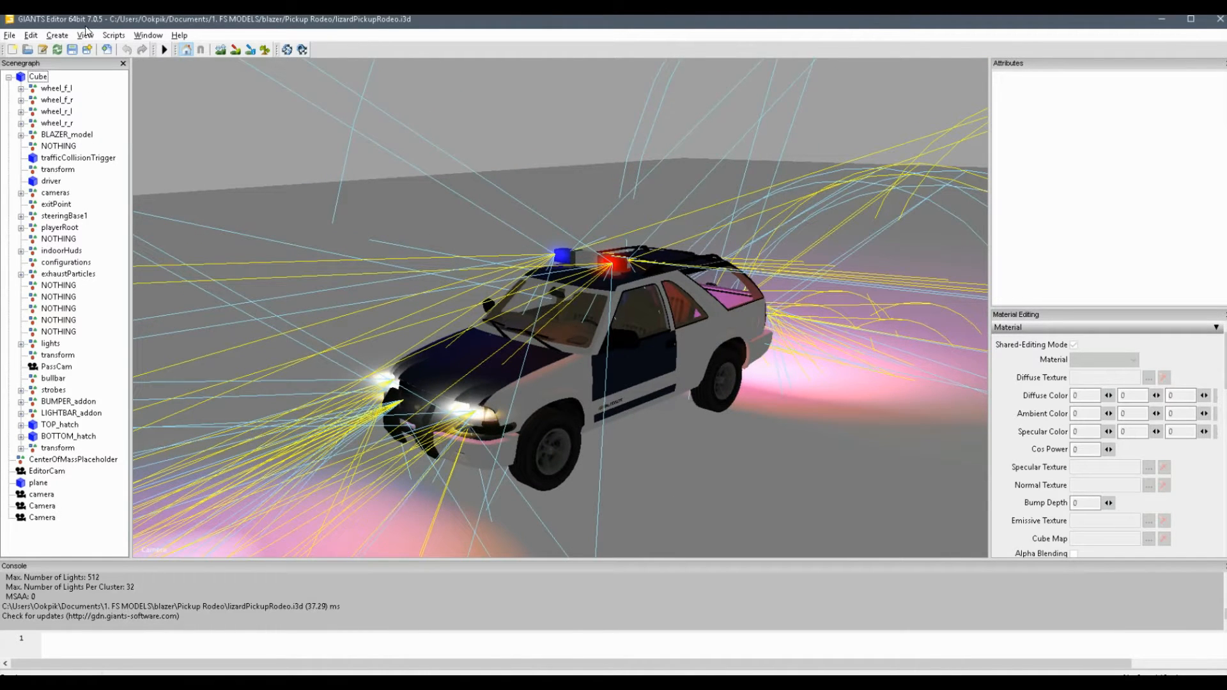
left_click(148, 35)
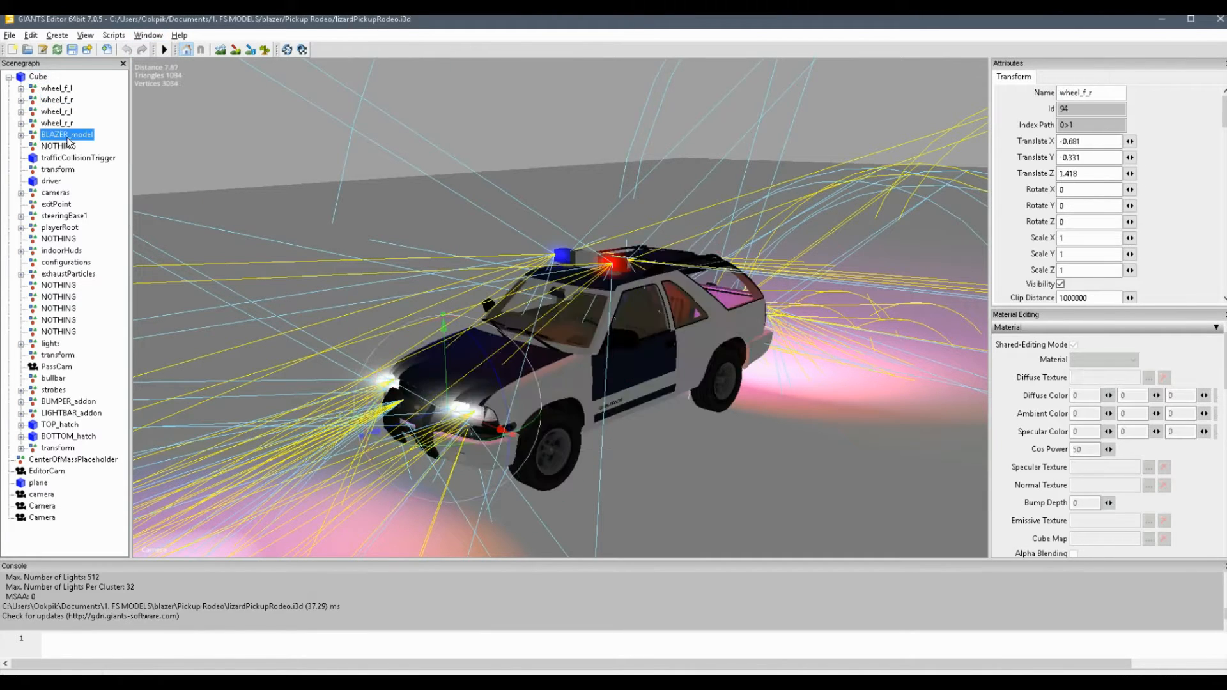
left_click(66, 135)
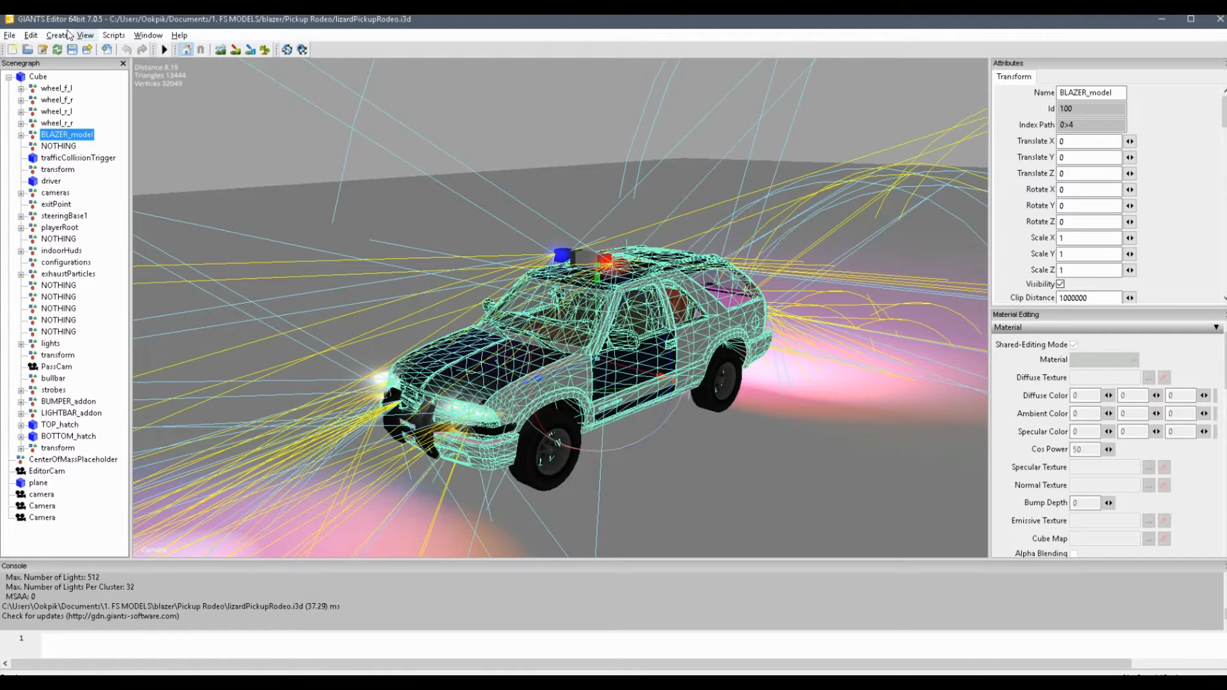
Set the Wavefront OBJ export scale to 1 in the editor preferences and confirm.
left_click(9, 35)
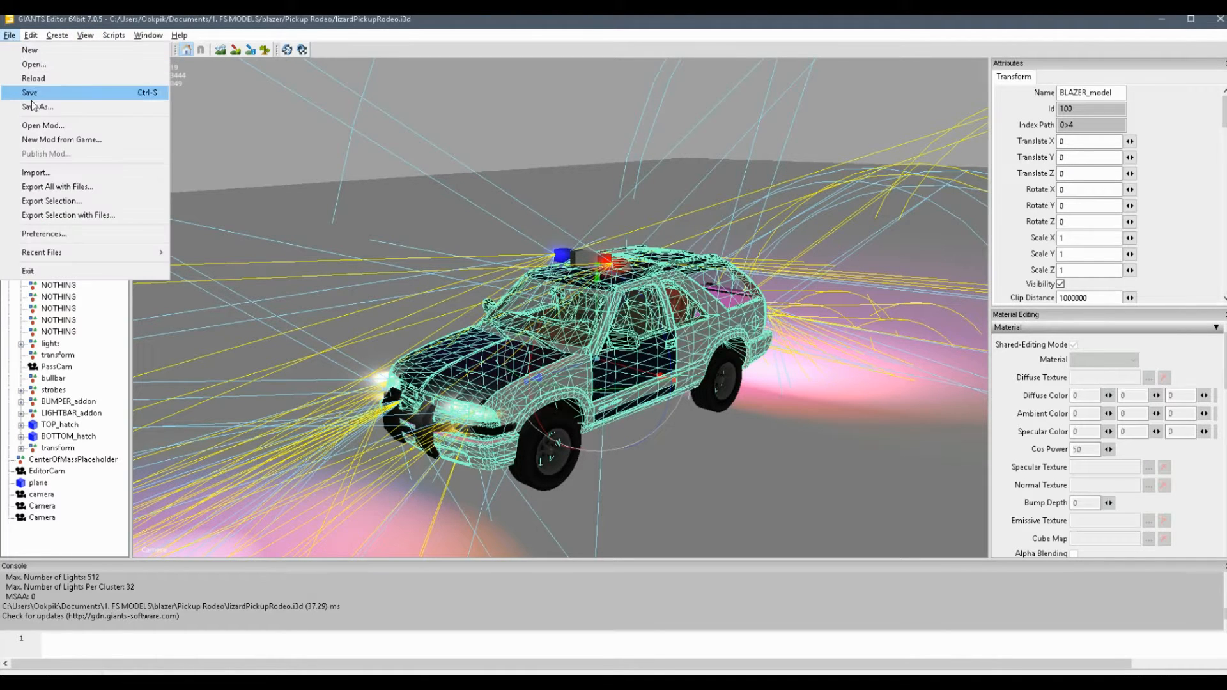
left_click(44, 232)
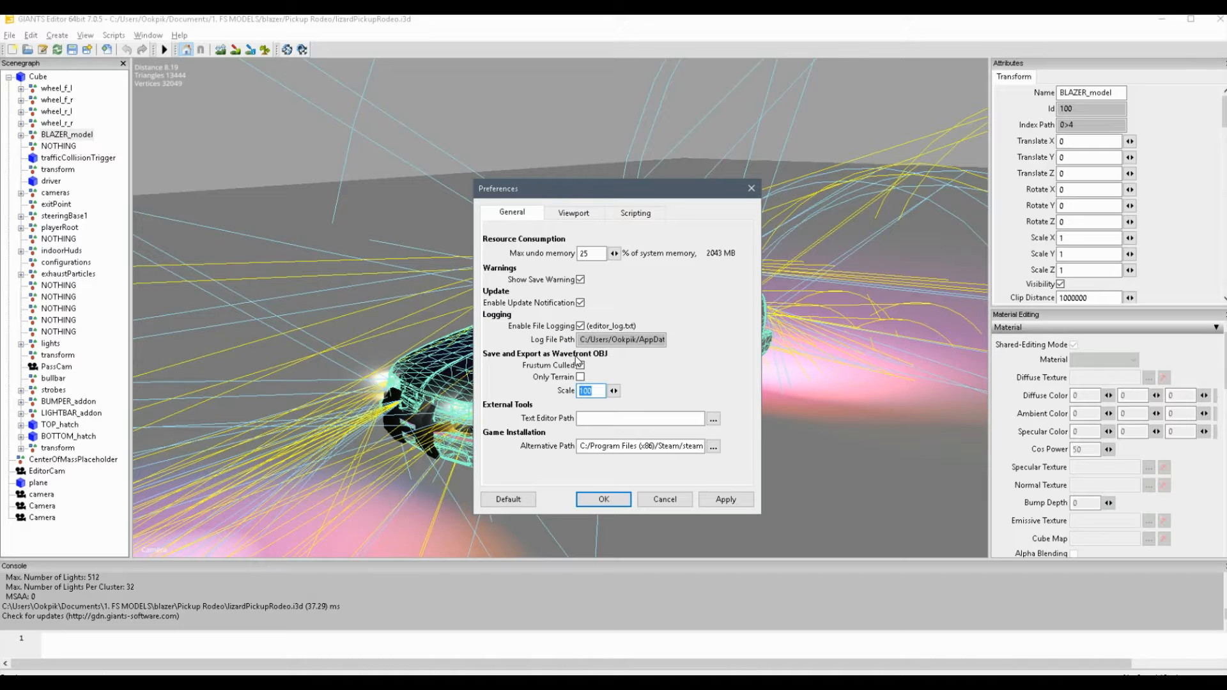
type("1")
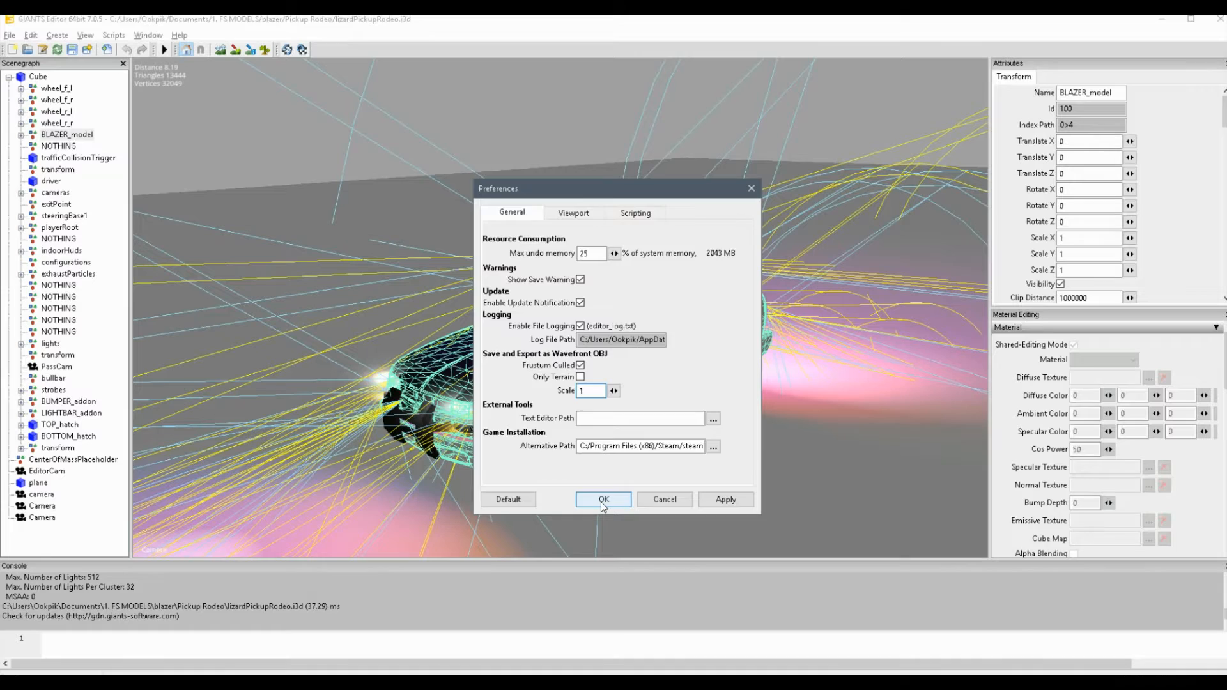
left_click(602, 500)
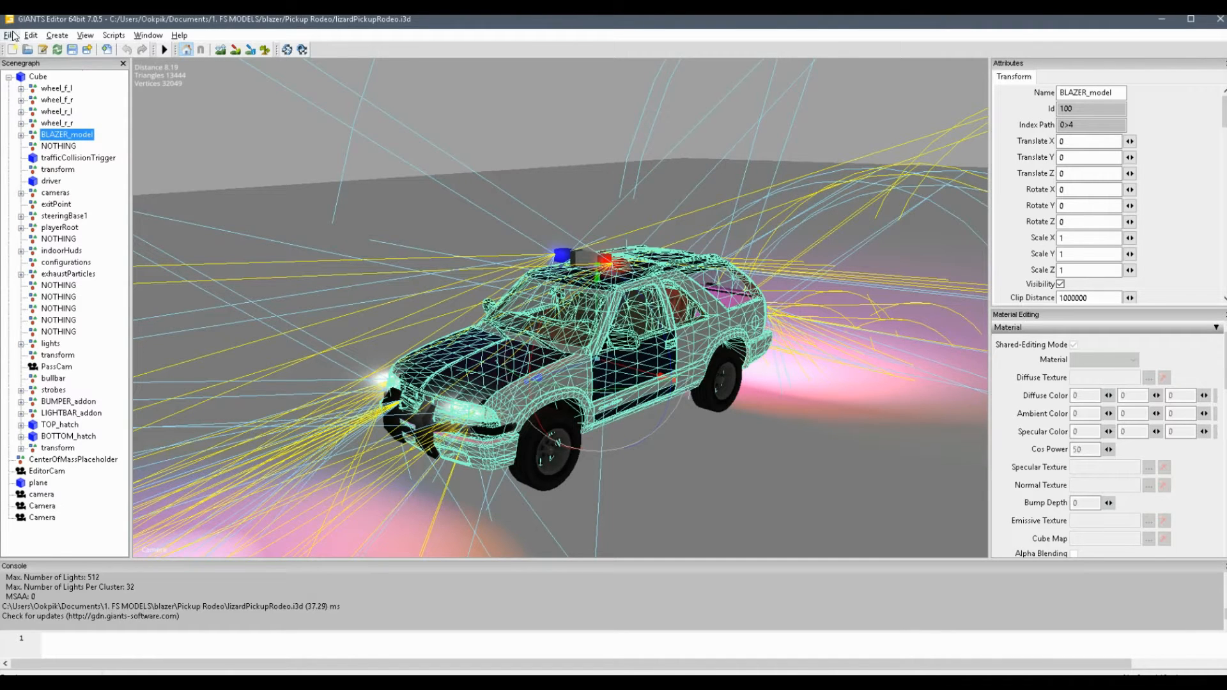
Export the selected BLAZER_model with files as a Wavefront OBJ named blazerGE, accepting the directory prompt.
left_click(10, 36)
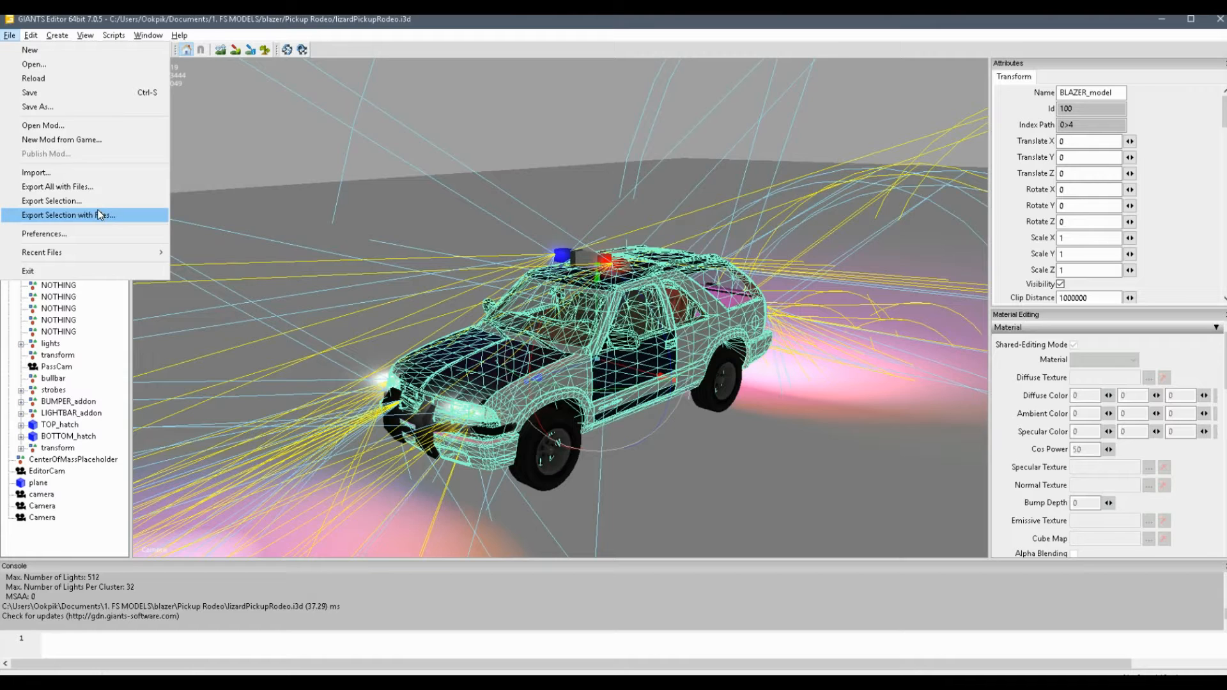
left_click(68, 214)
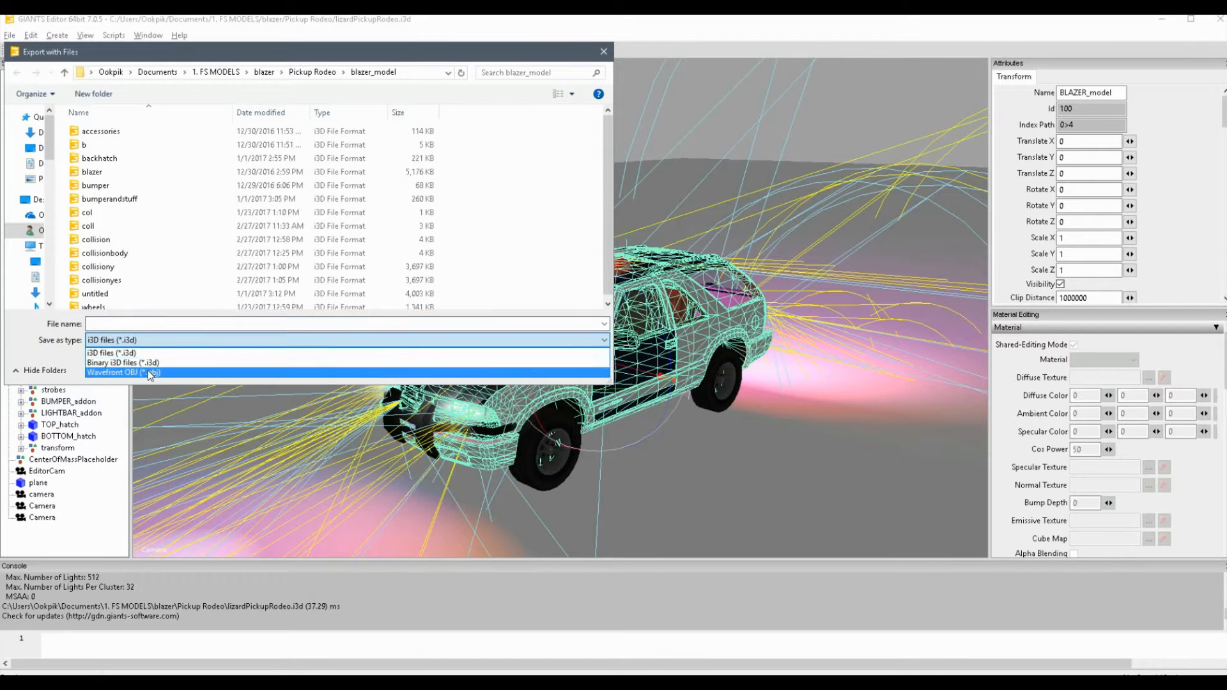
left_click(122, 372)
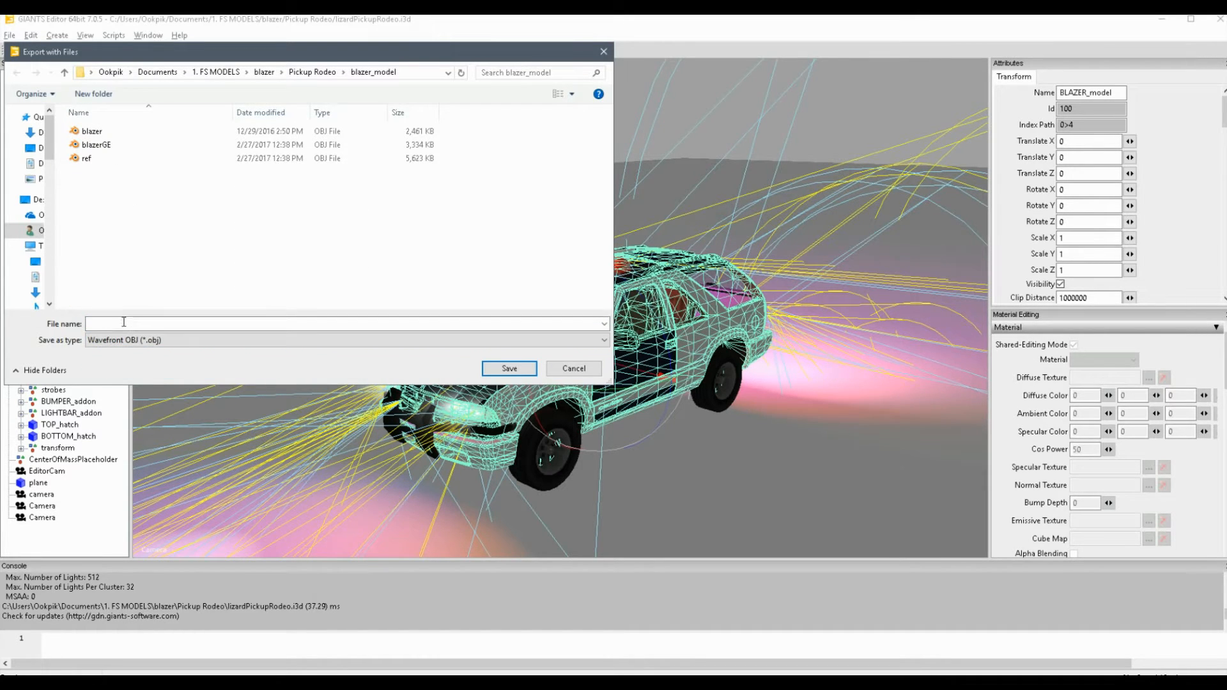
type("blazerGE")
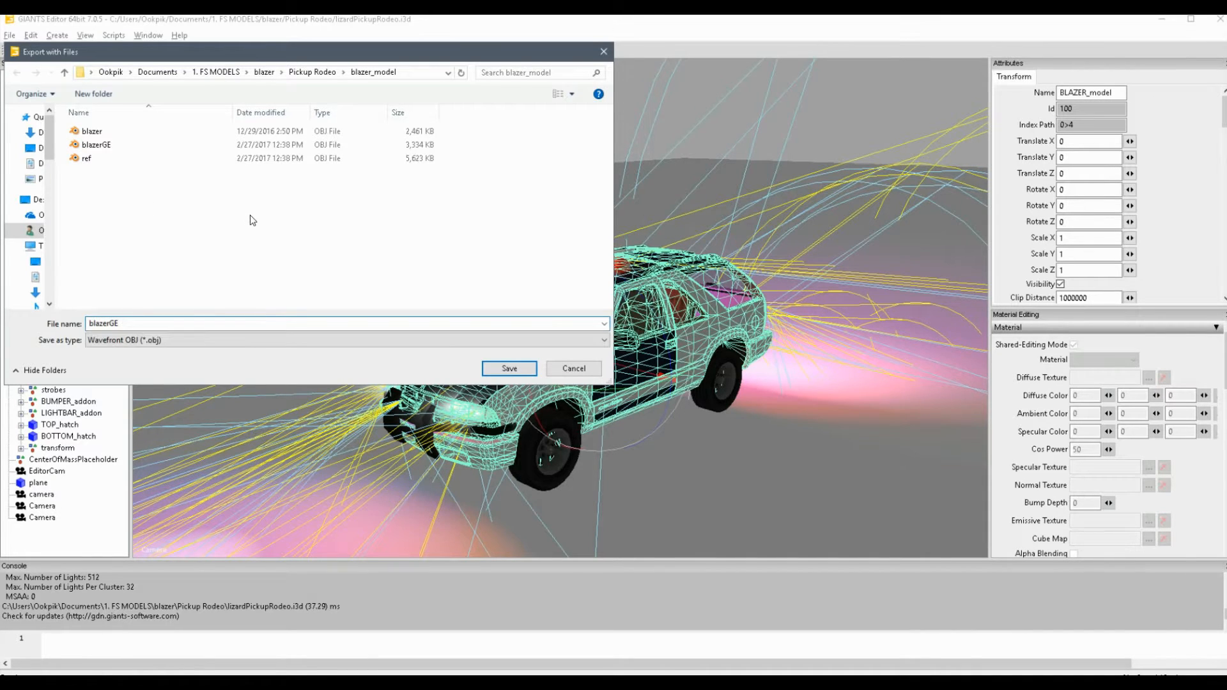
left_click(509, 368)
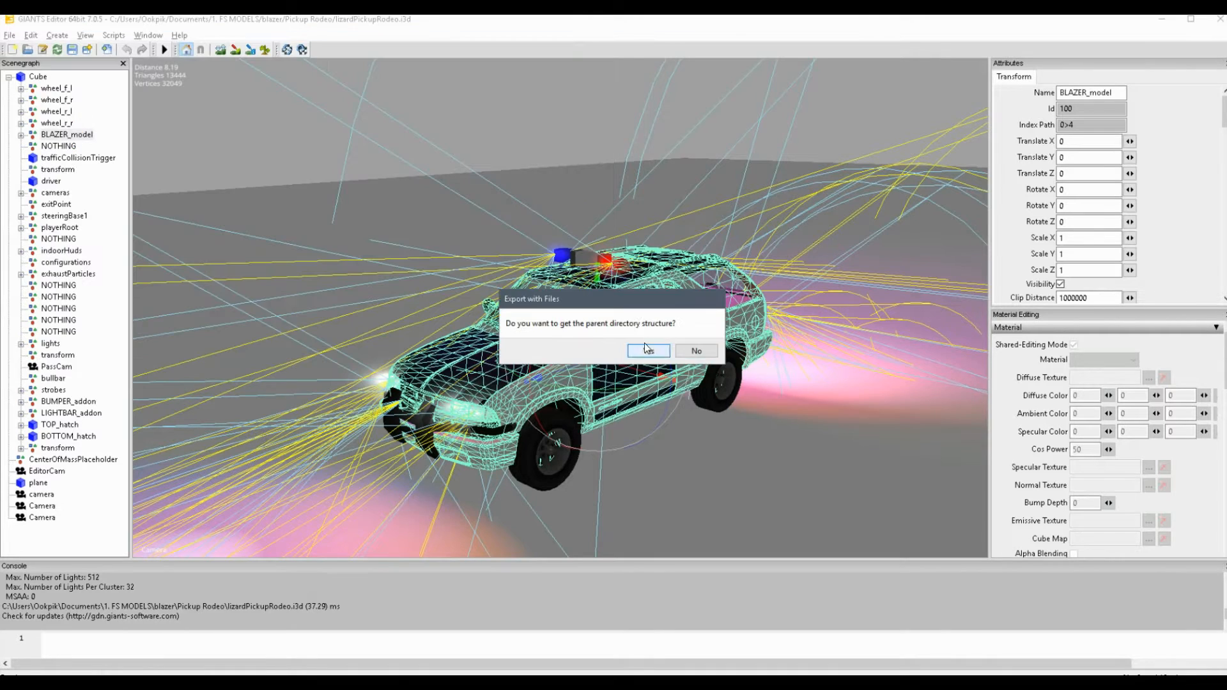
left_click(646, 351)
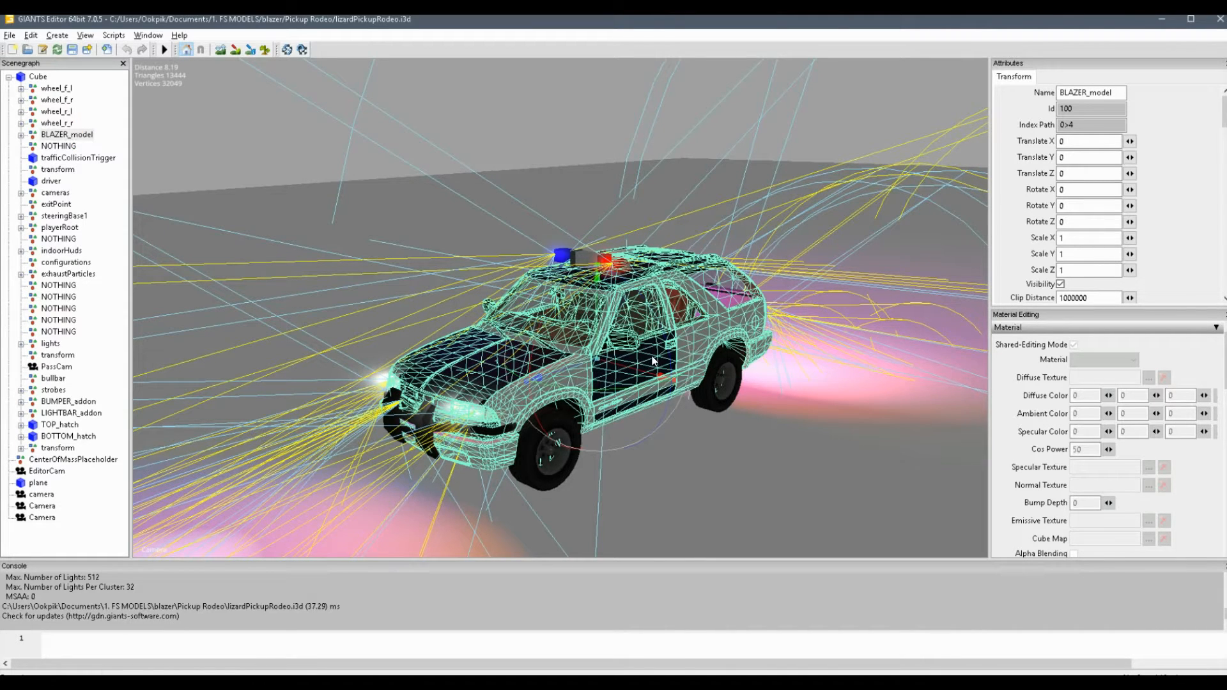
left_click(67, 134)
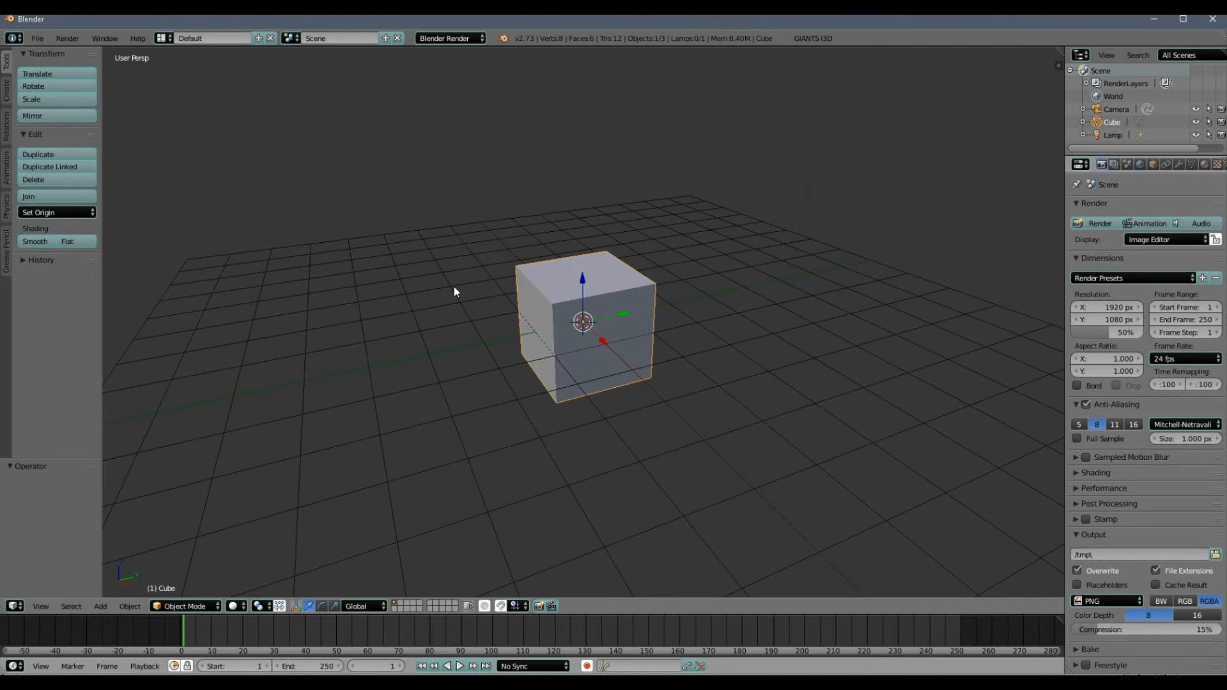
mouse_move(413, 287)
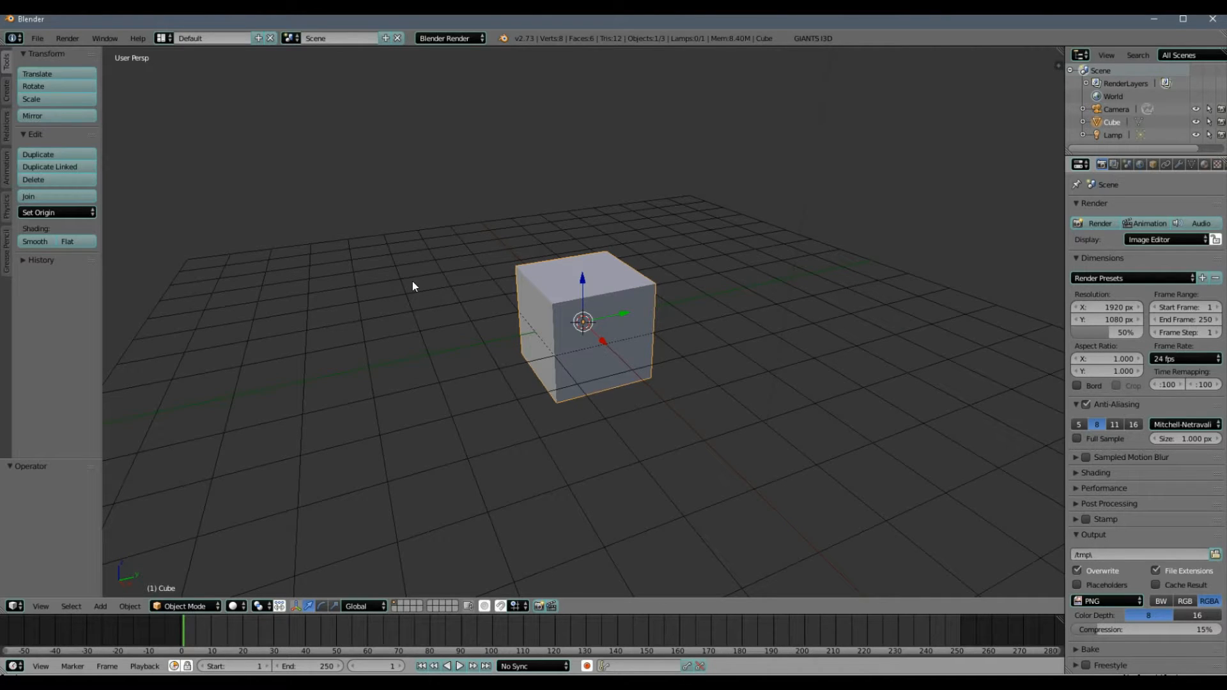
mouse_move(346, 266)
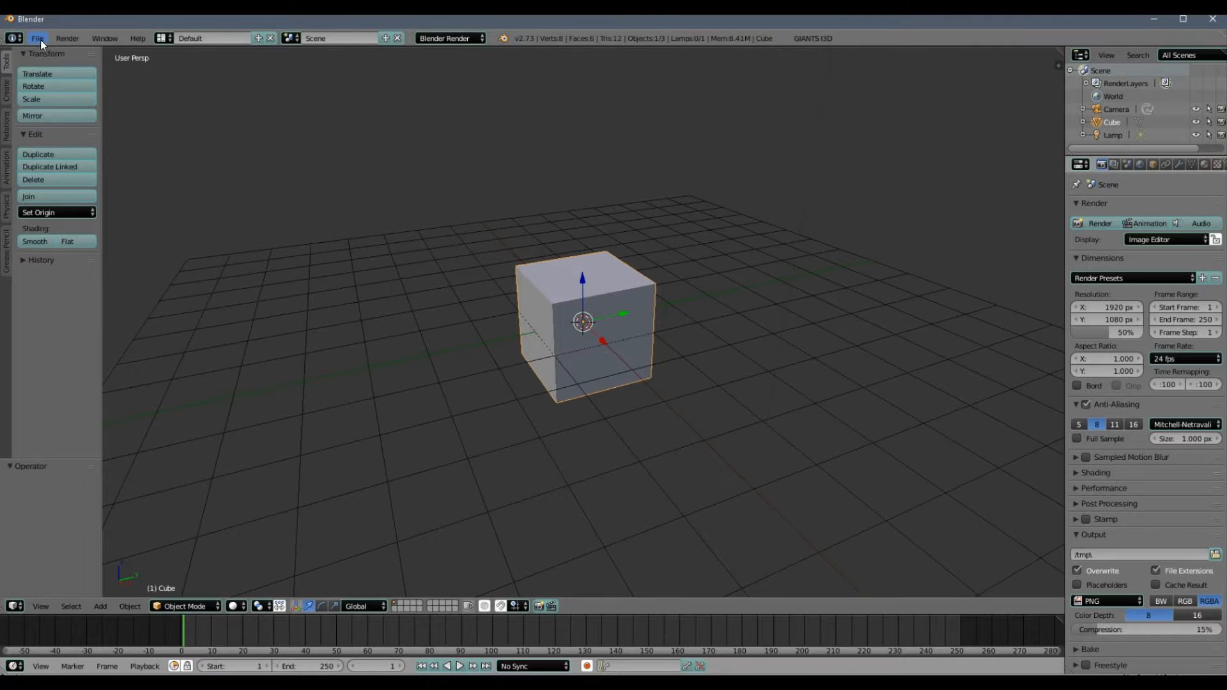
Import blazerGE.obj into the Blender scene next to the default cube.
left_click(37, 37)
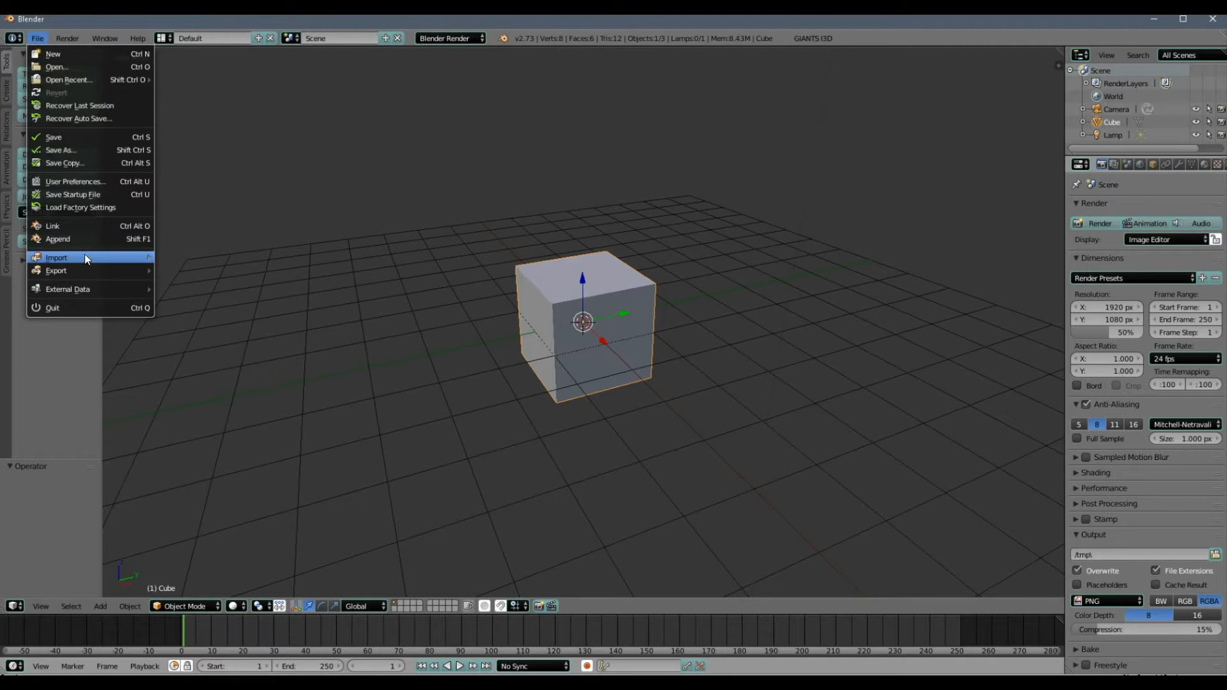
mouse_move(55, 257)
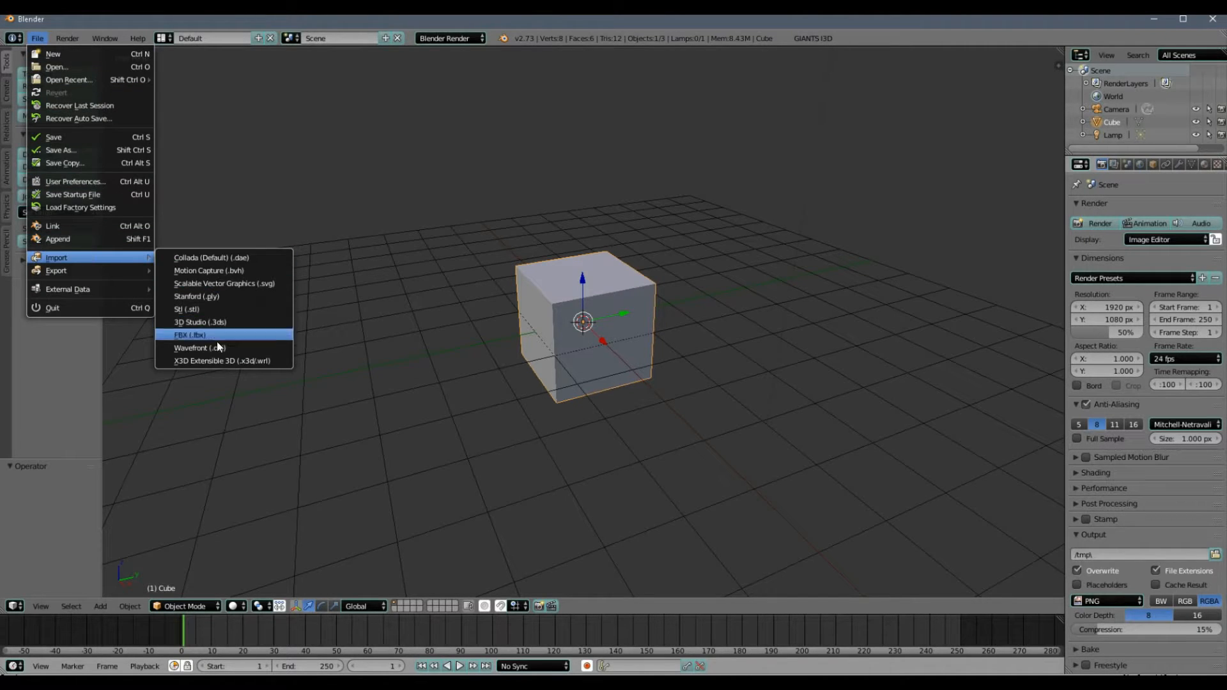
left_click(197, 348)
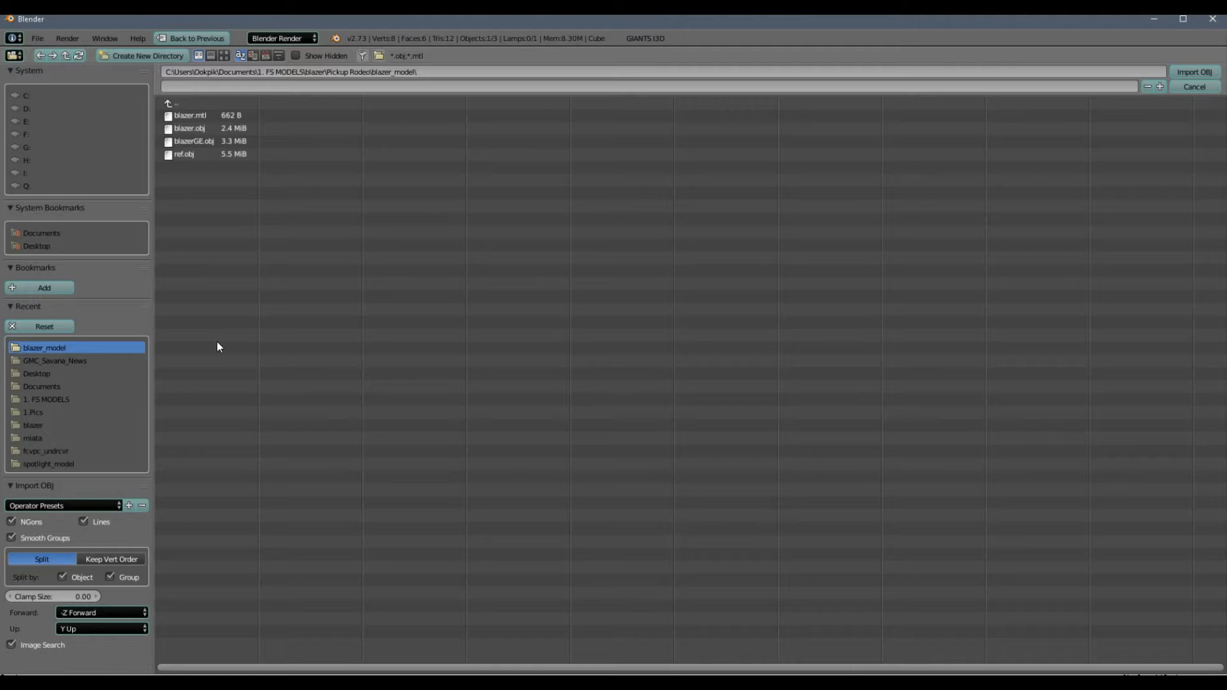
left_click(192, 140)
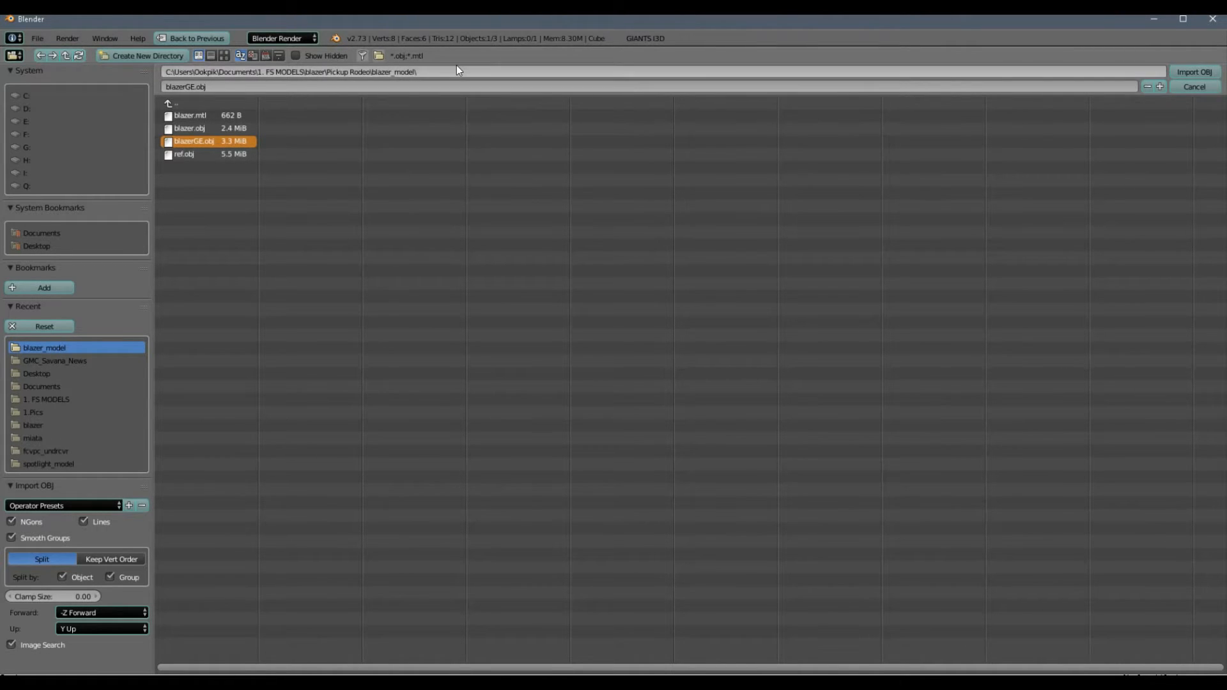
mouse_move(380, 79)
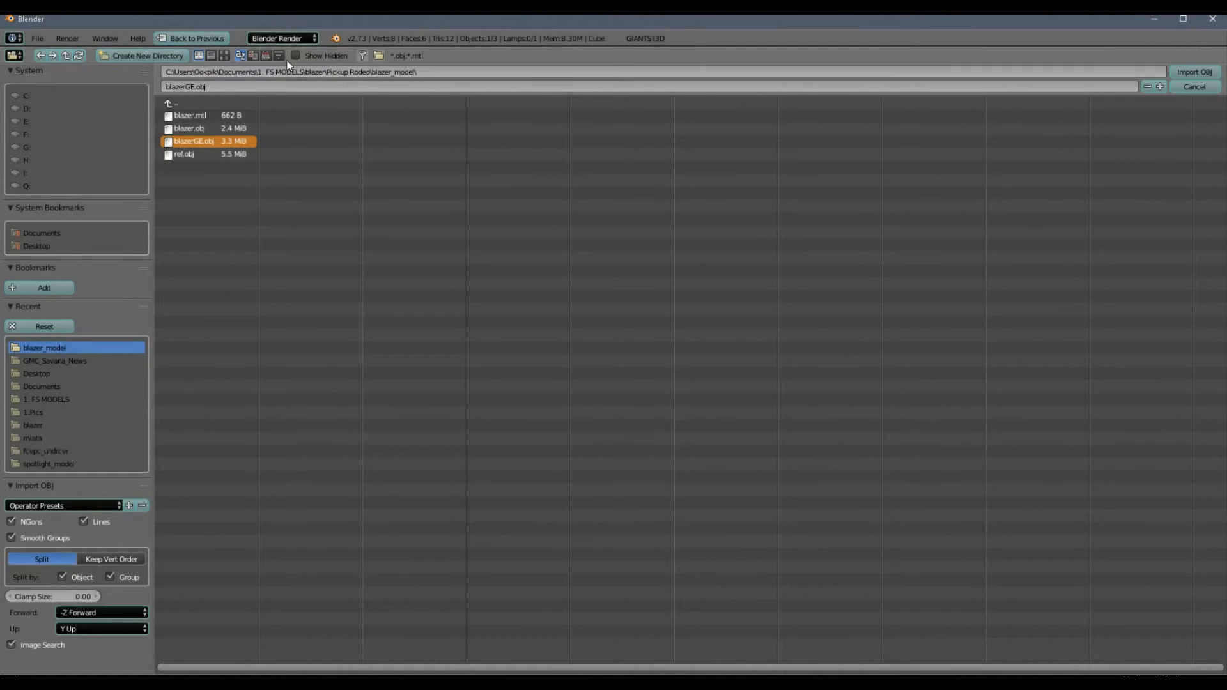
mouse_move(1194, 72)
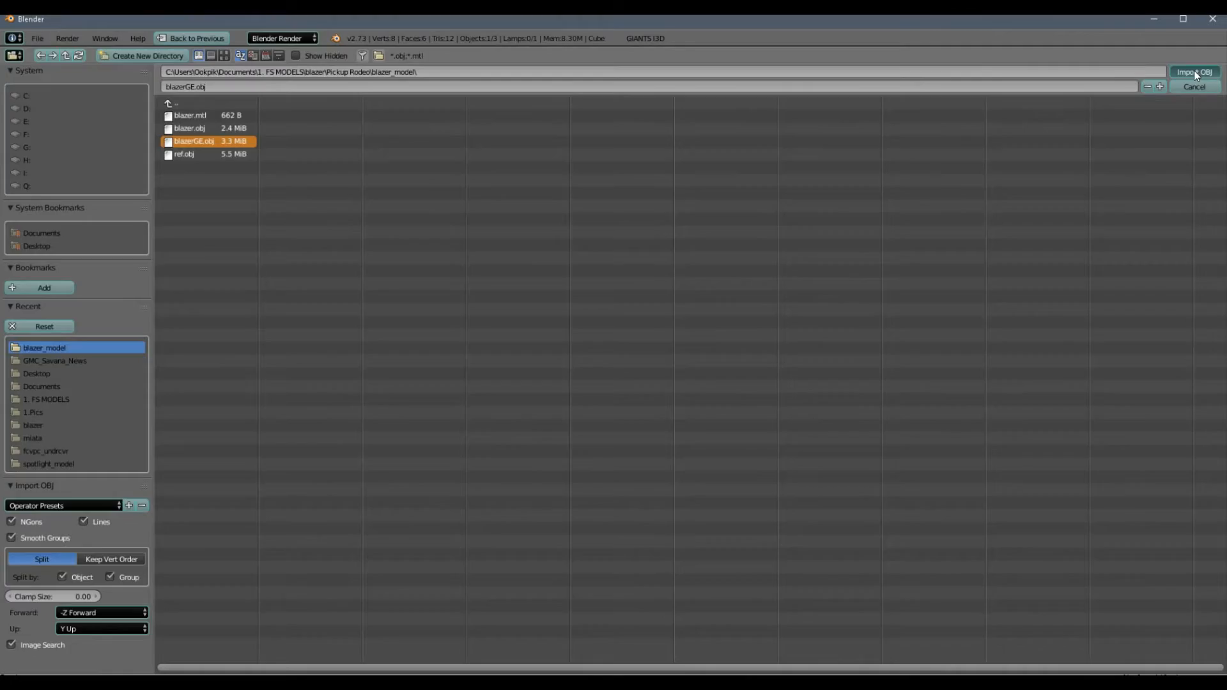
left_click(1194, 71)
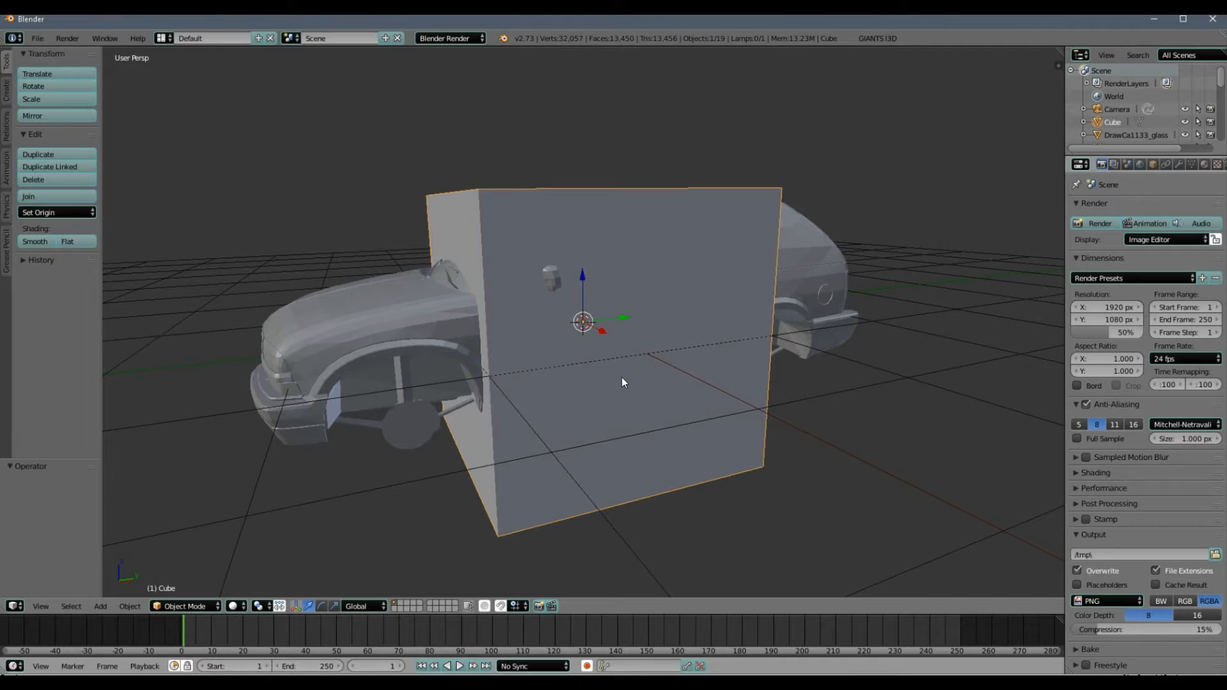
mouse_move(654, 364)
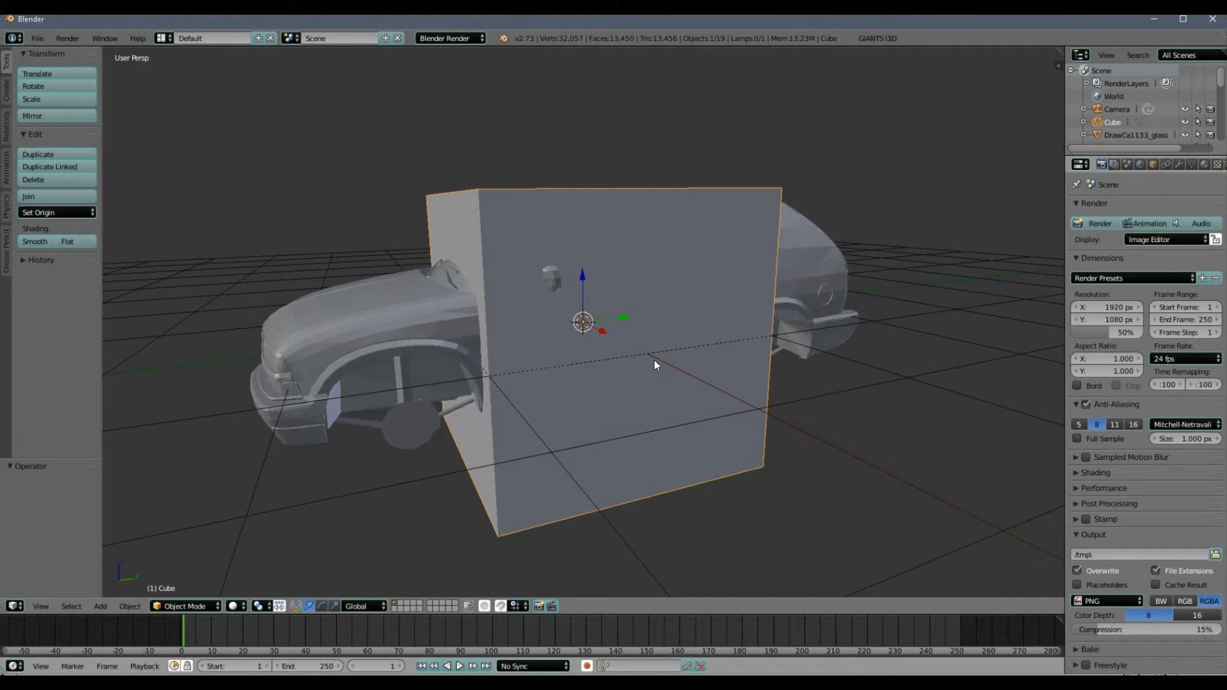
mouse_move(647, 361)
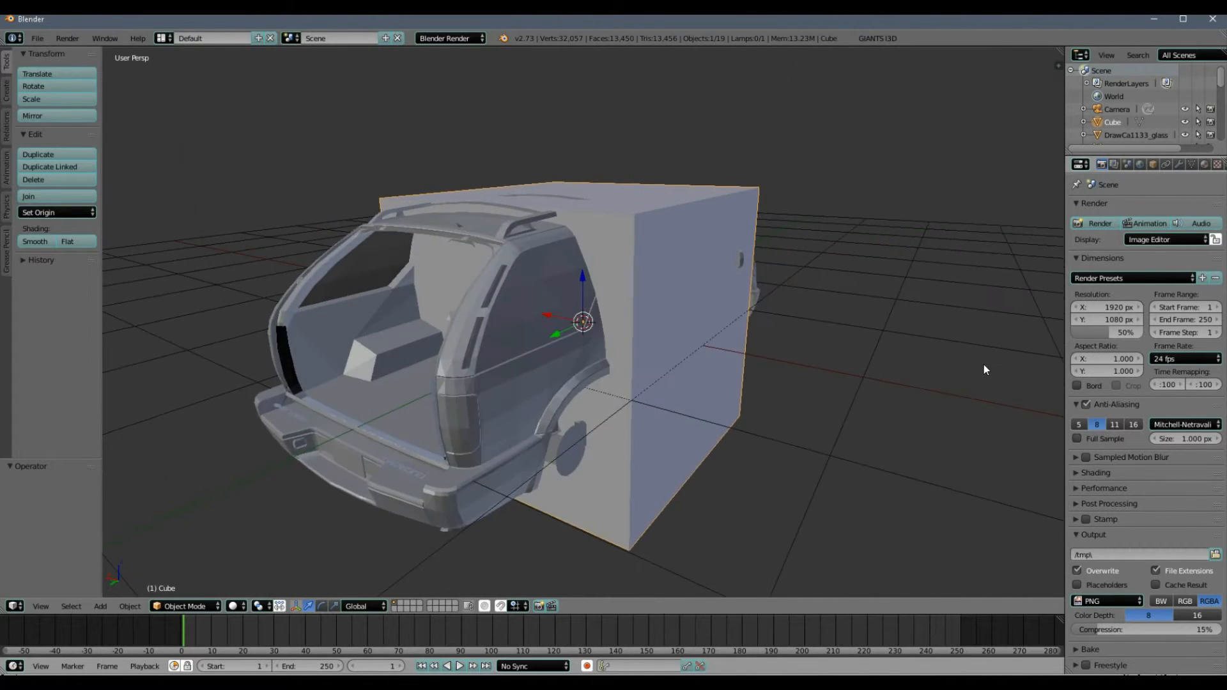
left_click_drag(583, 322, 438, 358)
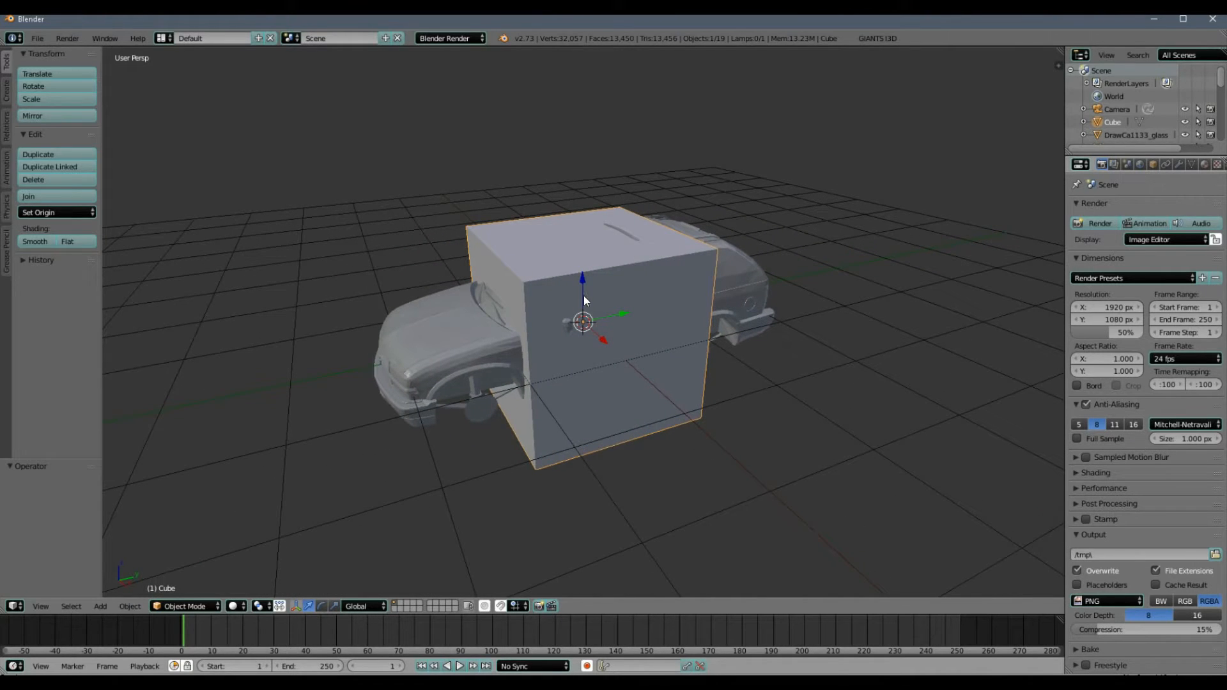
mouse_move(185, 604)
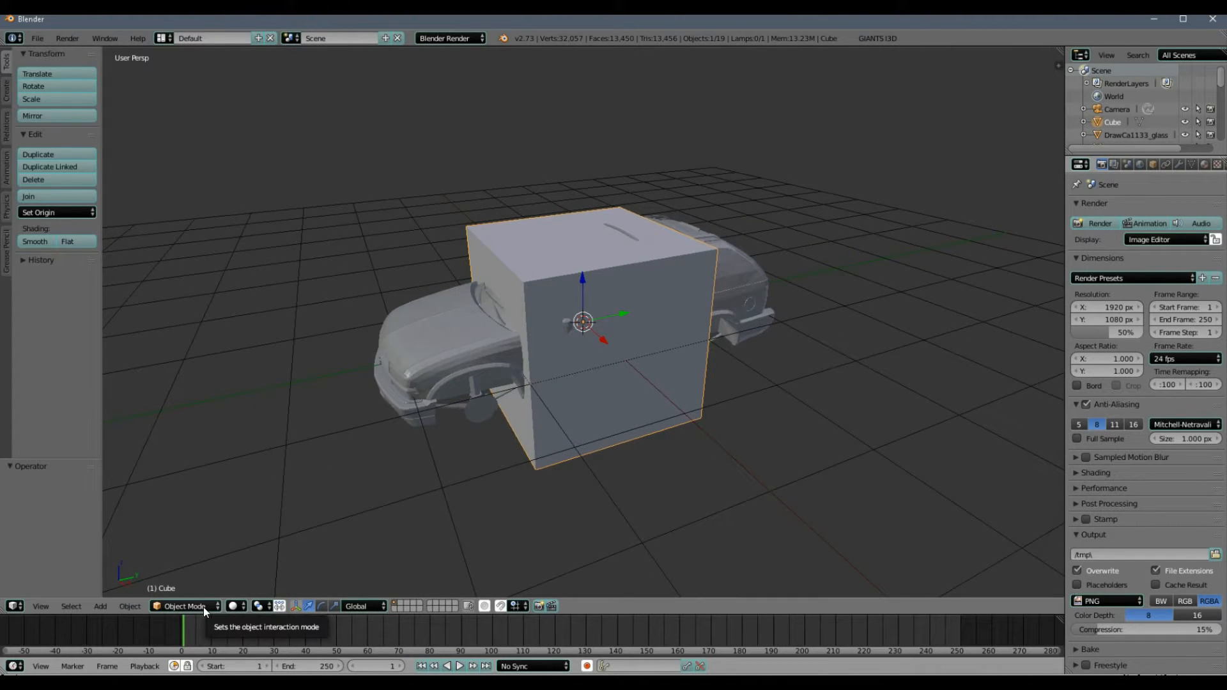
Enter Edit Mode and drag the cube's faces along axes to cover the car's rear body section.
left_click(185, 604)
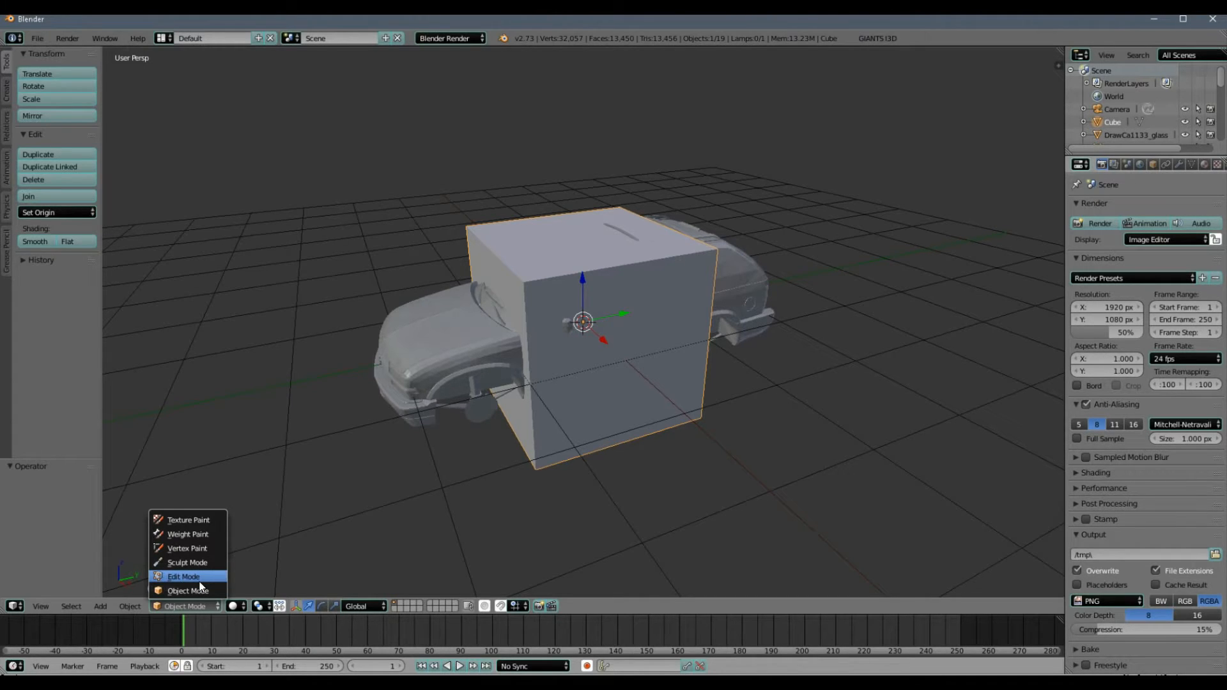
left_click(185, 577)
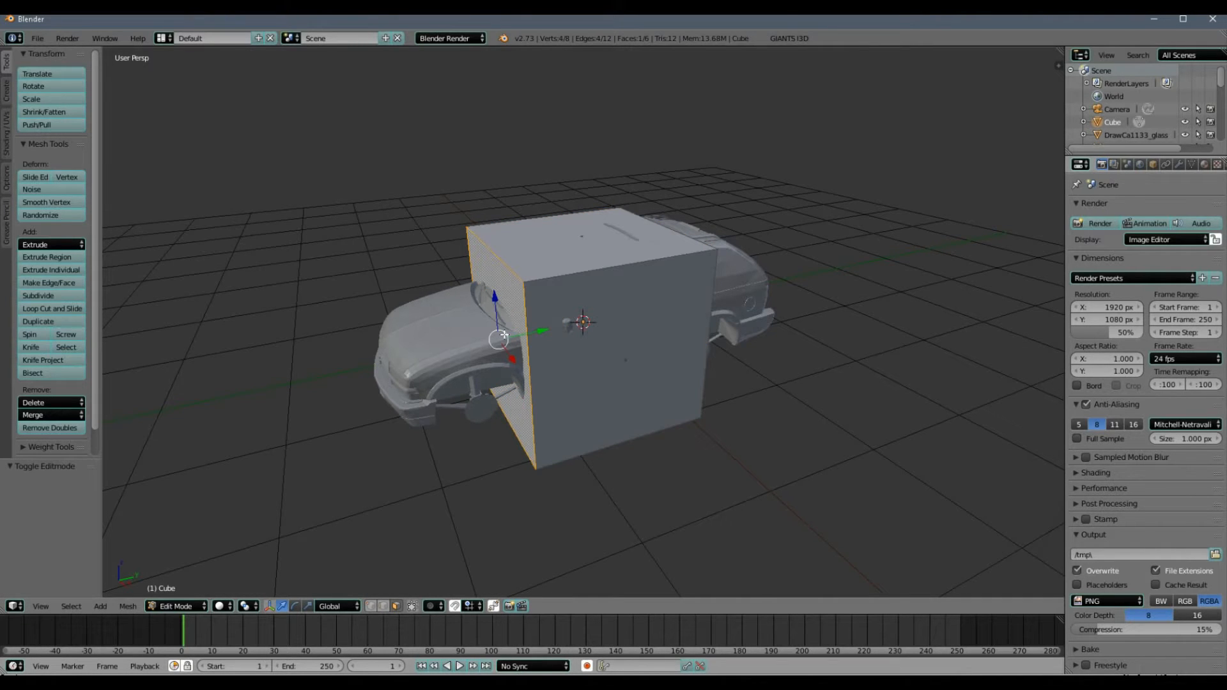
left_click_drag(498, 337, 566, 337)
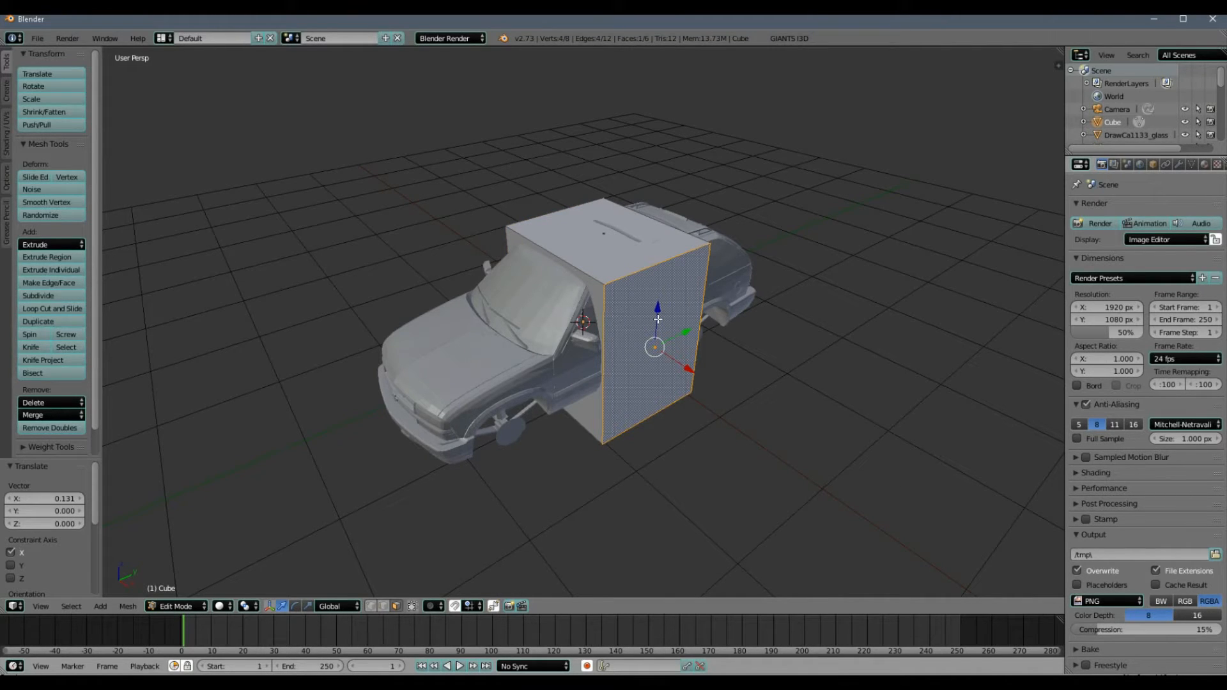
mouse_move(629, 336)
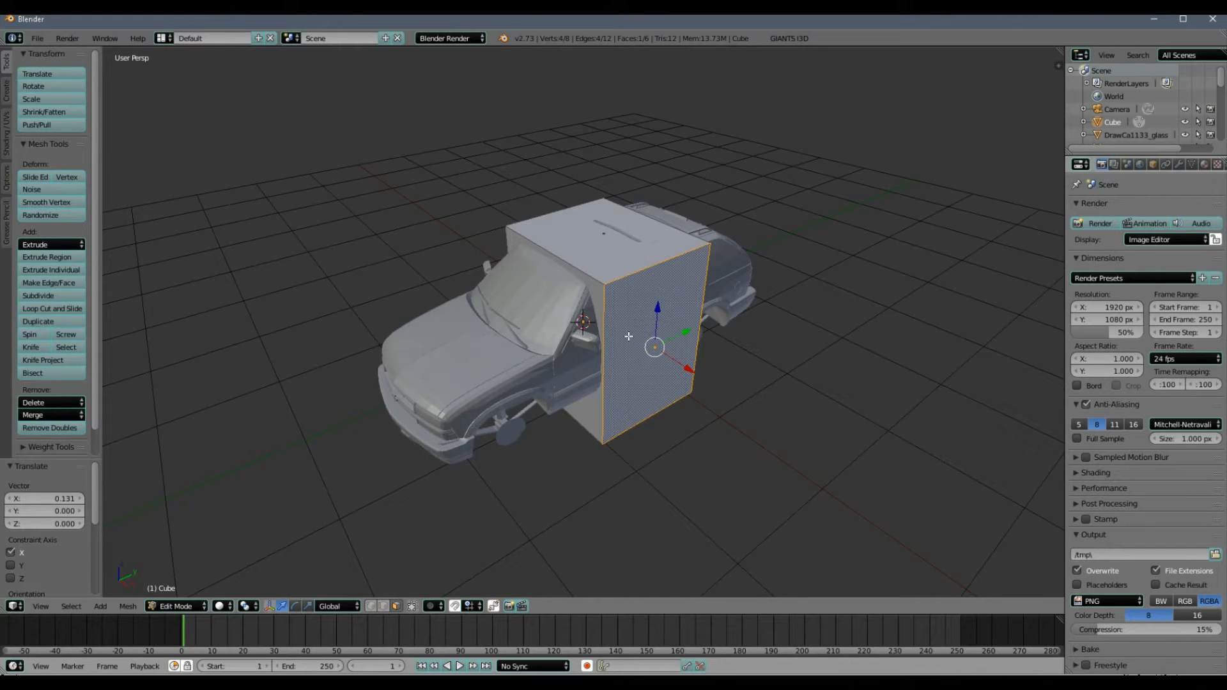
left_click_drag(657, 344, 638, 384)
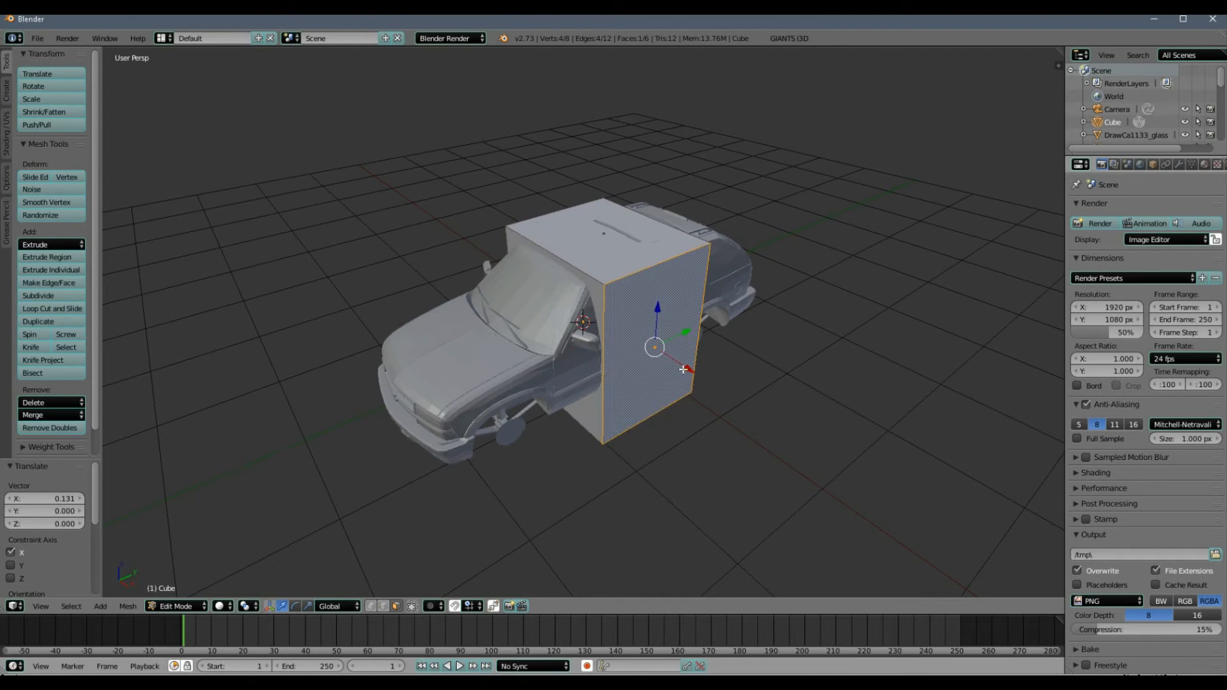
left_click_drag(681, 368, 571, 366)
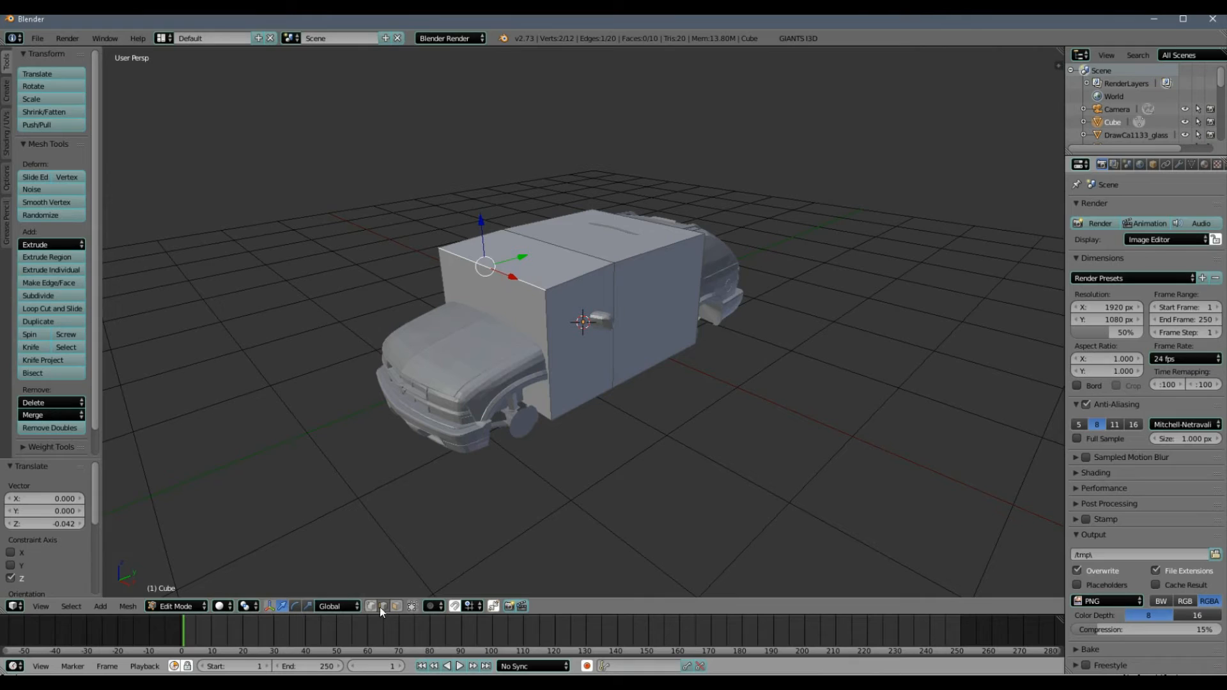
mouse_move(382, 606)
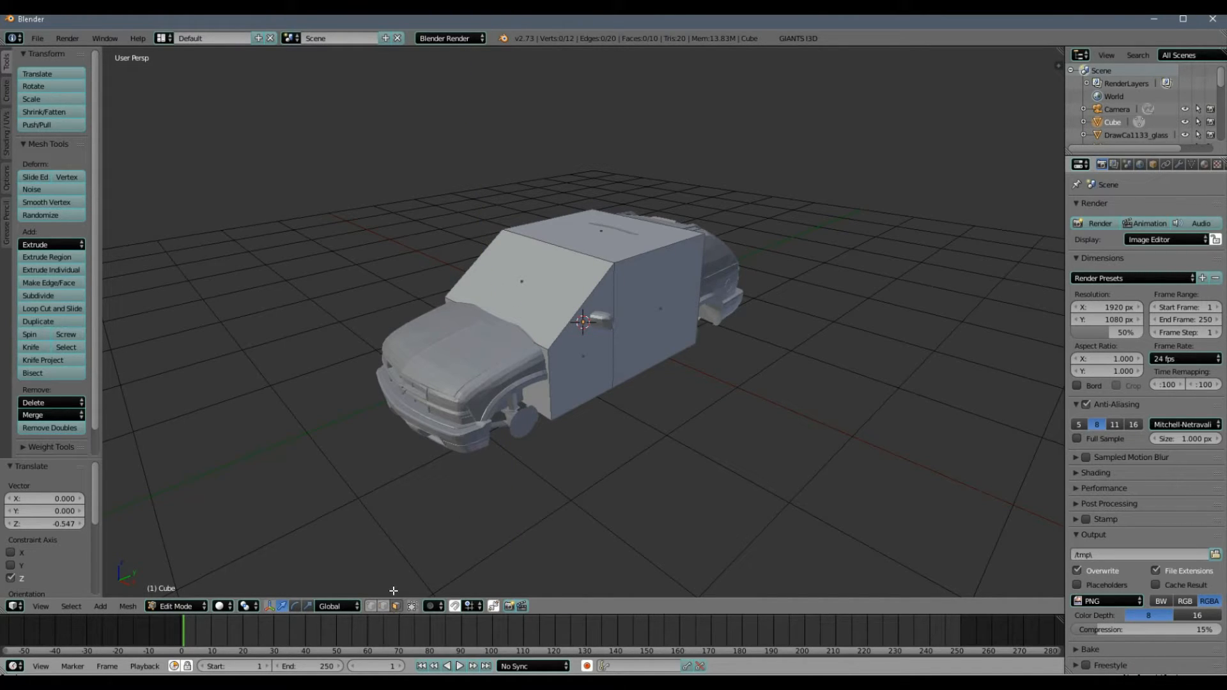
Switch to face selection and check the blocked-out body against the vehicle's rear.
left_click(523, 280)
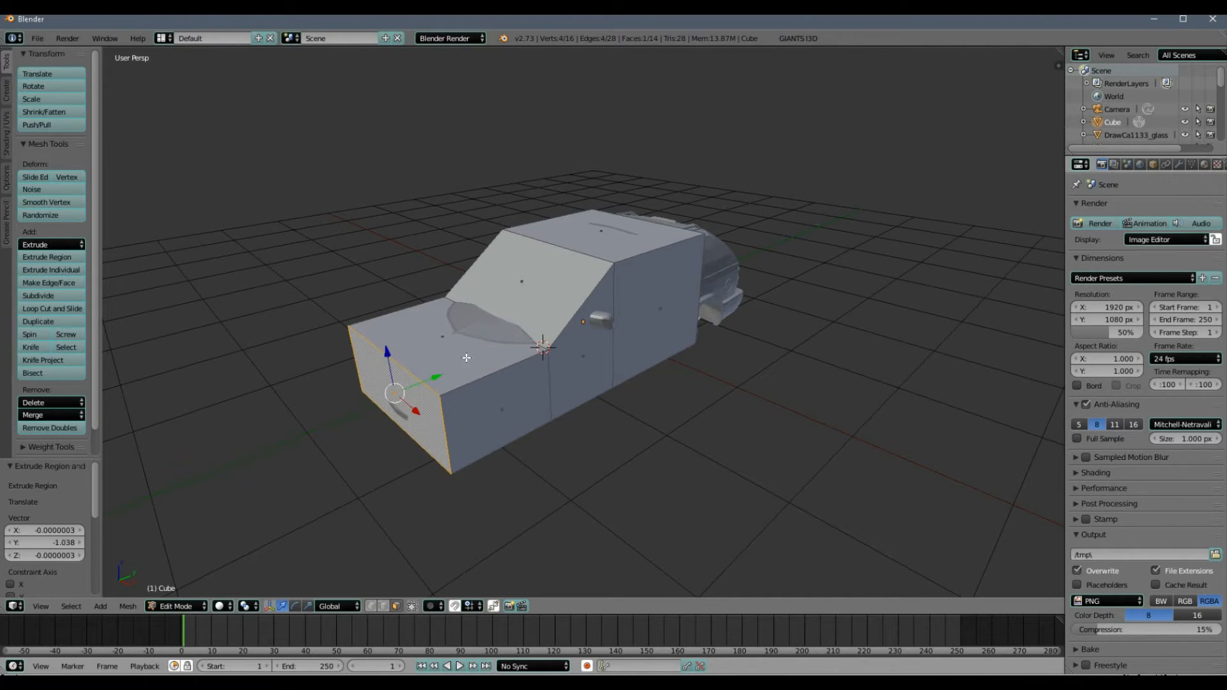
mouse_move(479, 439)
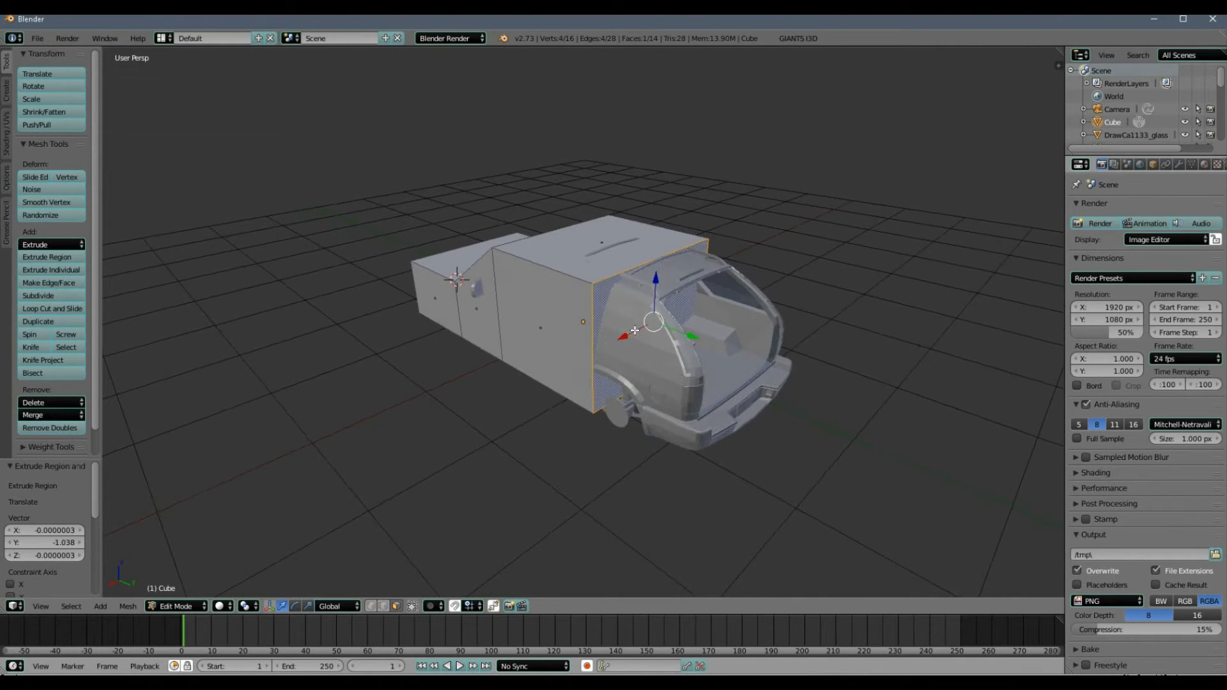
left_click_drag(653, 321, 697, 336)
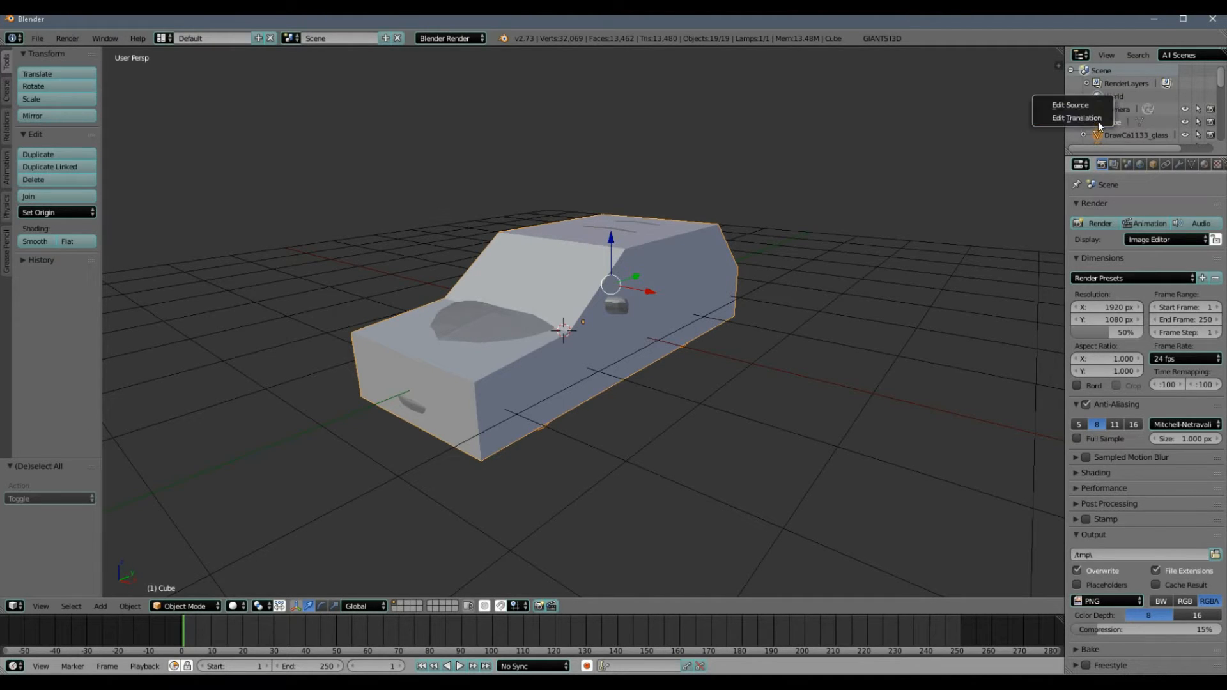
mouse_move(1076, 118)
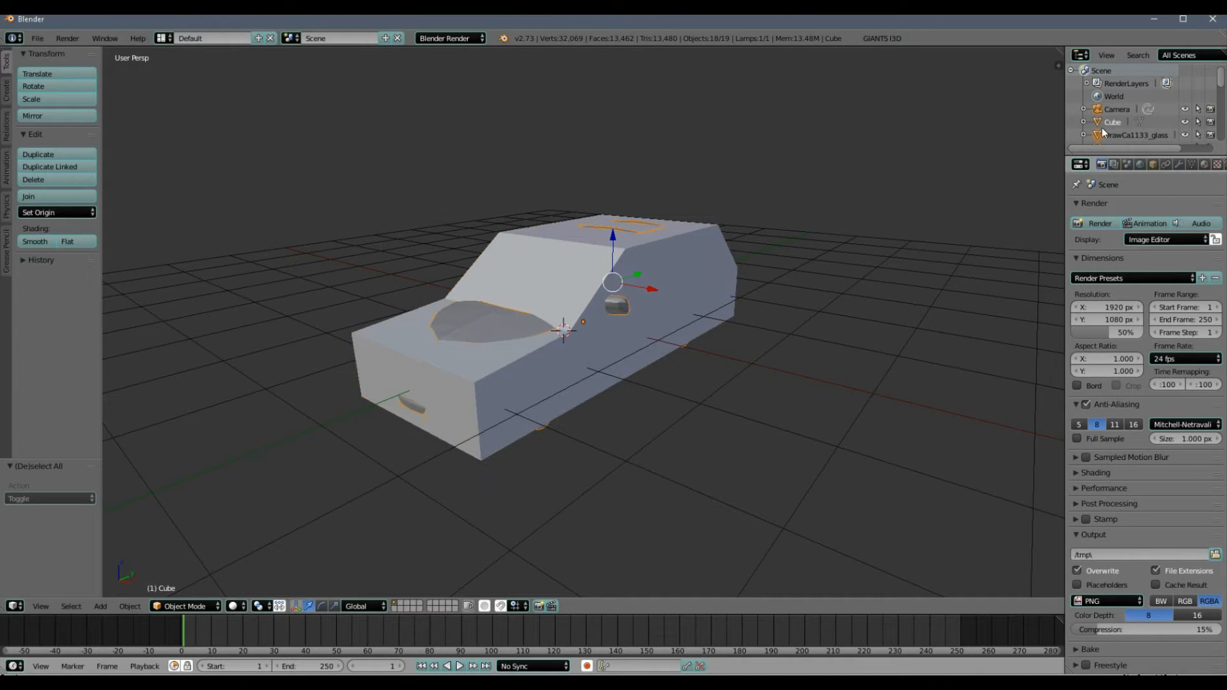
mouse_move(1054, 168)
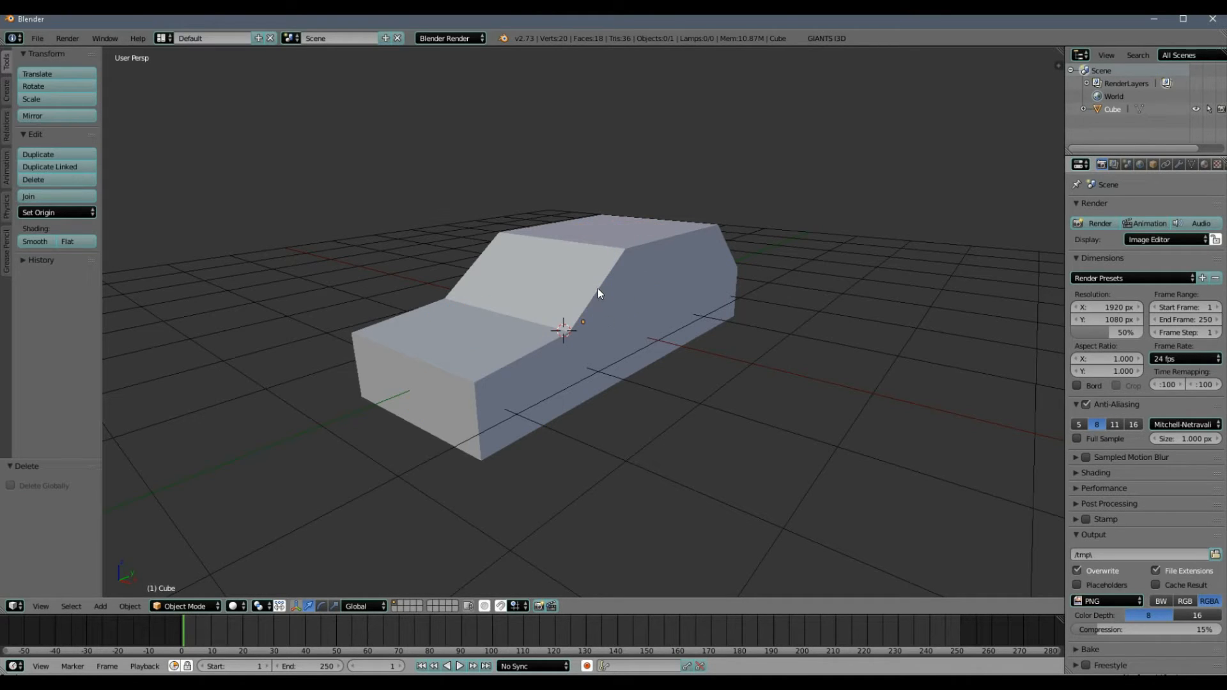
Select the Cube collision shape and set its origin to its own geometry.
left_click(532, 280)
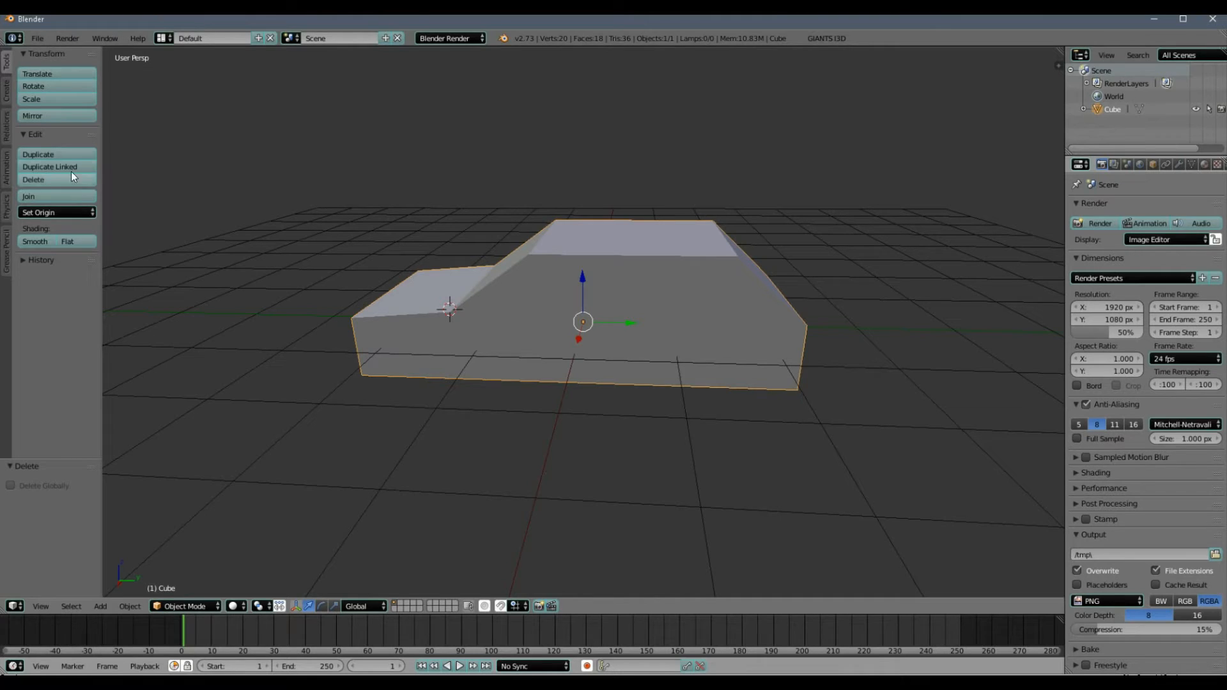
left_click(56, 212)
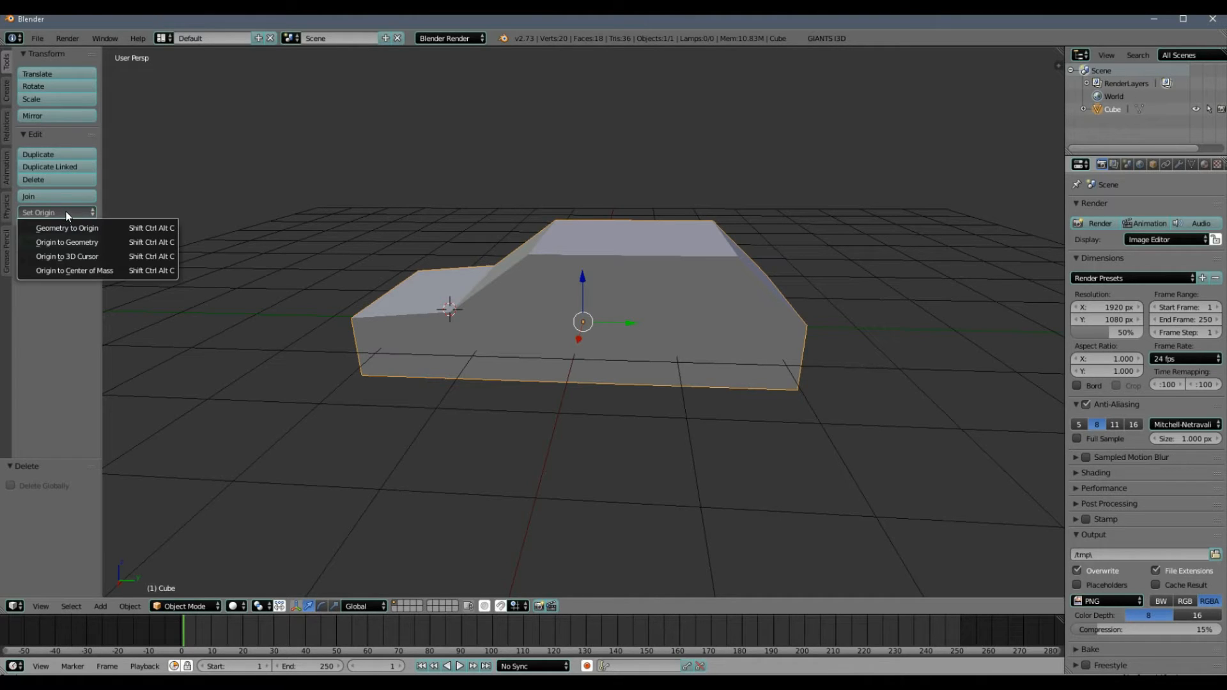
mouse_move(66, 228)
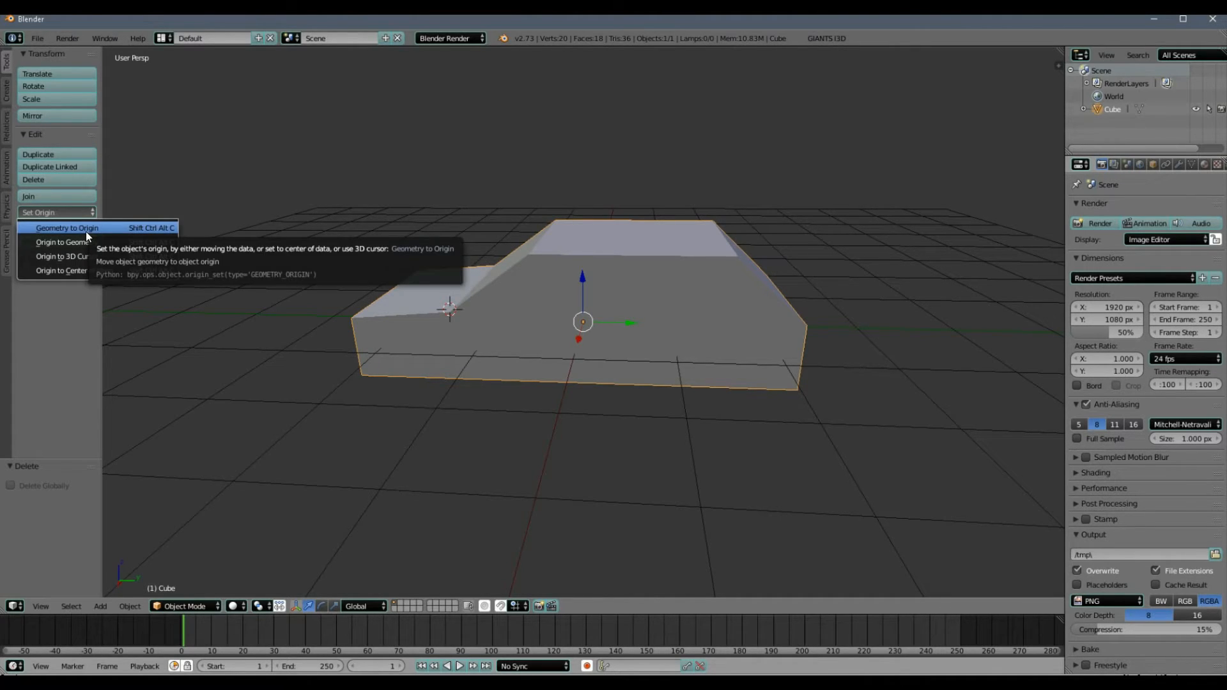
mouse_move(67, 242)
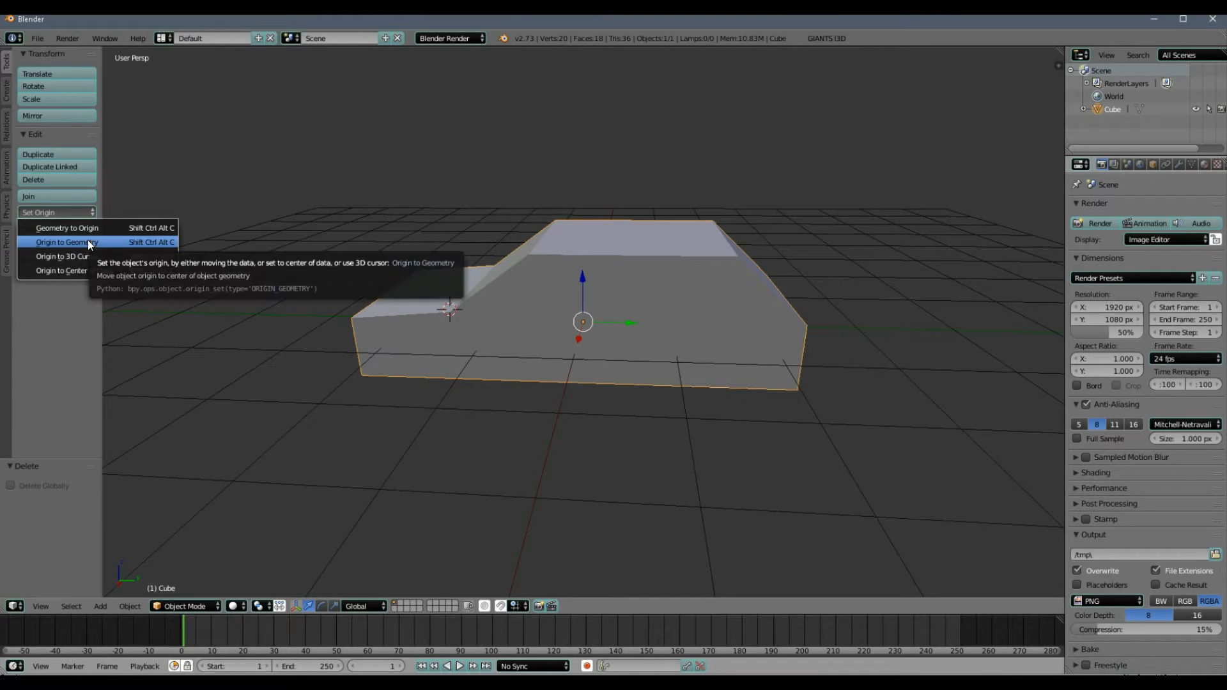
left_click(67, 241)
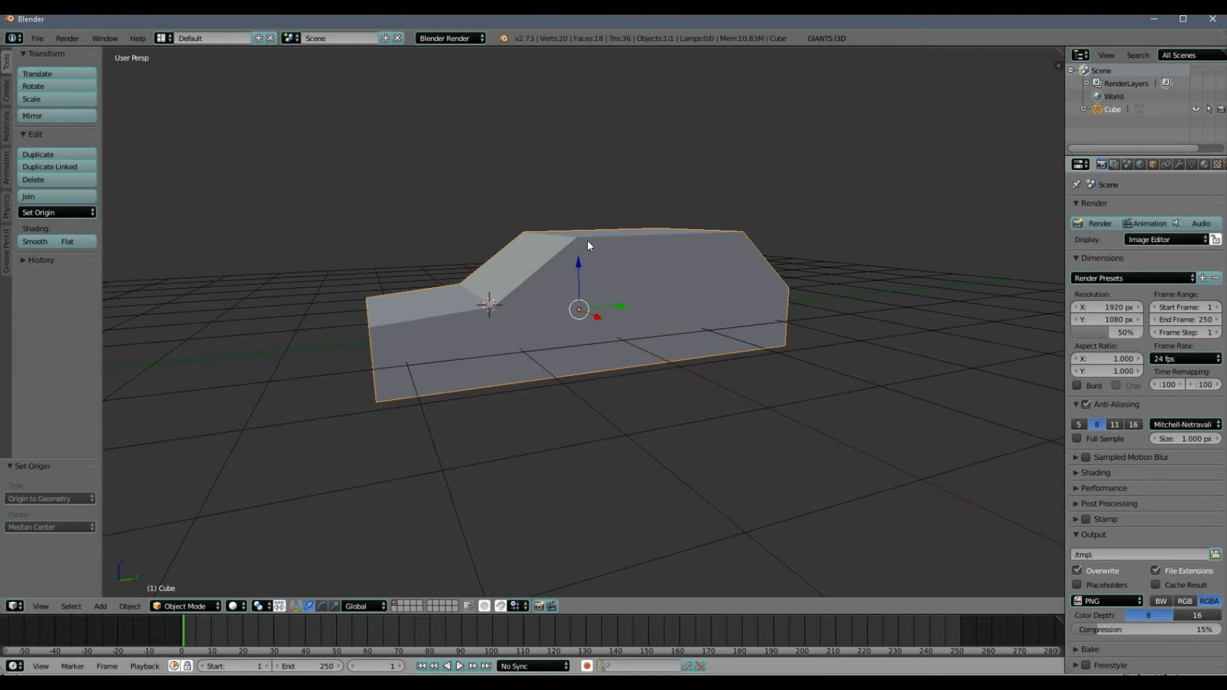
left_click_drag(587, 245, 626, 328)
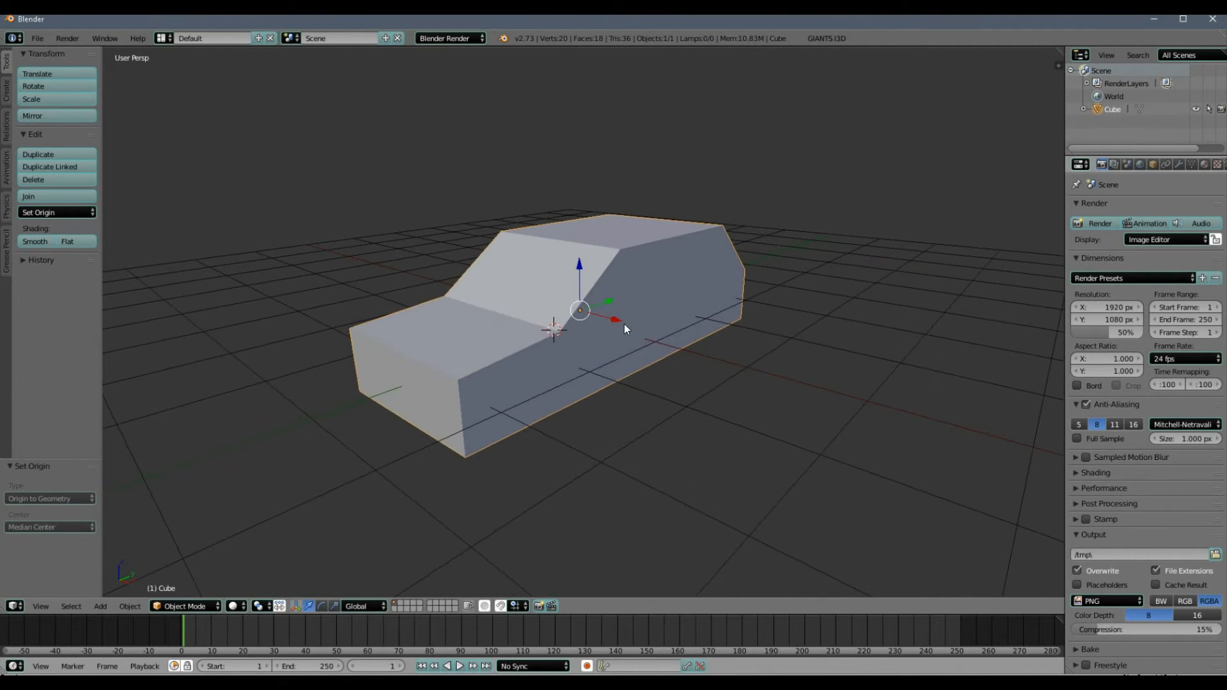
mouse_move(614, 323)
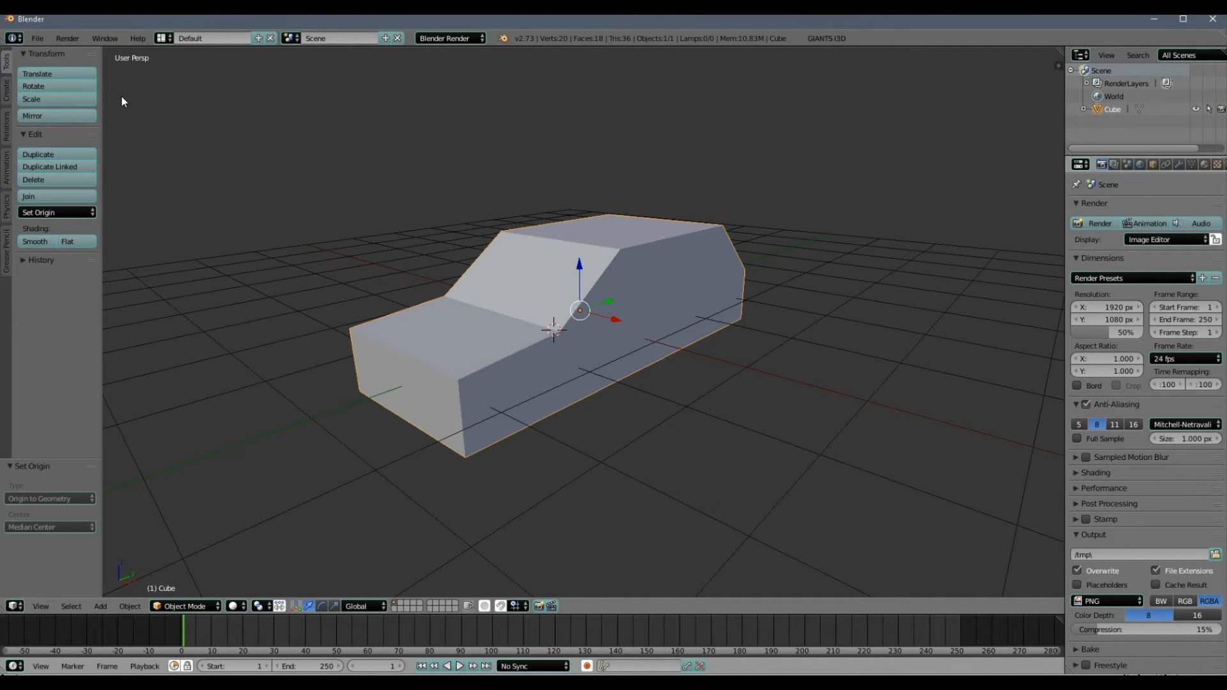
Export the collision shape as GIANTS i3d file 'thiscollision' into the blazer_model folder.
left_click(37, 39)
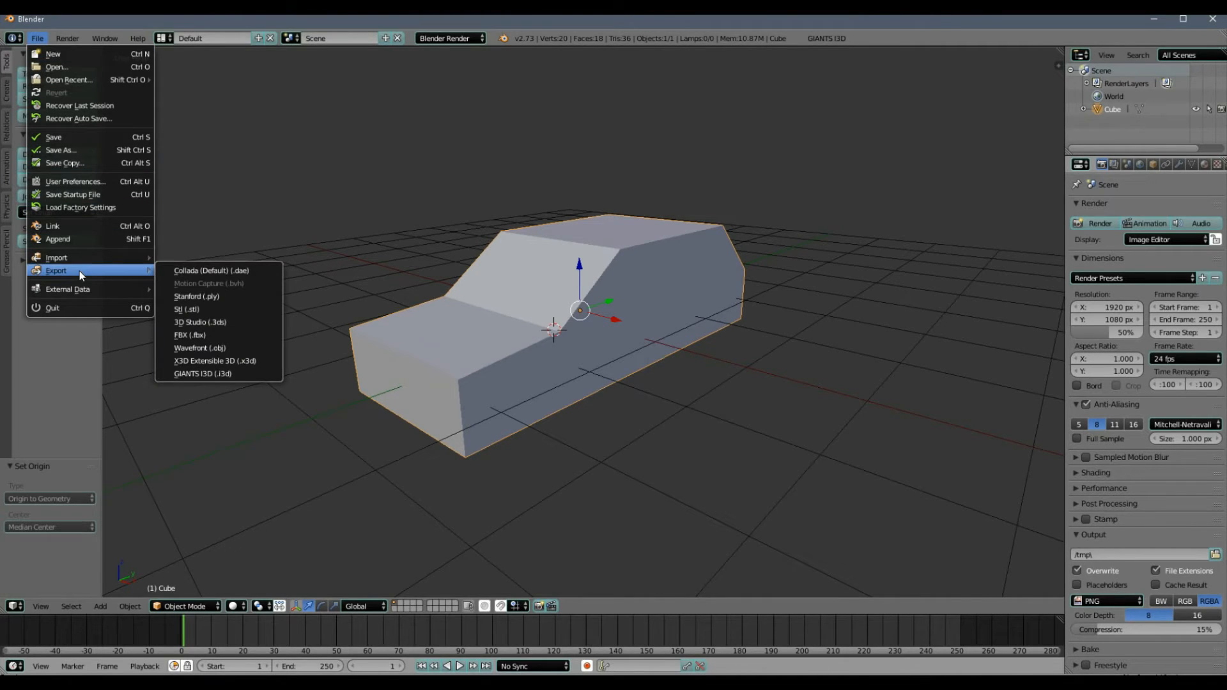
mouse_move(204, 373)
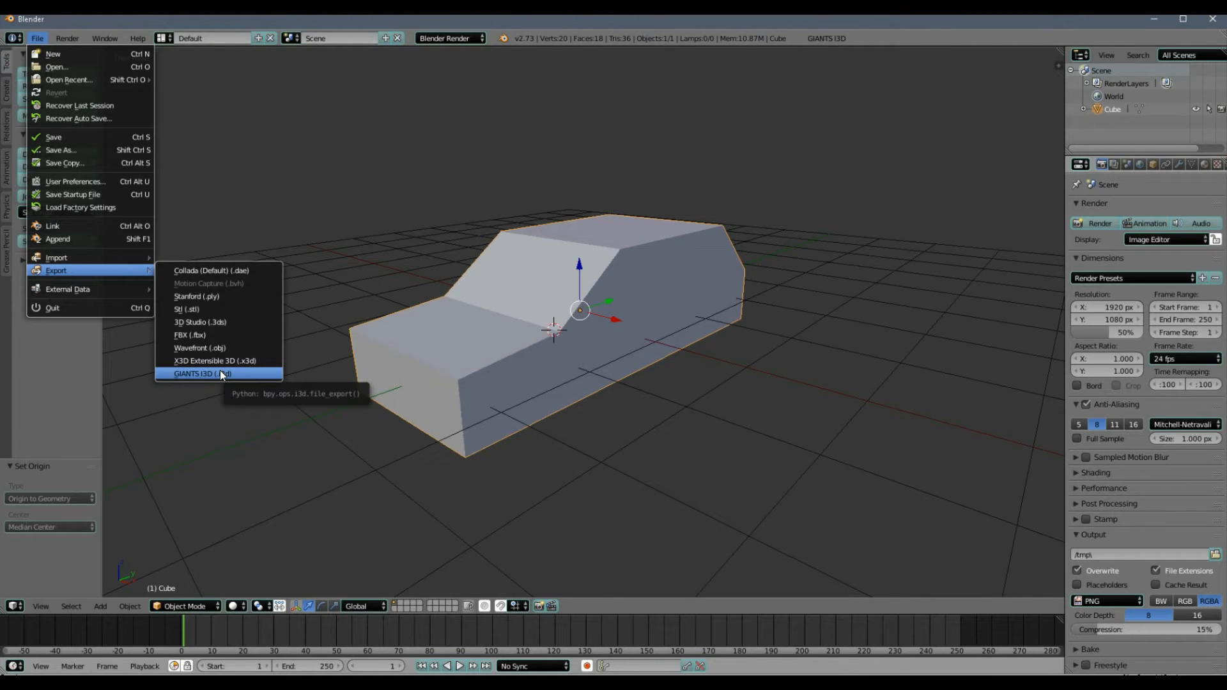
left_click(202, 373)
type("thiscollision.i3d")
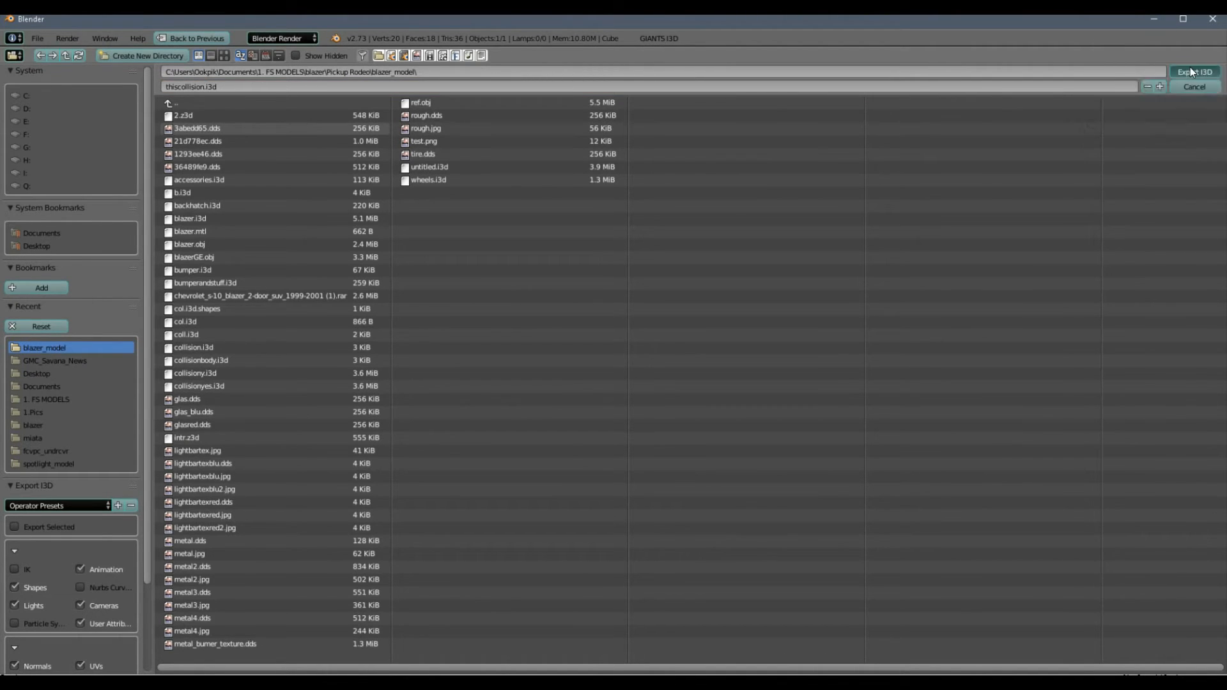
left_click(1194, 86)
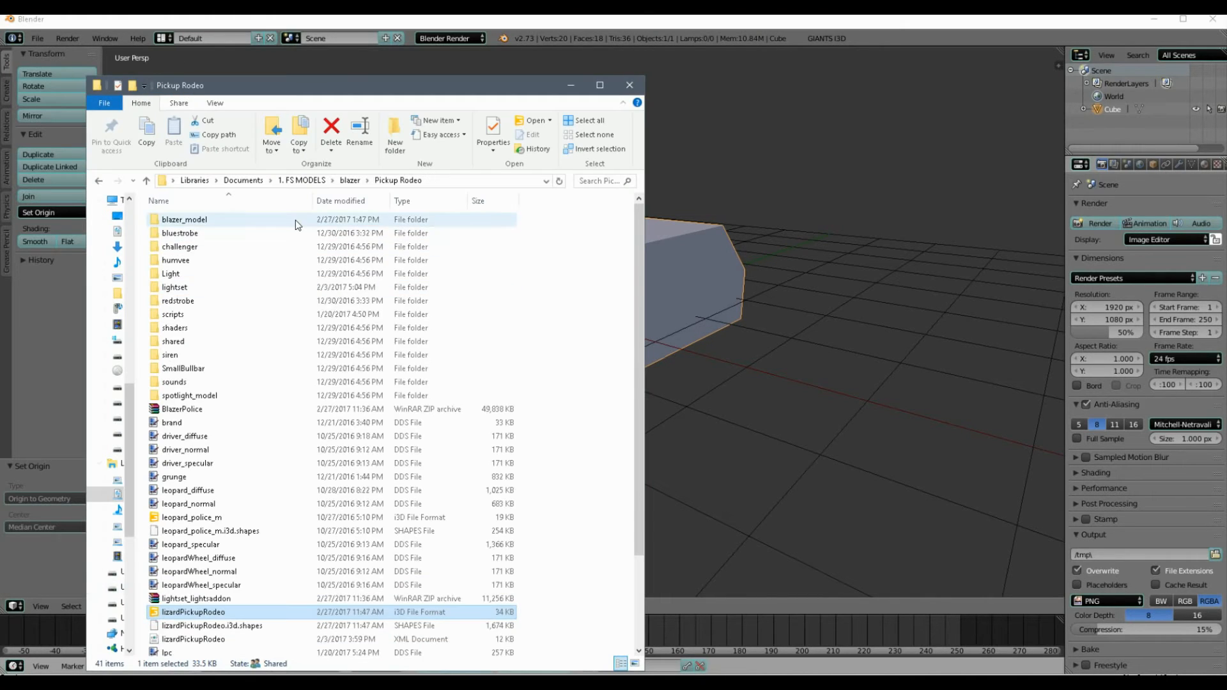
Confirm thiscollision.i3d exists in the blazer_model folder, then close Explorer back to Blender.
double_click(184, 218)
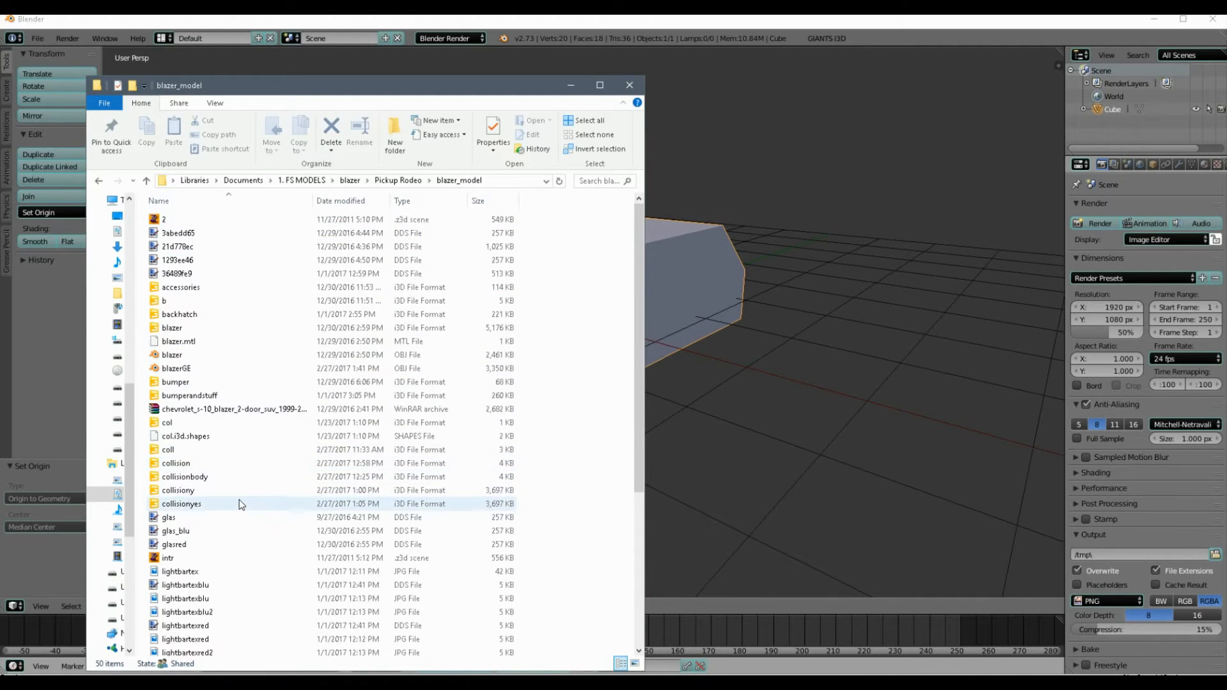
scroll("down", 3)
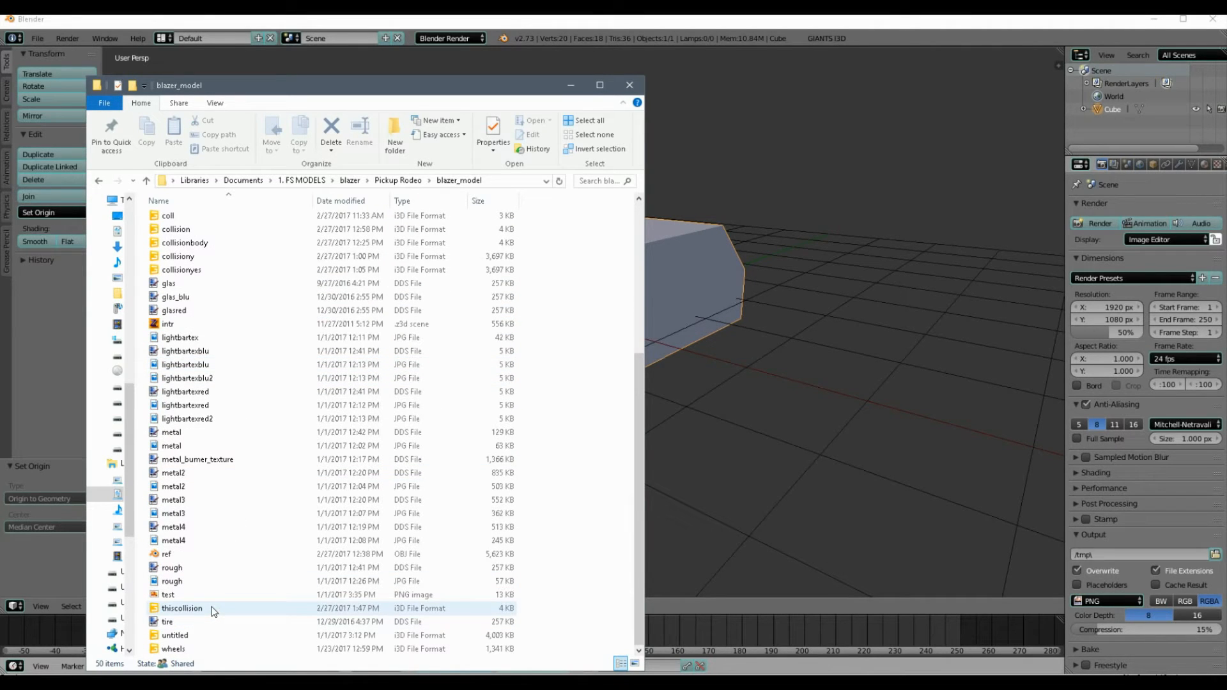
left_click(188, 378)
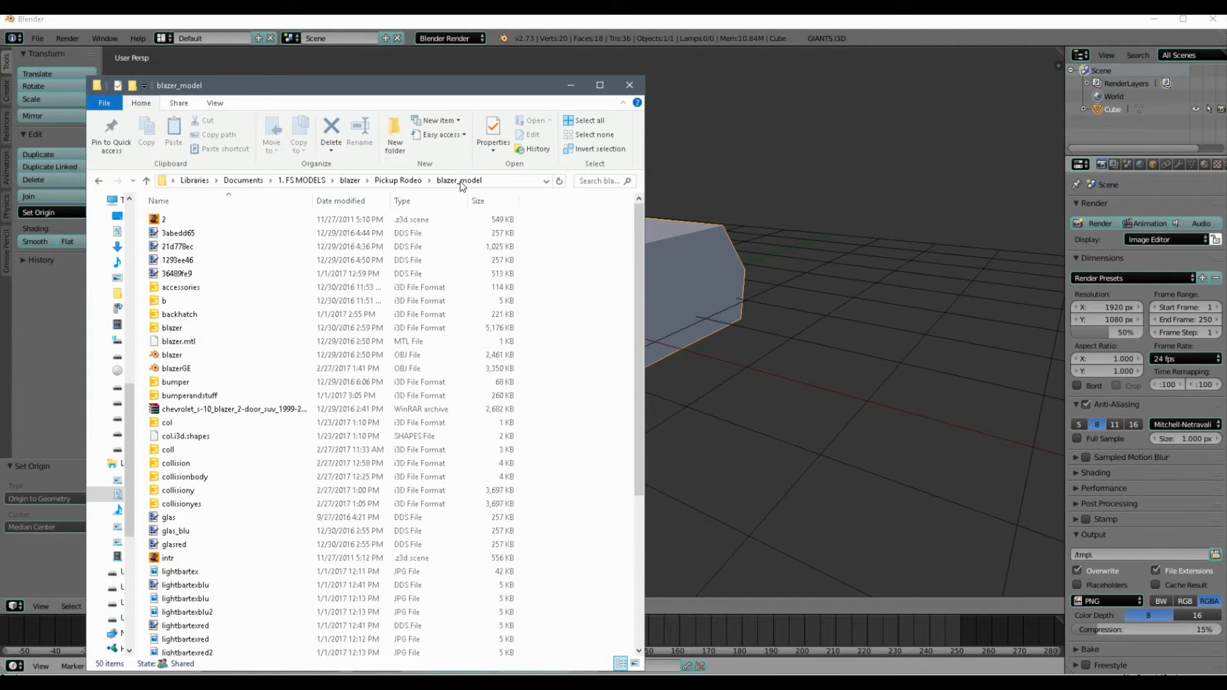
left_click(178, 246)
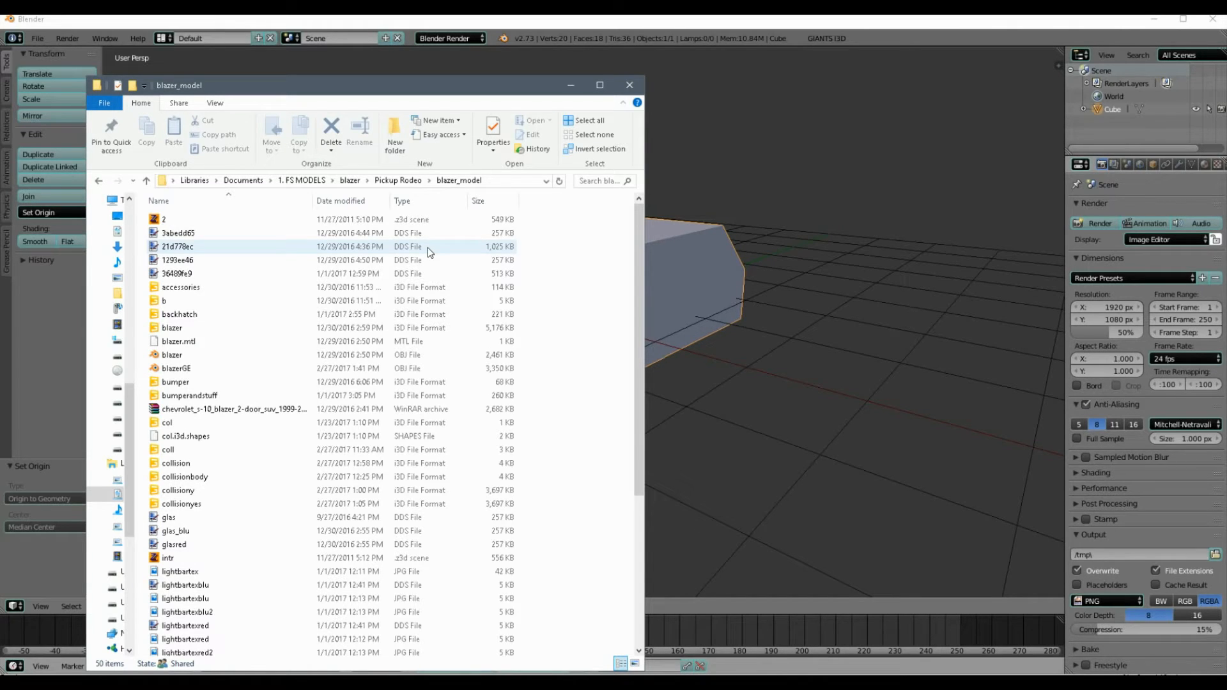
left_click(630, 84)
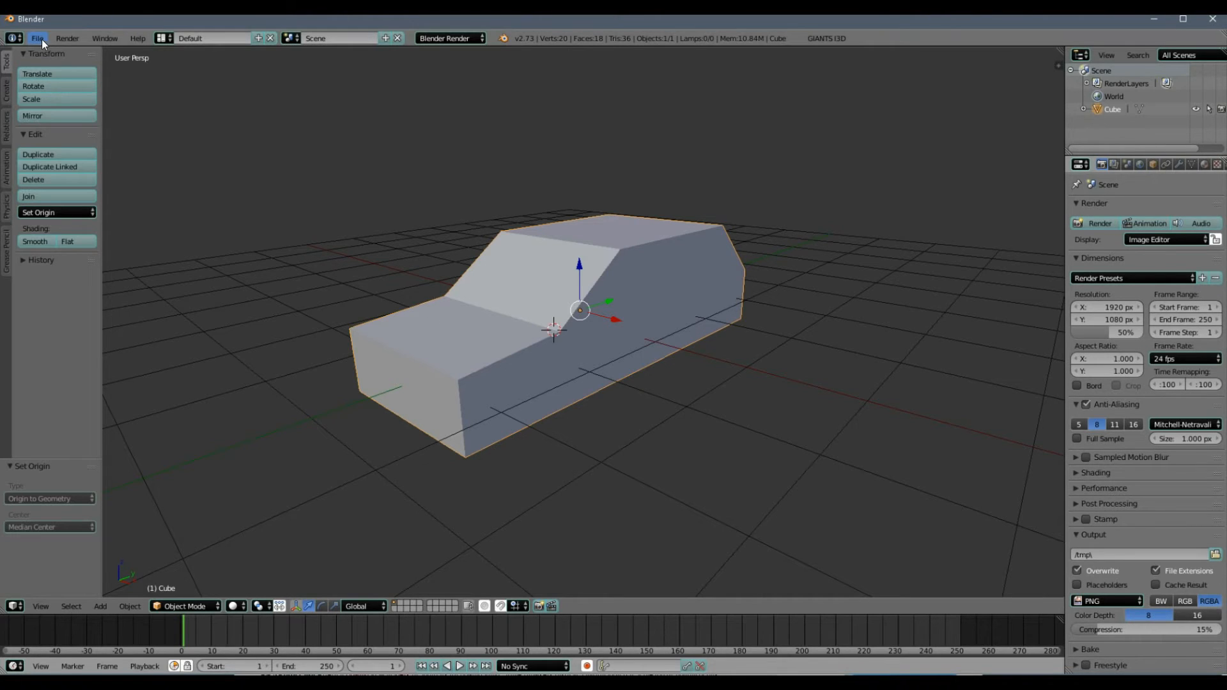
Save the collision mesh .blend file via Save As.
left_click(35, 38)
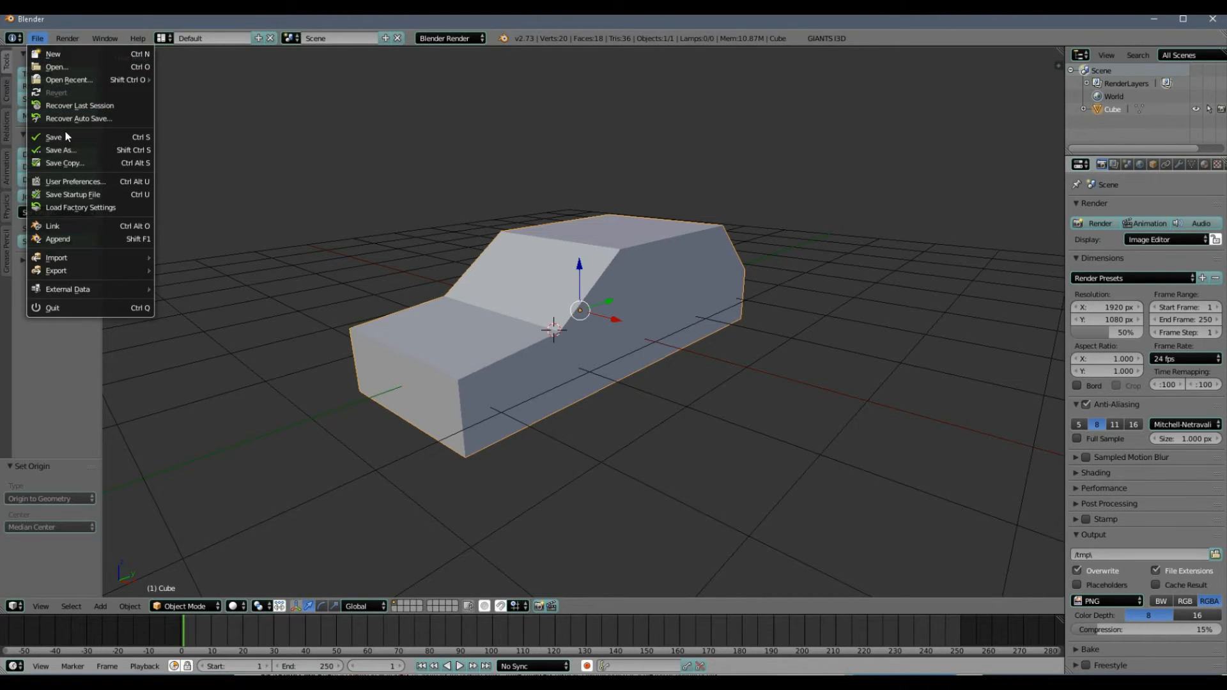
mouse_move(54, 137)
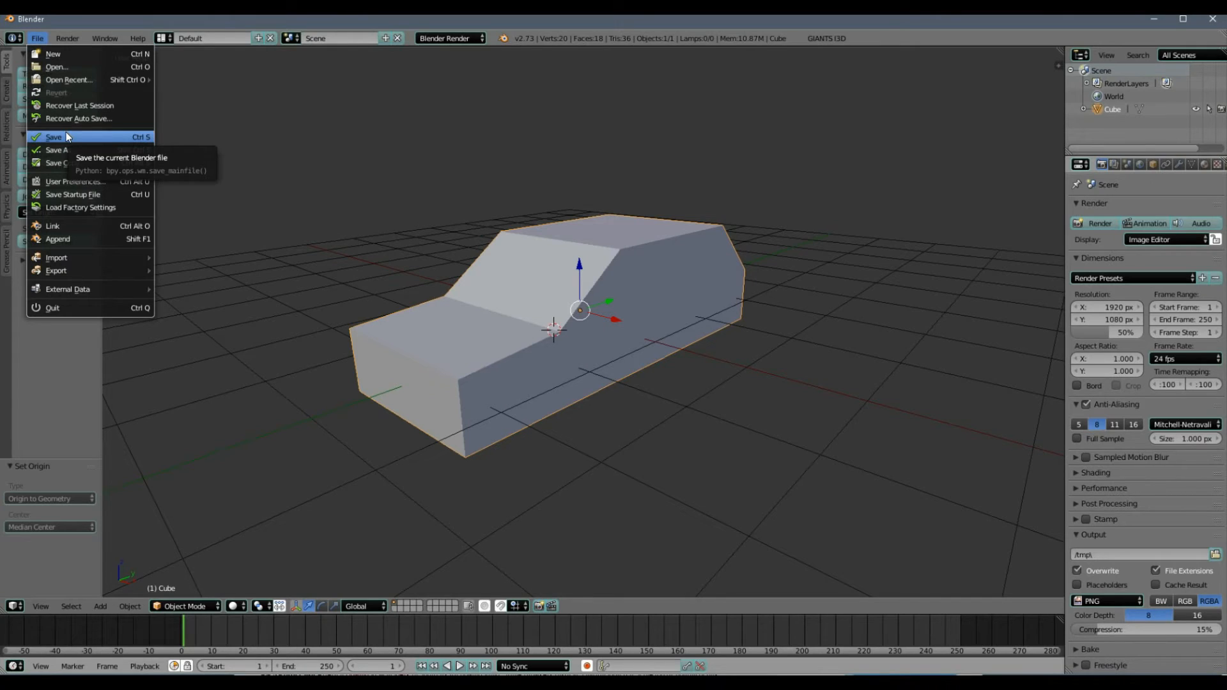
mouse_move(60, 149)
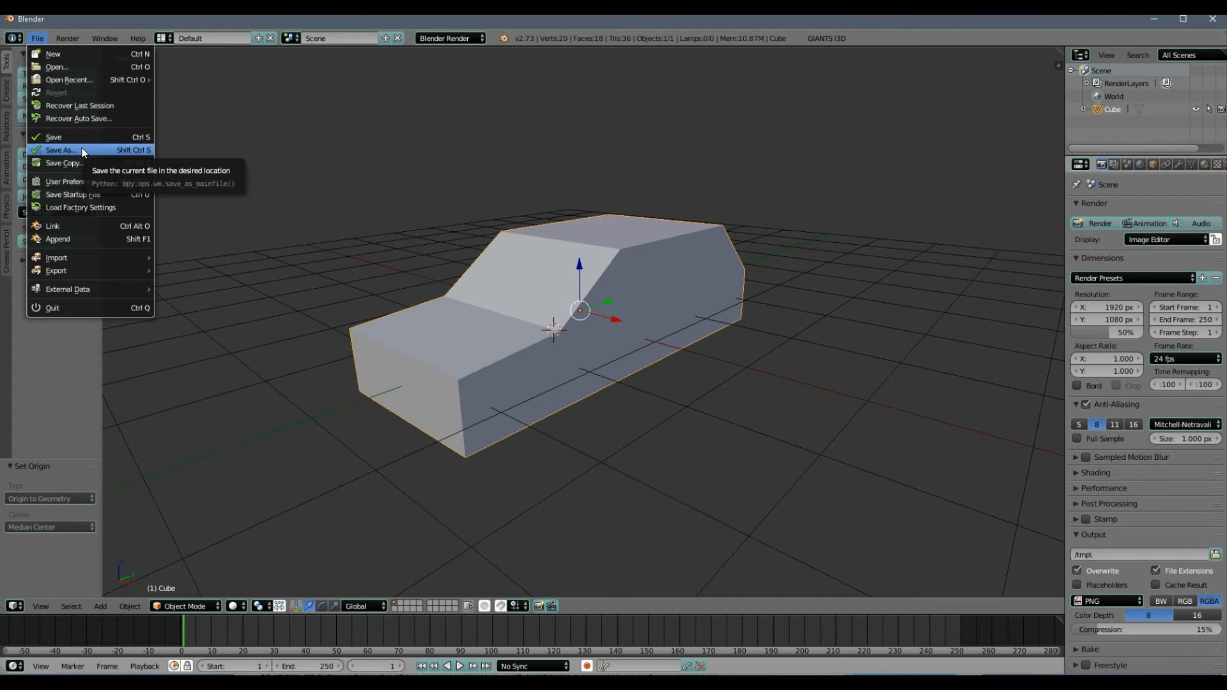
mouse_move(82, 137)
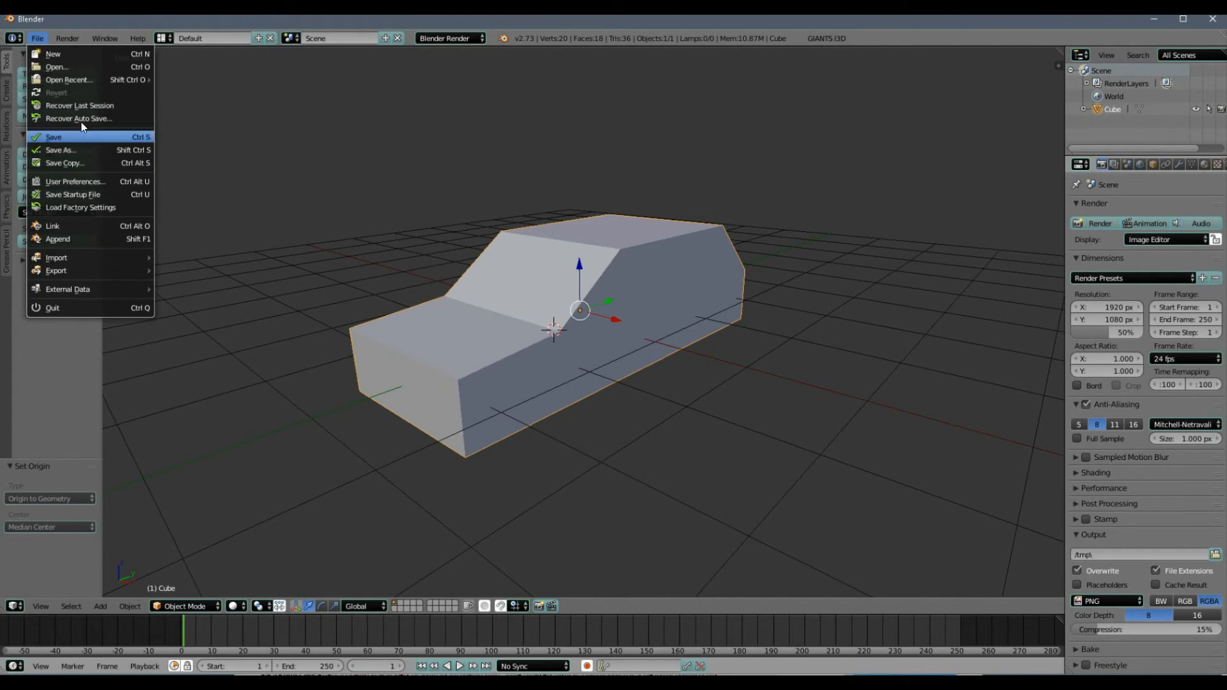
mouse_move(60, 150)
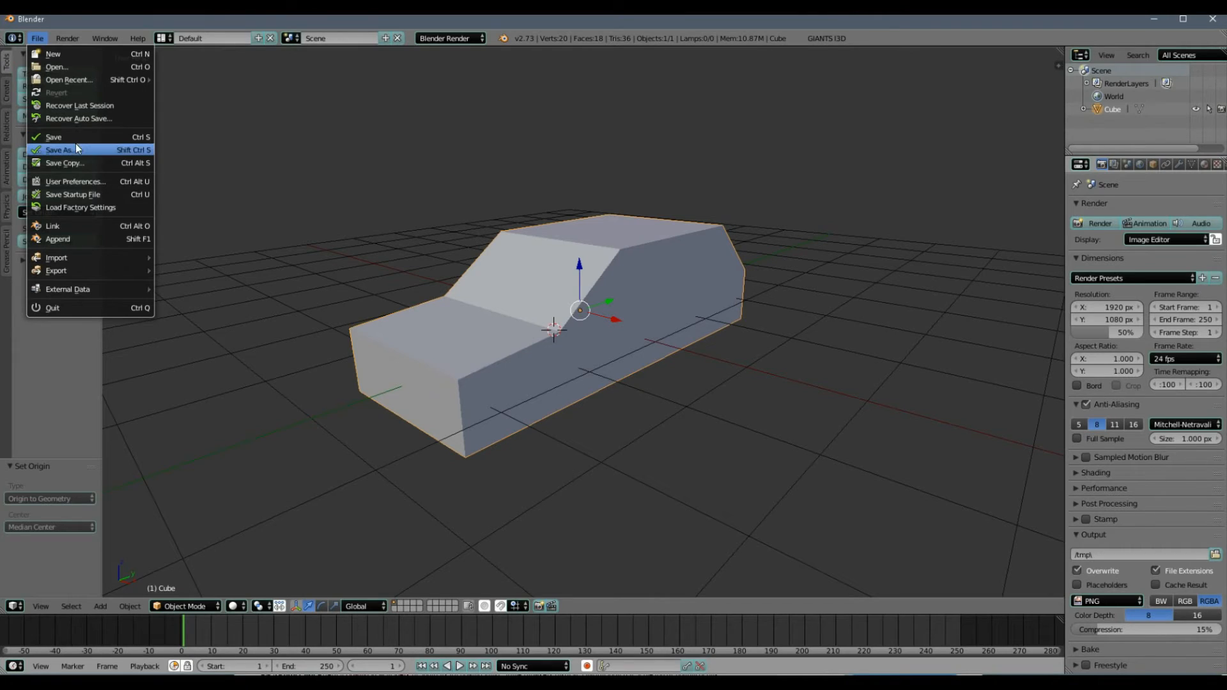
mouse_move(69, 162)
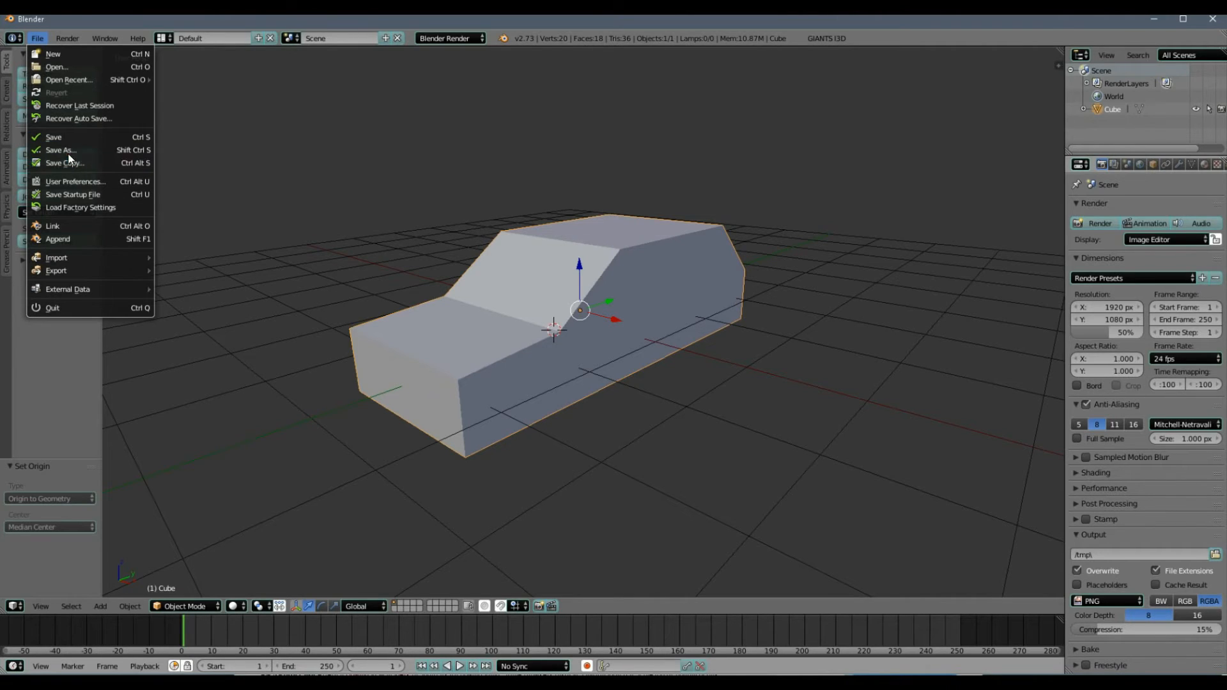
left_click(568, 312)
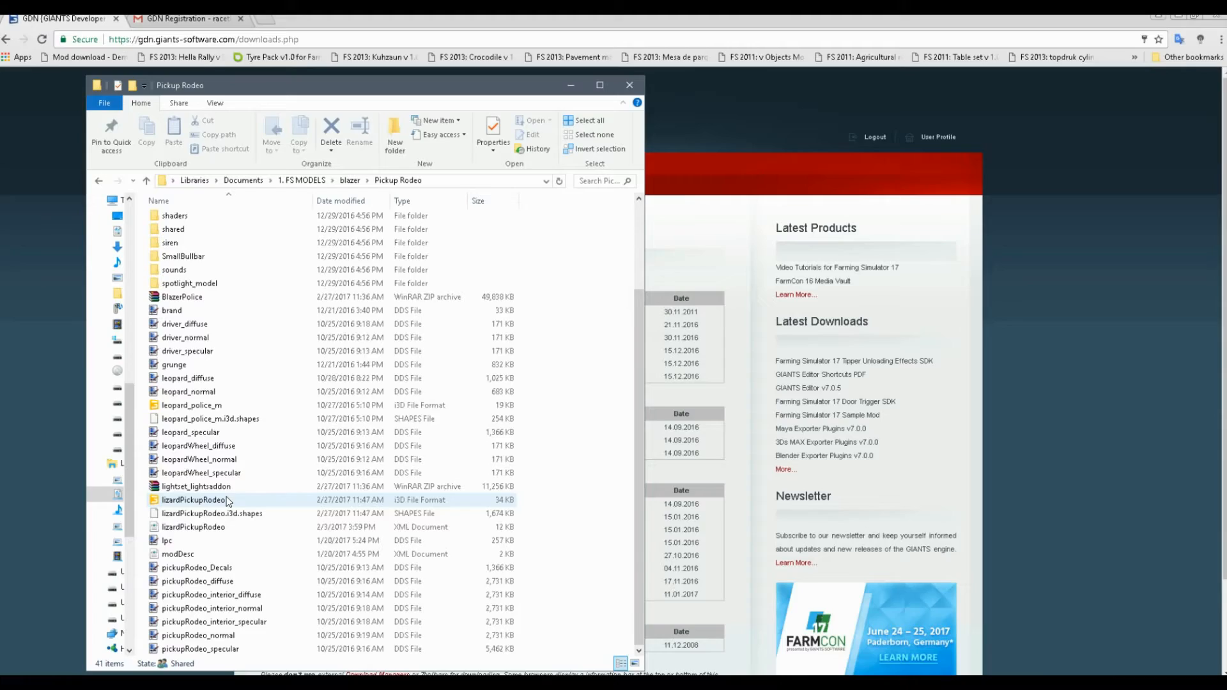
Open lizardPickupRodeo.i3d in GIANTS Editor 7.0.5 and dismiss the getting started window.
double_click(193, 500)
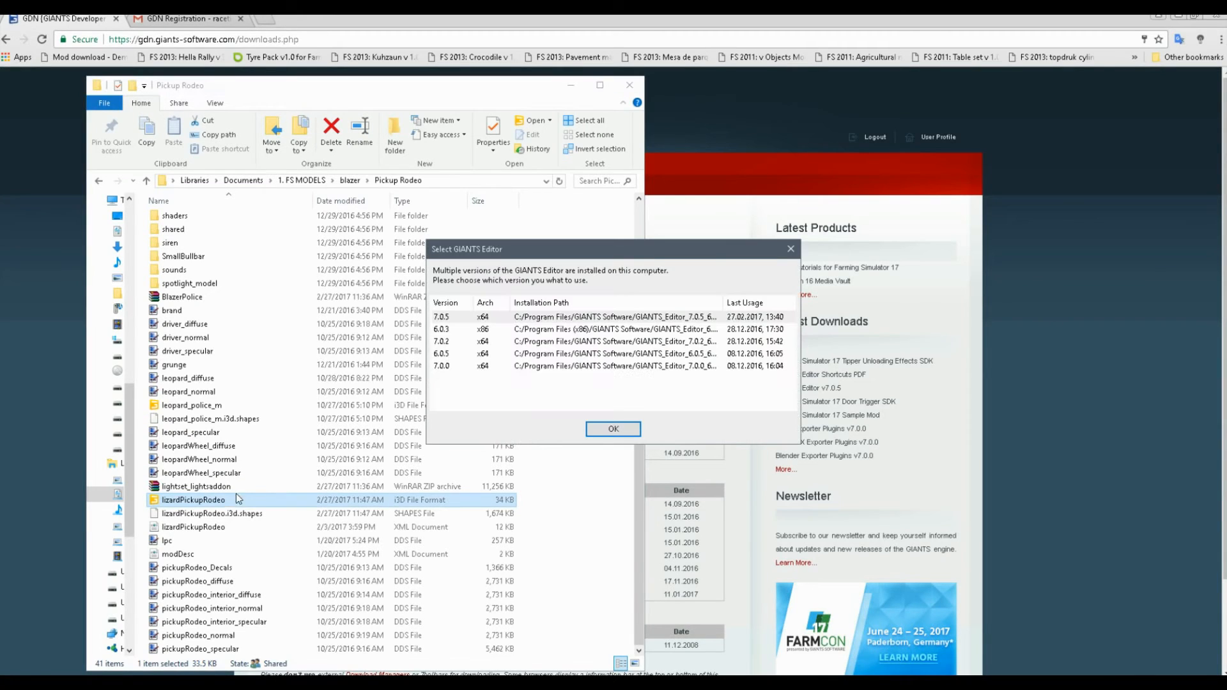
left_click(613, 429)
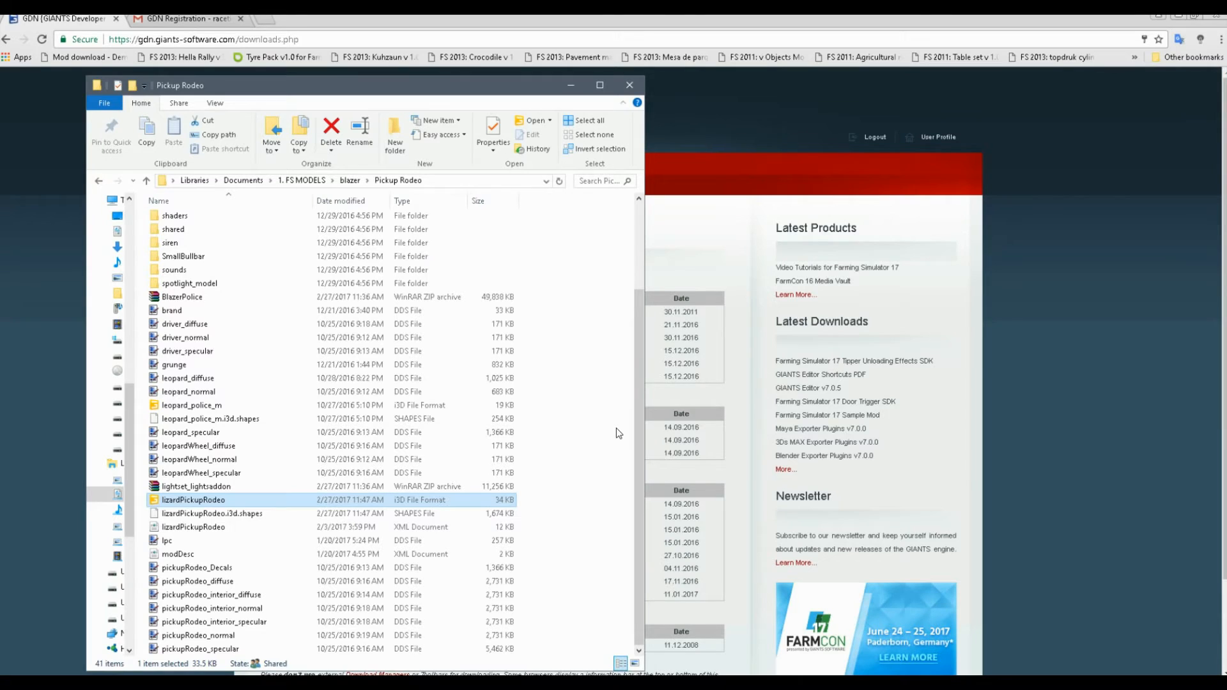
double_click(193, 500)
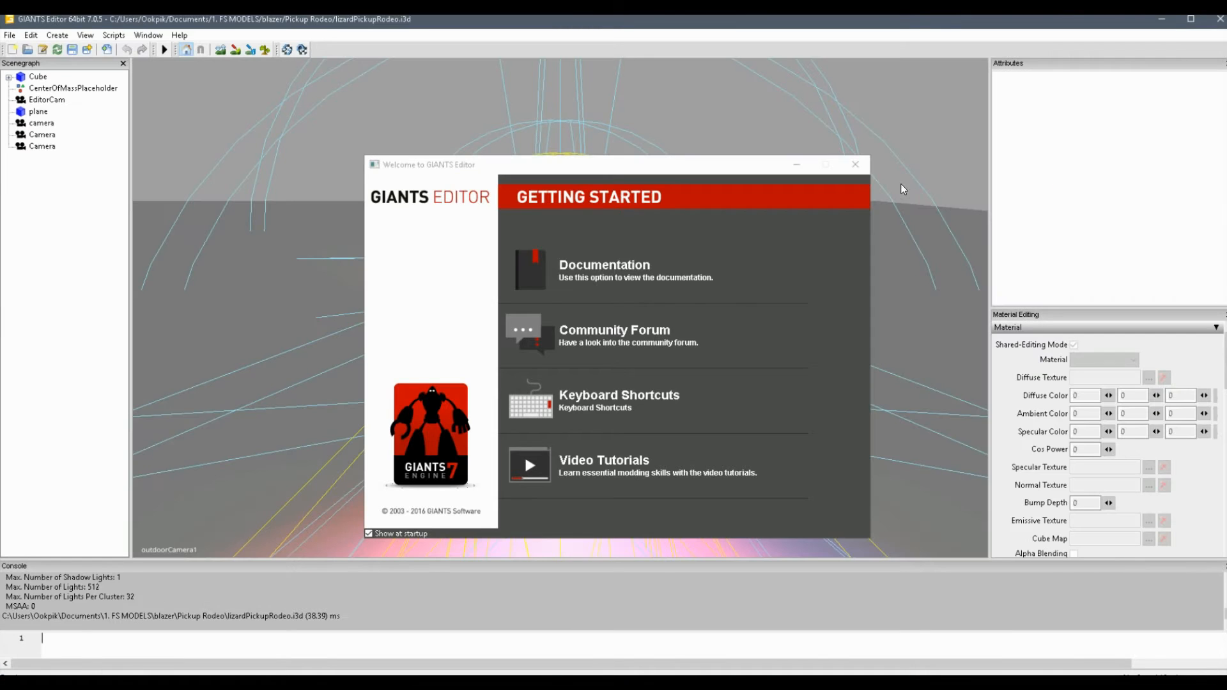
left_click(855, 165)
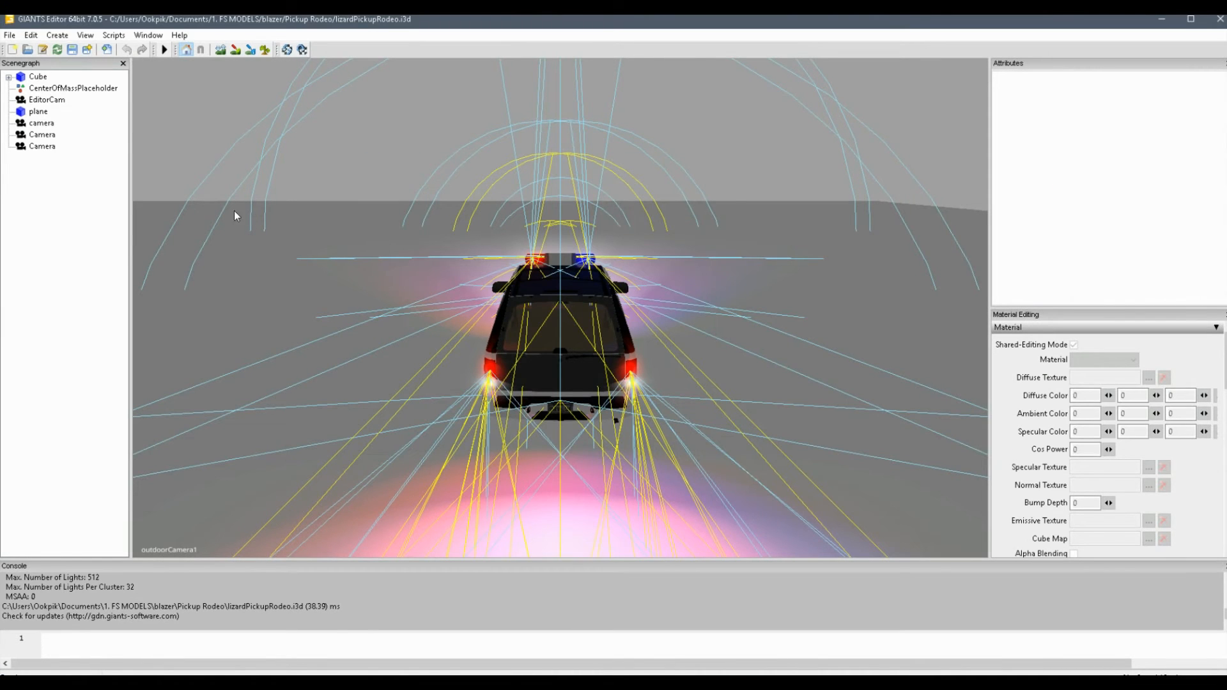
Switch the viewport to a perspective camera and show the root Cube node's attributes.
left_click(84, 36)
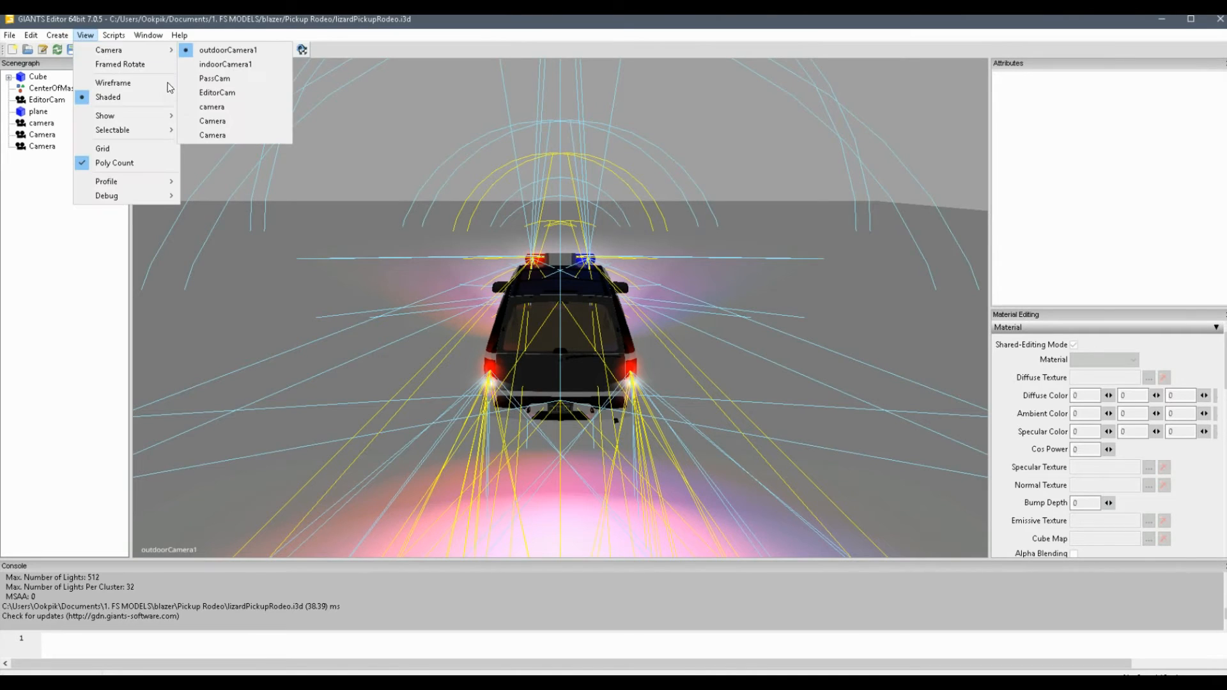
left_click(212, 134)
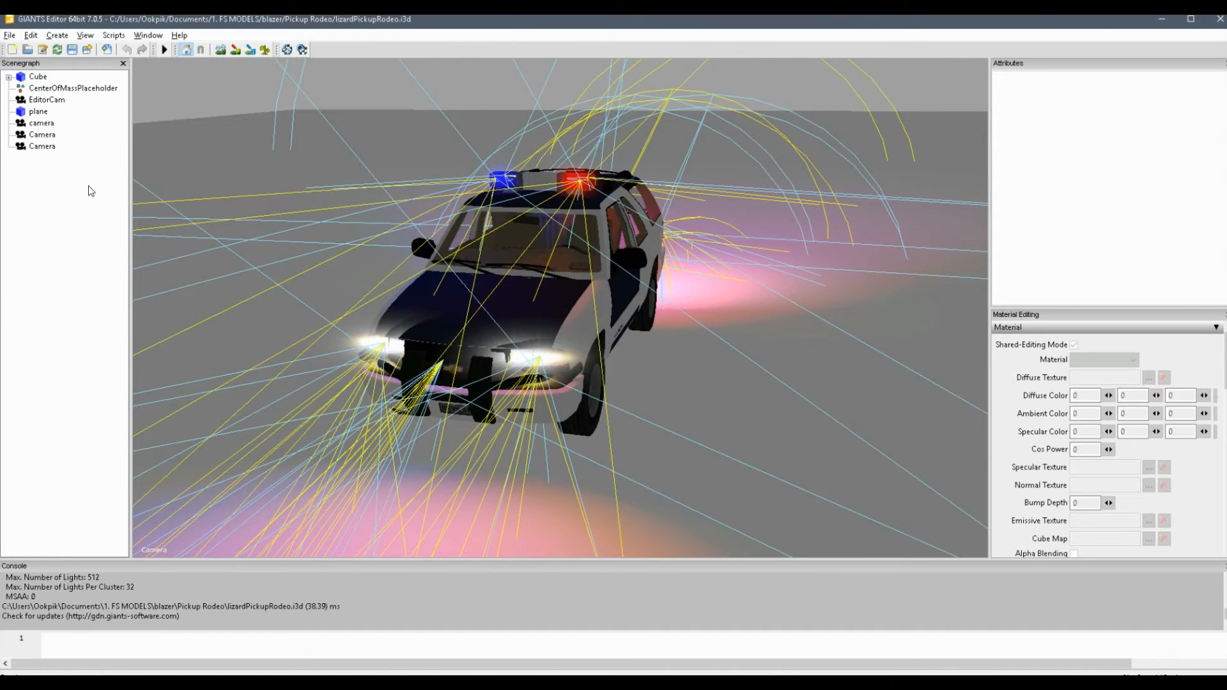
left_click(37, 75)
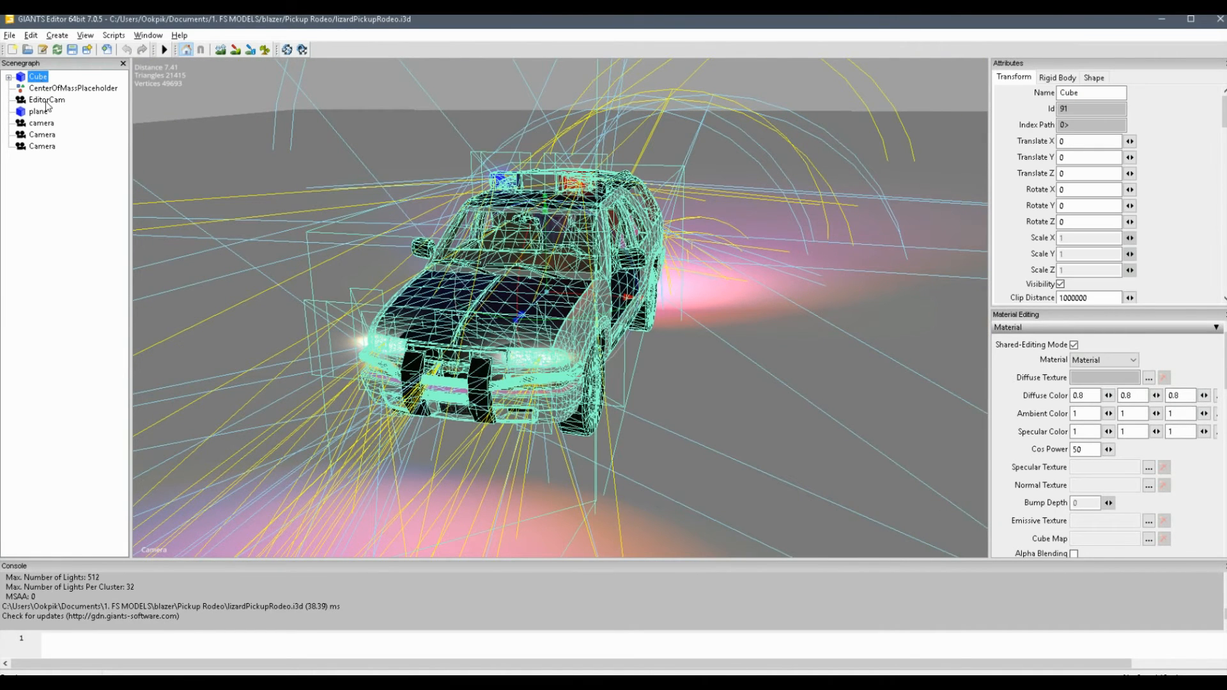
Import thiscollision.i3d from blazer_model so the collision block sits over the Blazer as a new Cube.
left_click(9, 36)
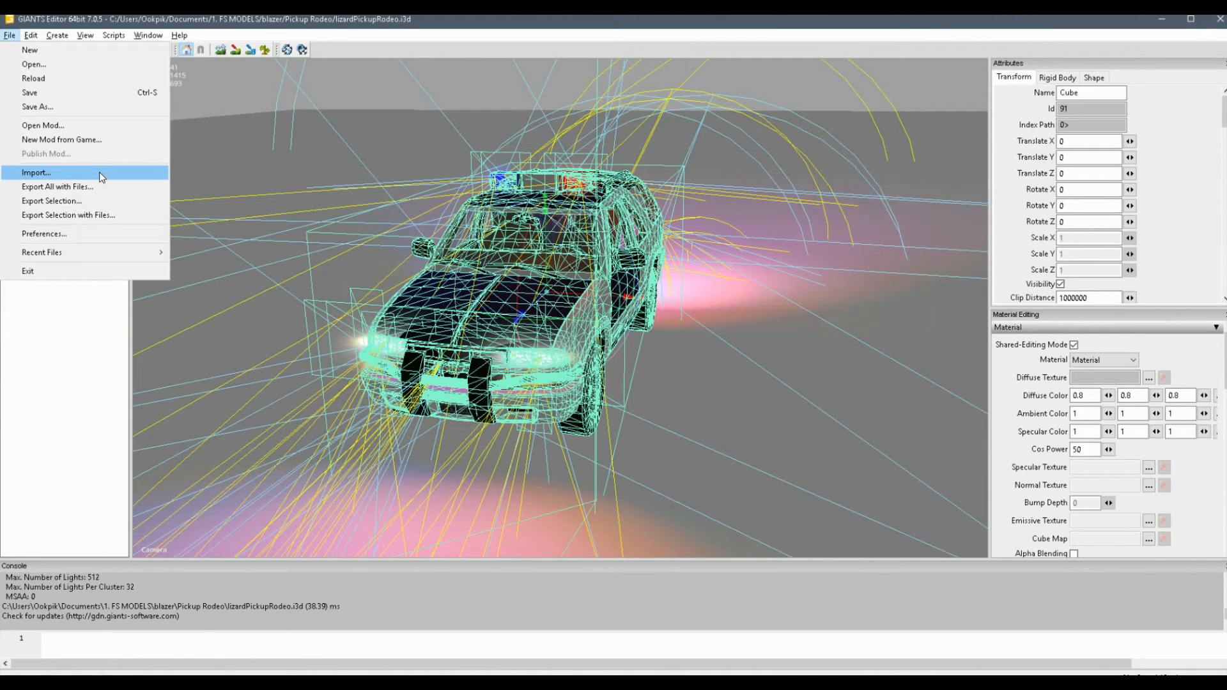
left_click(36, 173)
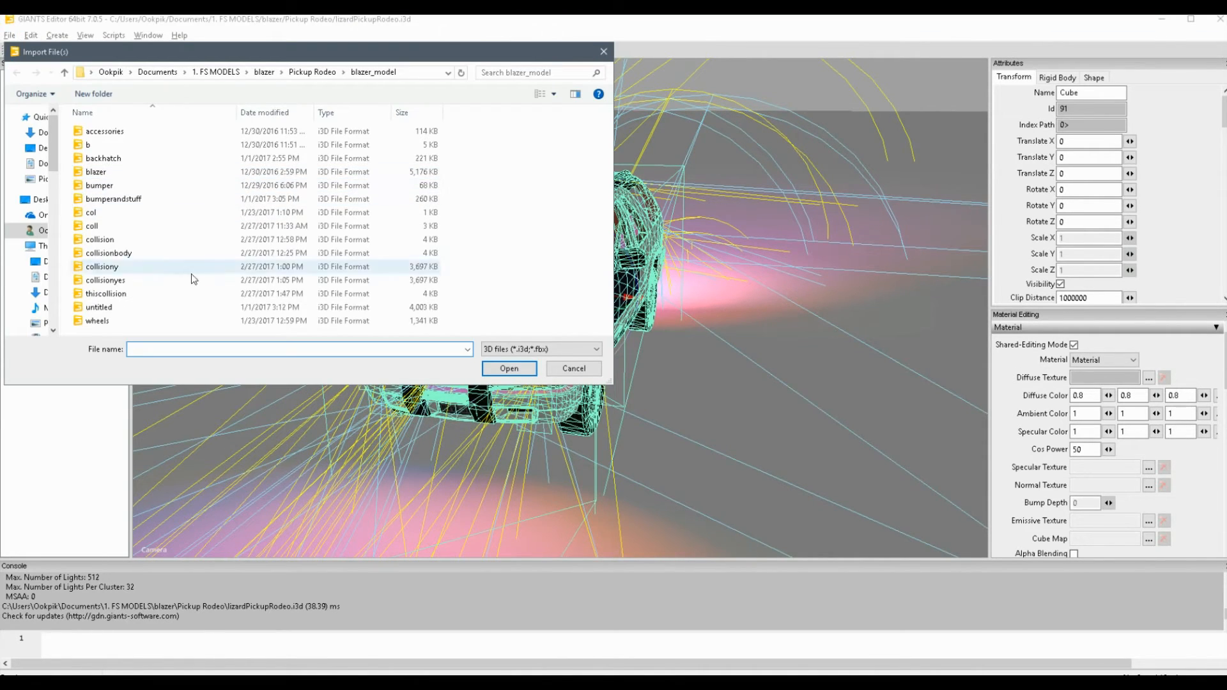
left_click(106, 294)
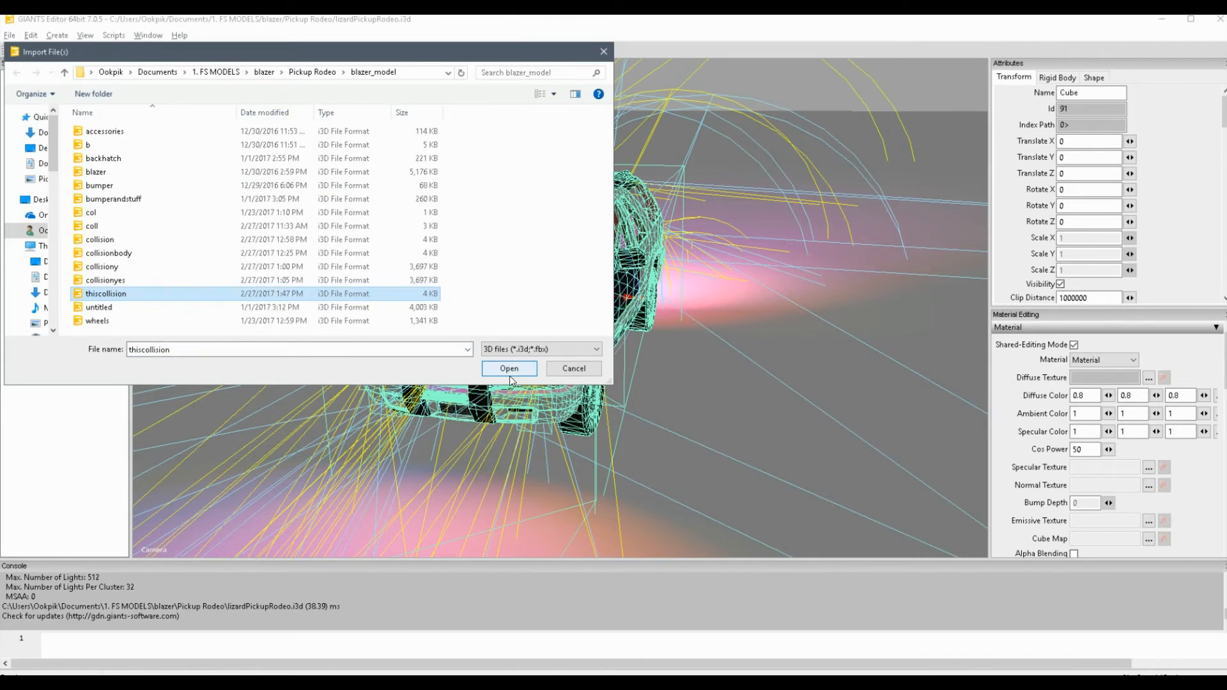
left_click(509, 368)
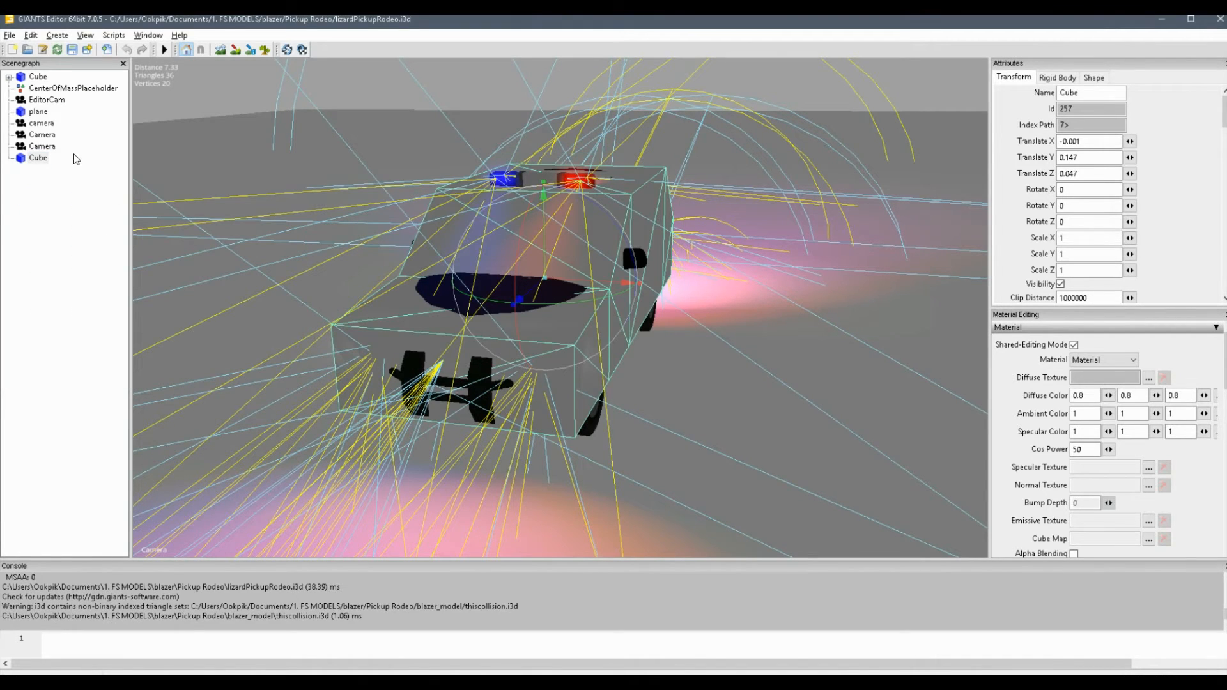
mouse_move(573, 291)
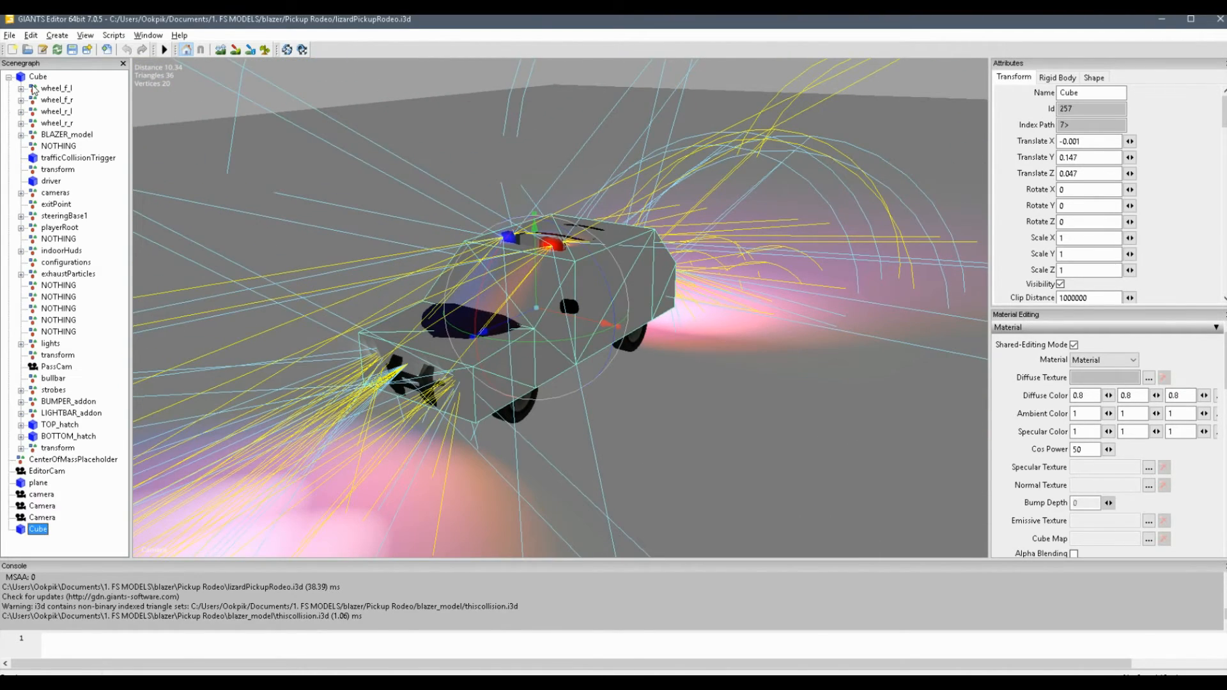
left_click(56, 100)
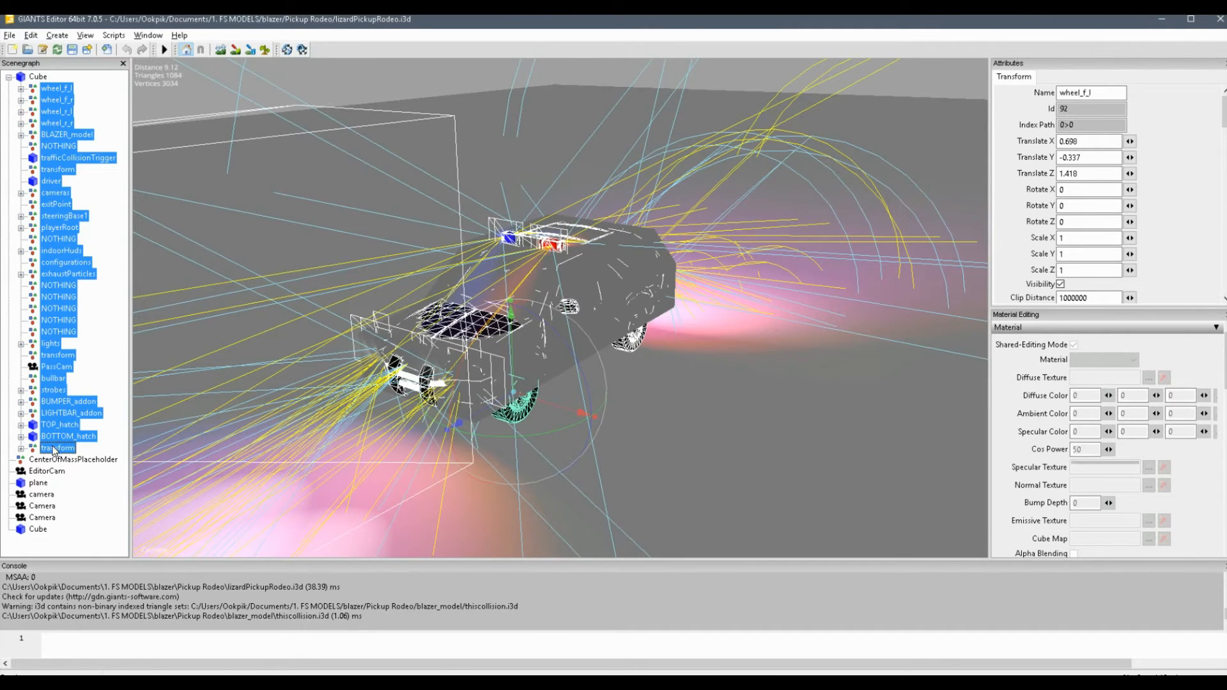
mouse_move(99, 423)
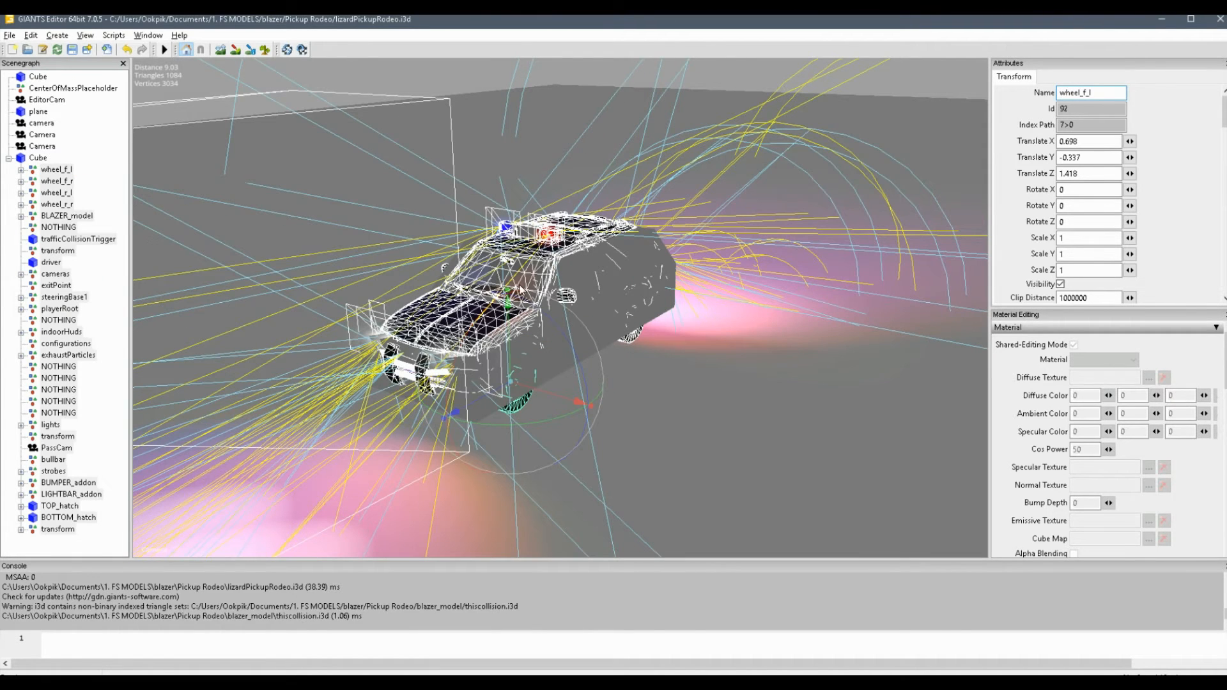
mouse_move(606, 280)
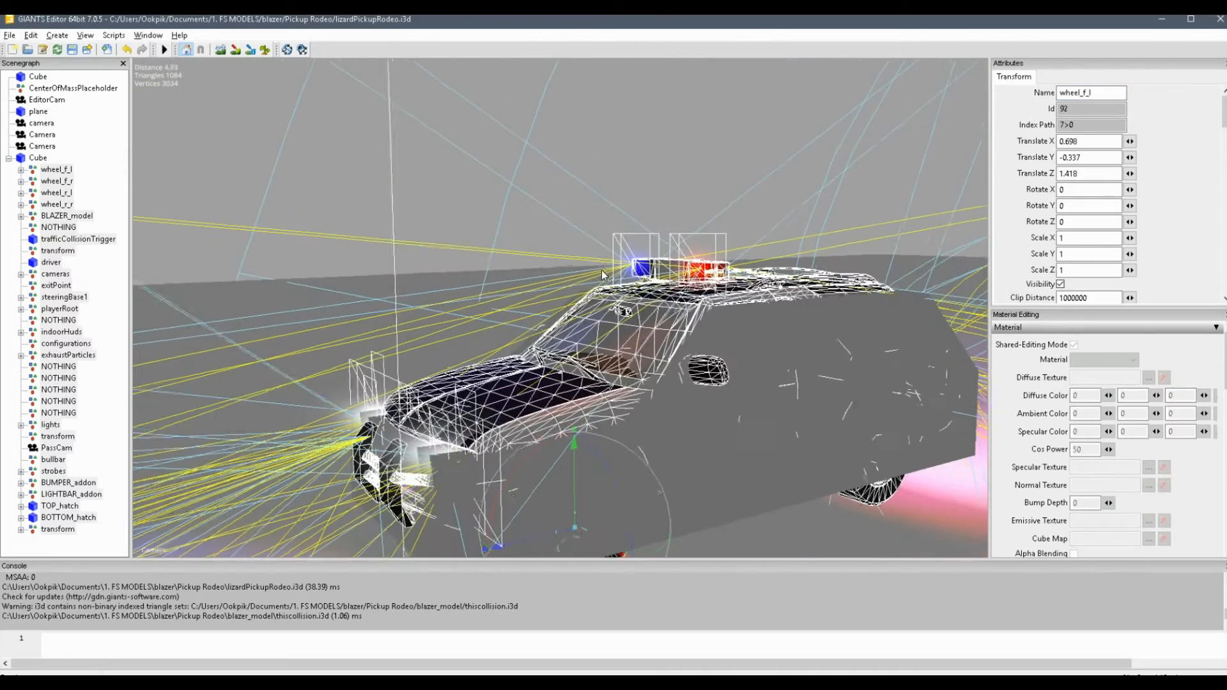
left_click_drag(602, 273, 668, 512)
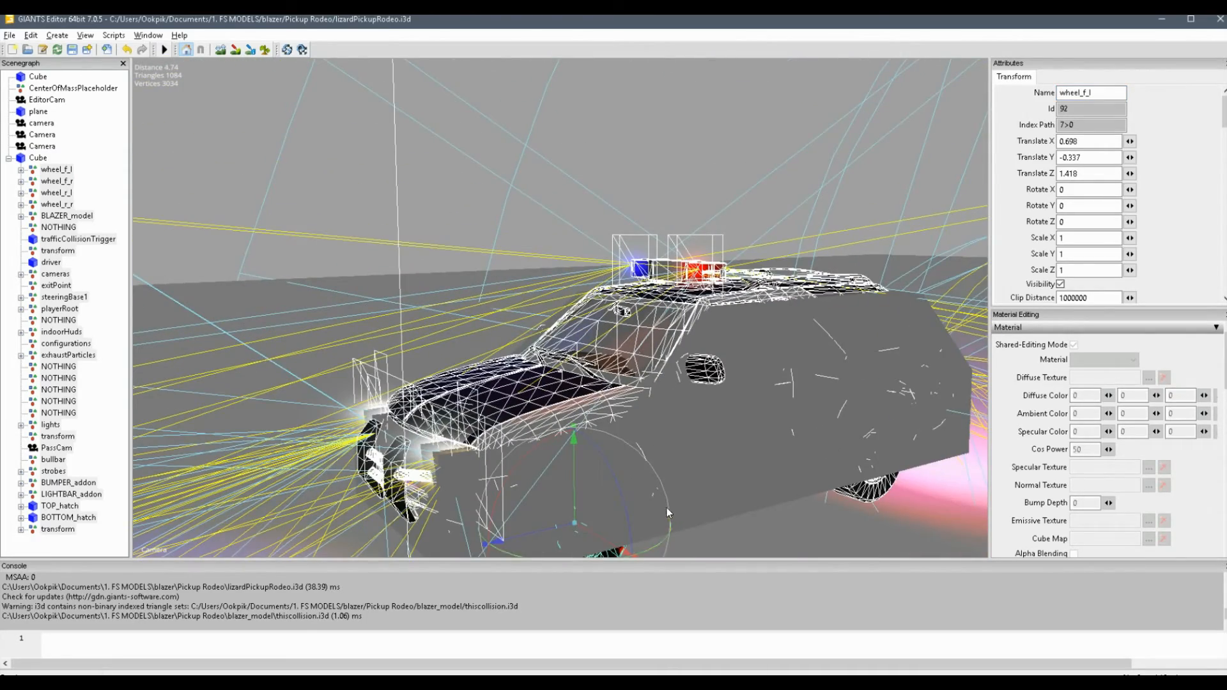
mouse_move(744, 437)
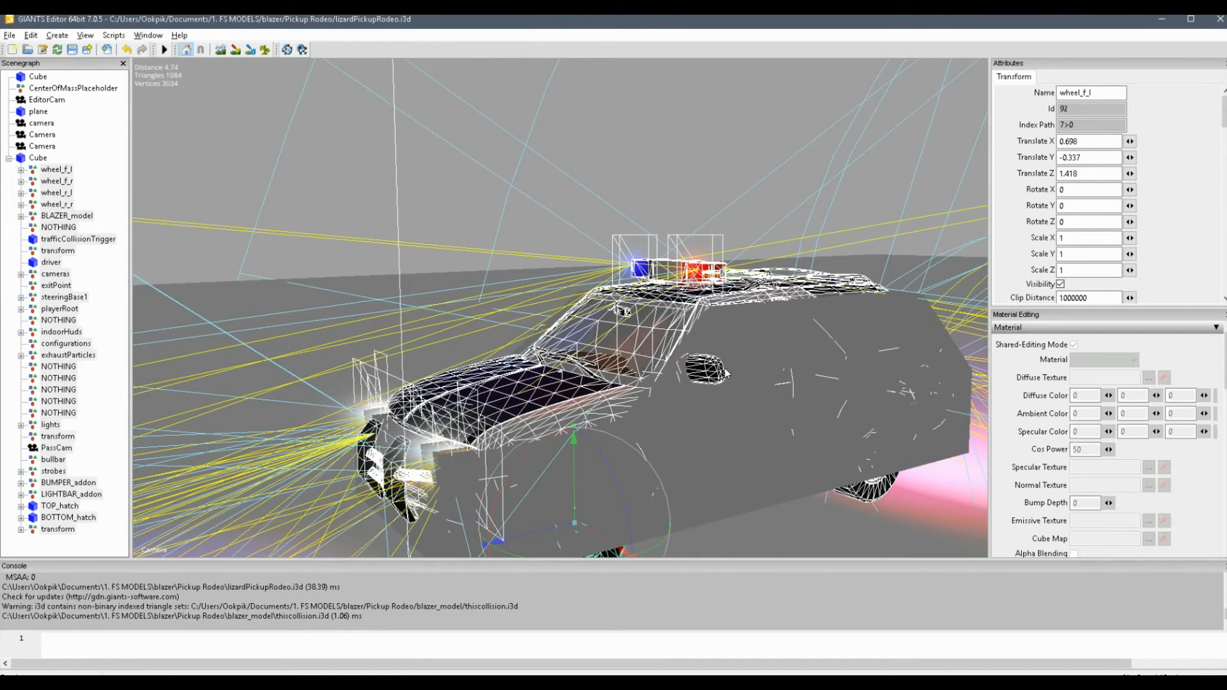
mouse_move(745, 331)
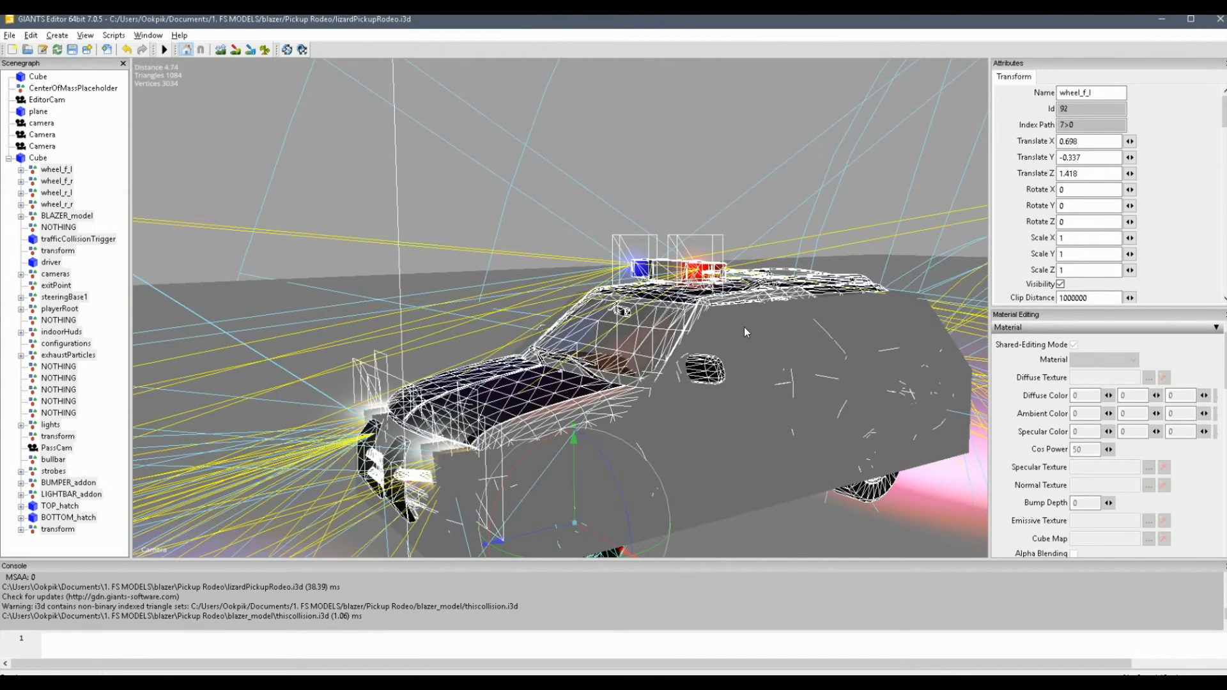
mouse_move(815, 337)
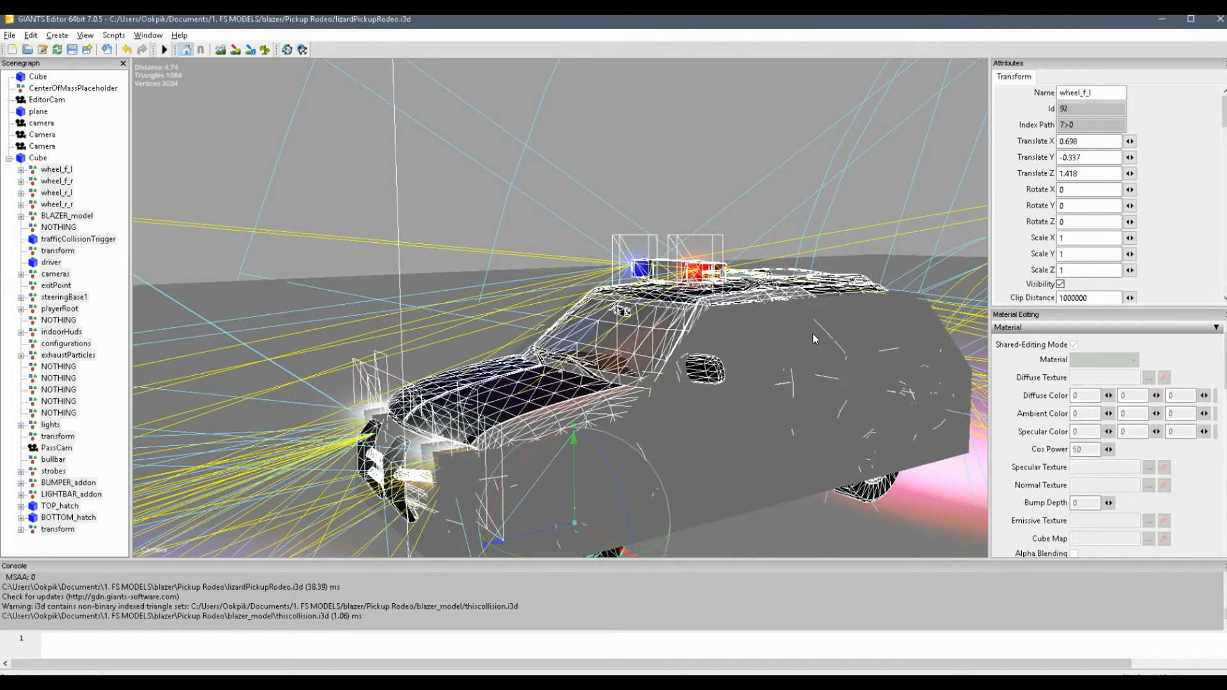
mouse_move(774, 336)
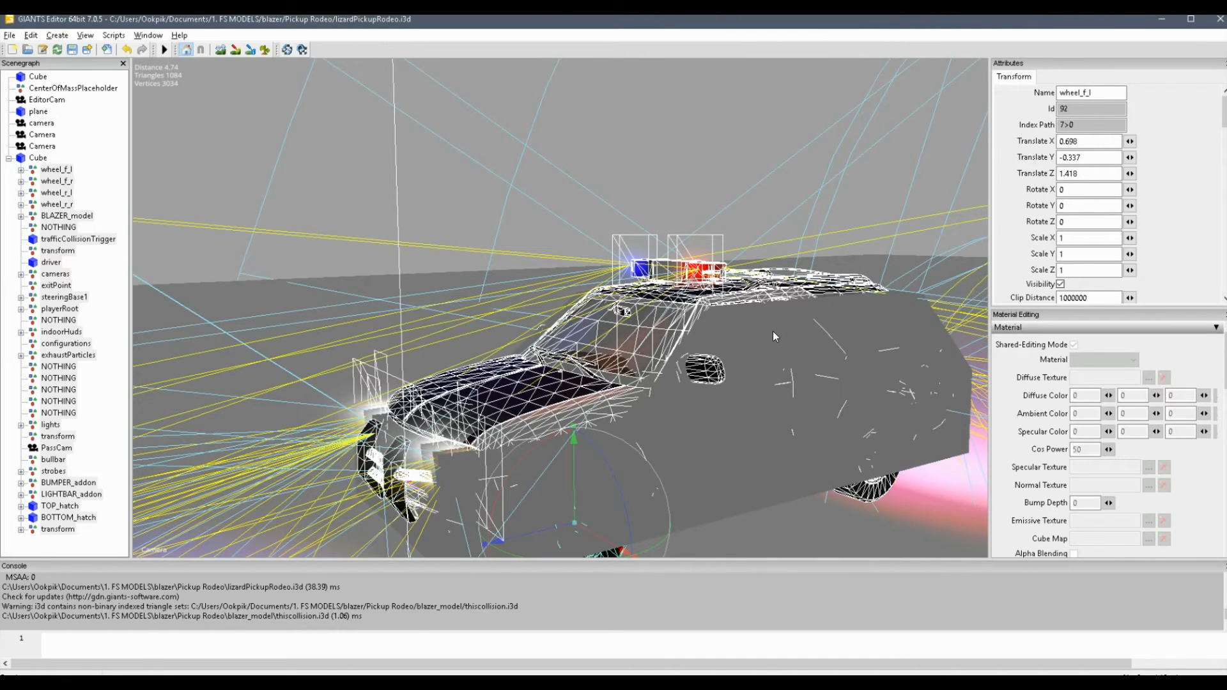
mouse_move(539, 316)
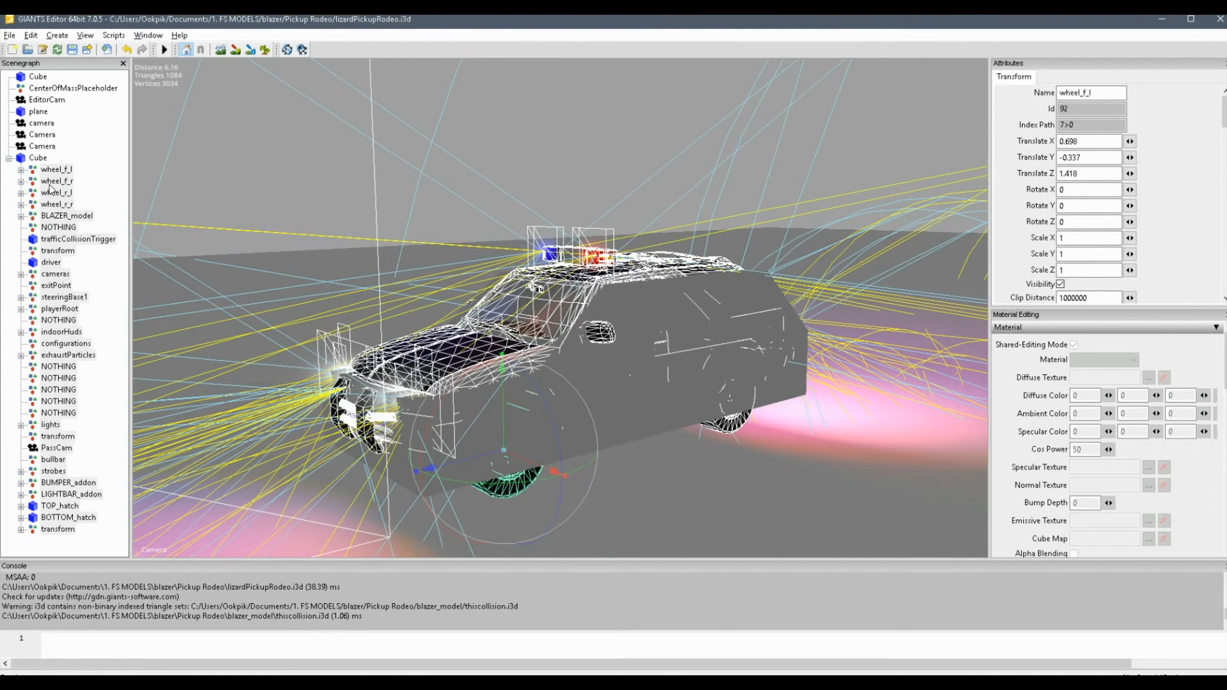
Move the collision Cube to the first root position and review the old Cube's dynamic rigid body values.
left_click(10, 158)
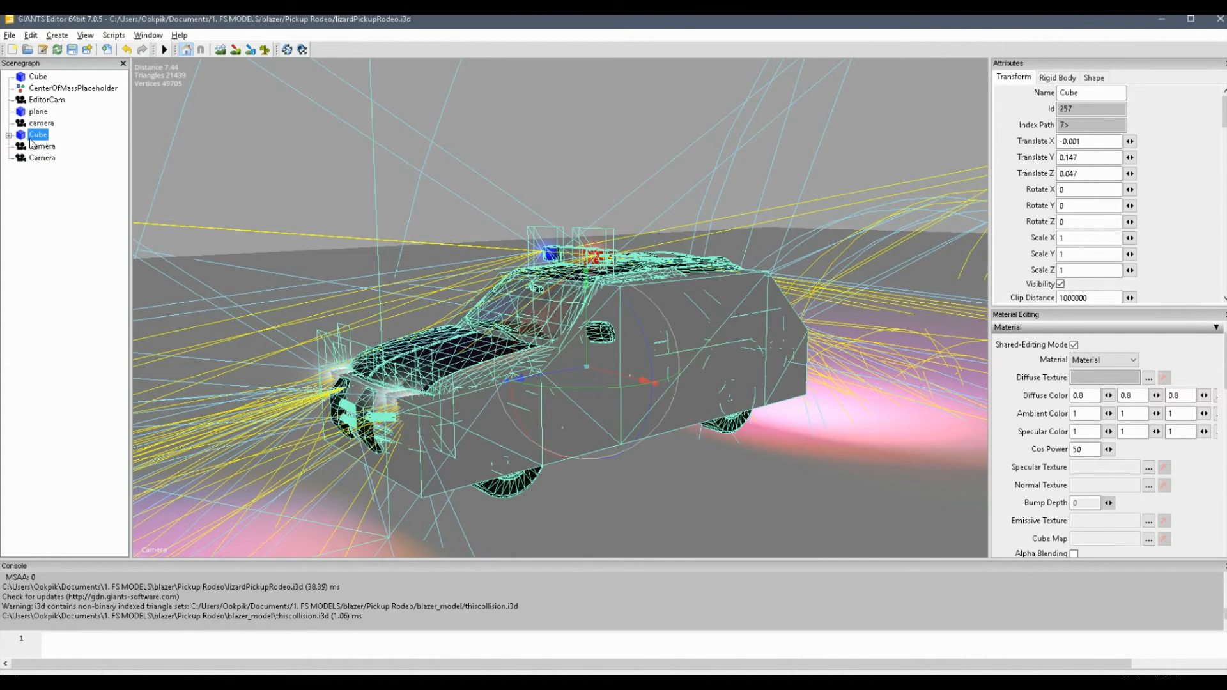
left_click(37, 123)
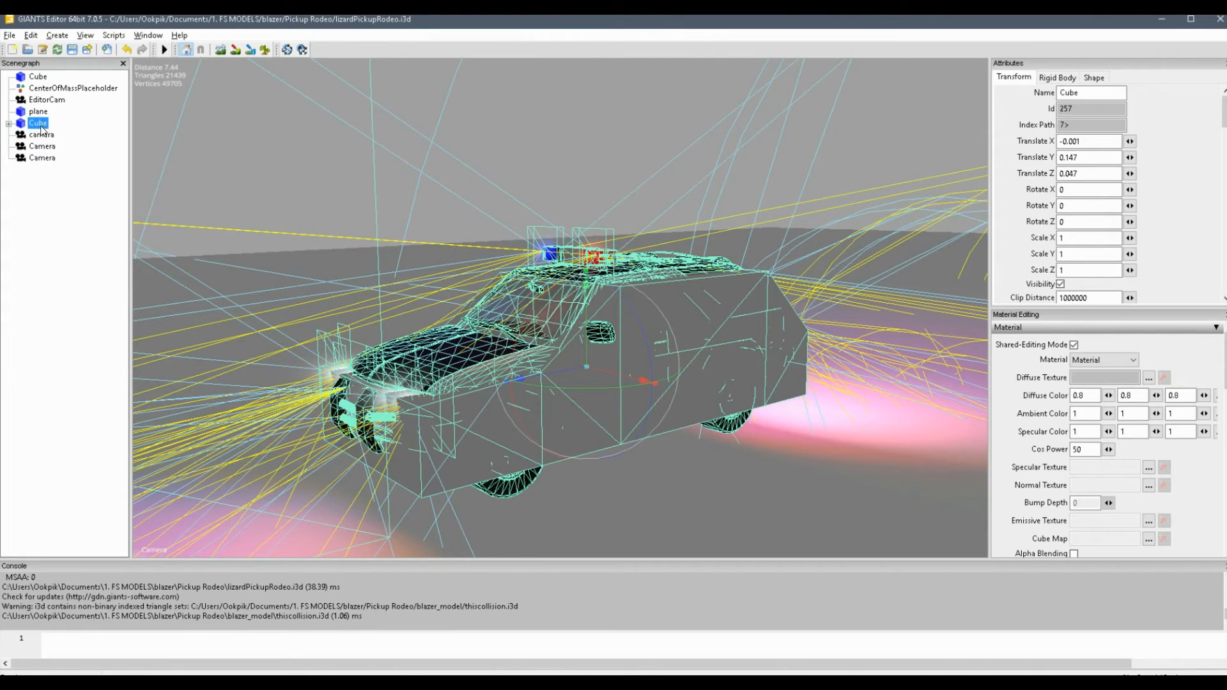
right_click(37, 122)
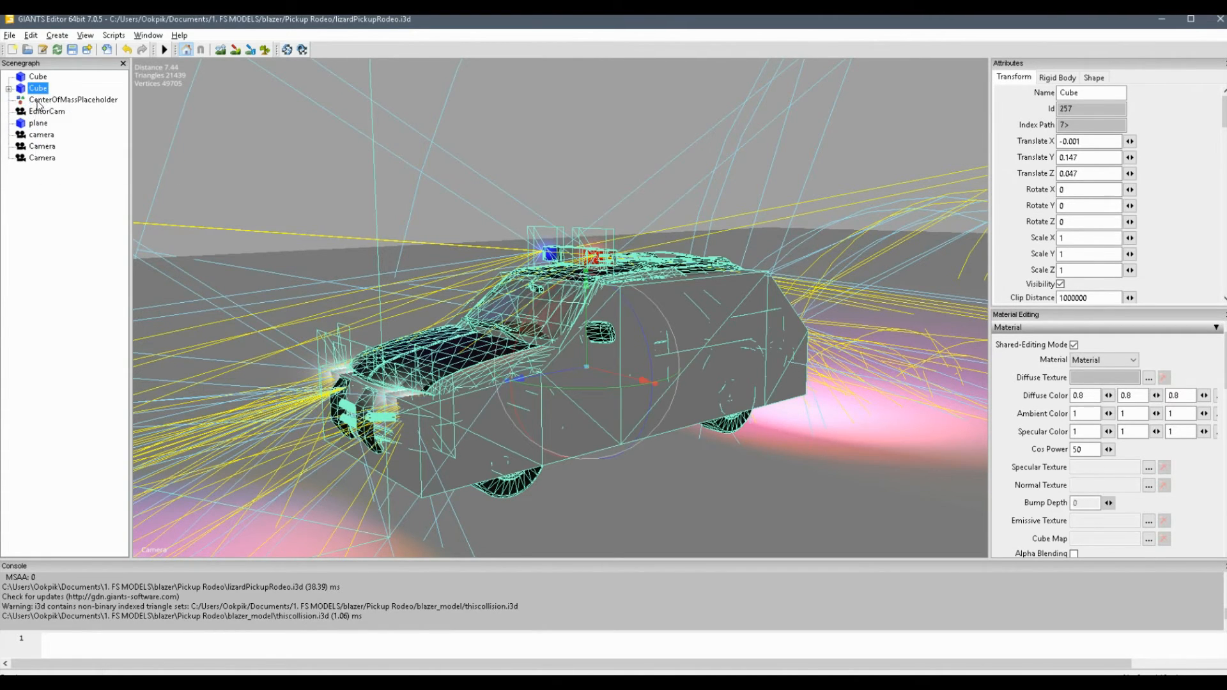
left_click(37, 75)
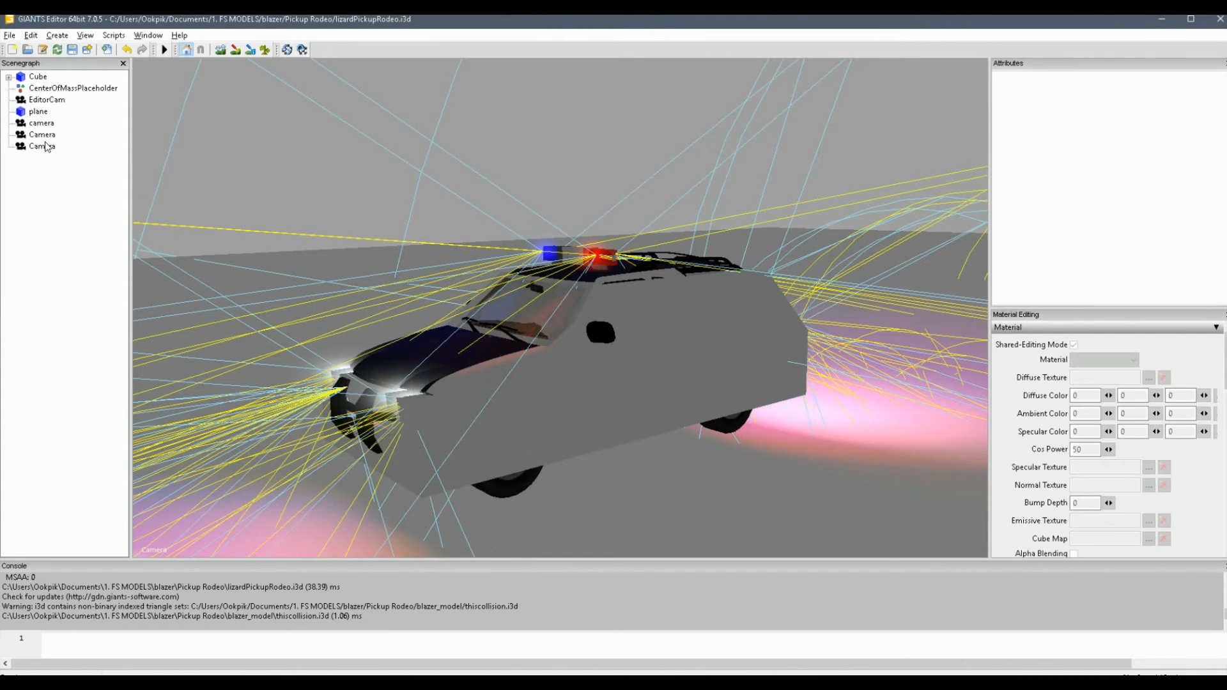
left_click(37, 75)
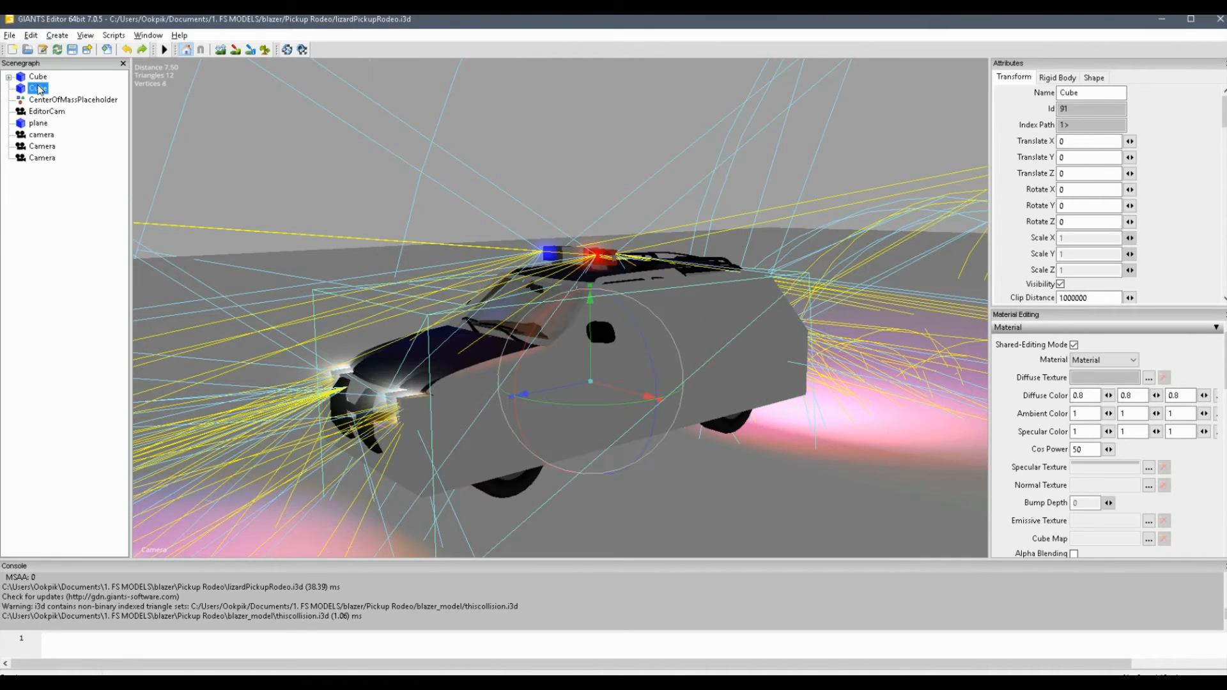
left_click(1057, 76)
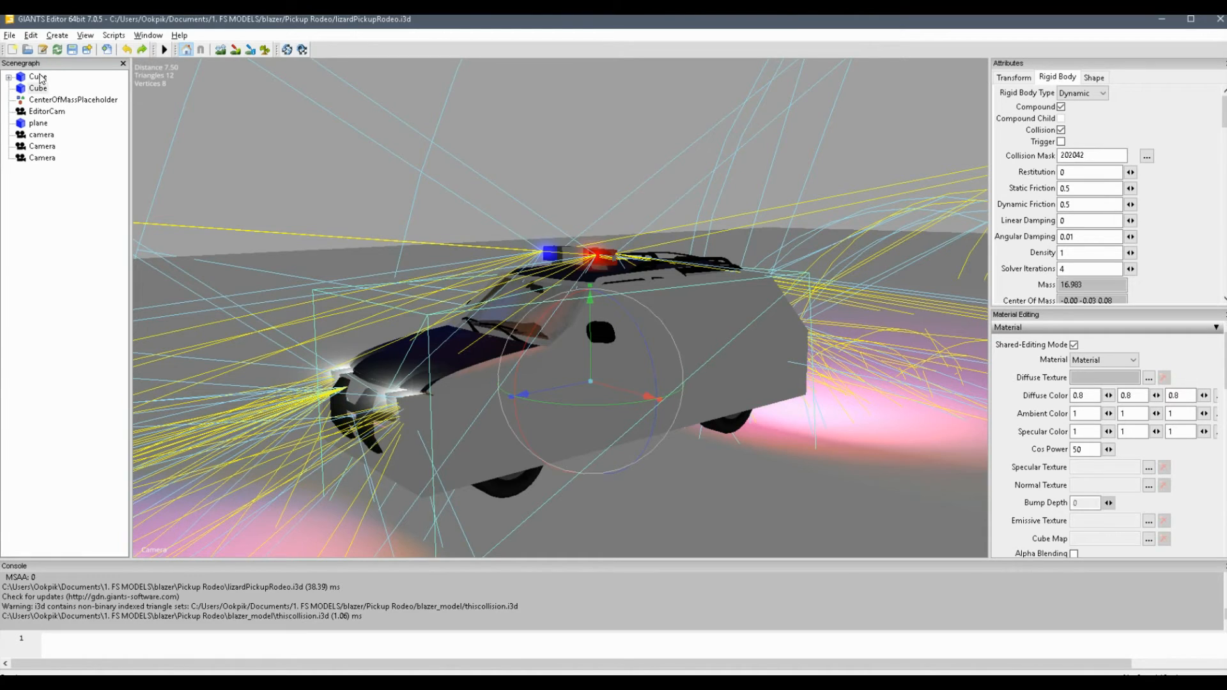
Make the collision Cube's rigid body Dynamic and Compound.
left_click(1083, 92)
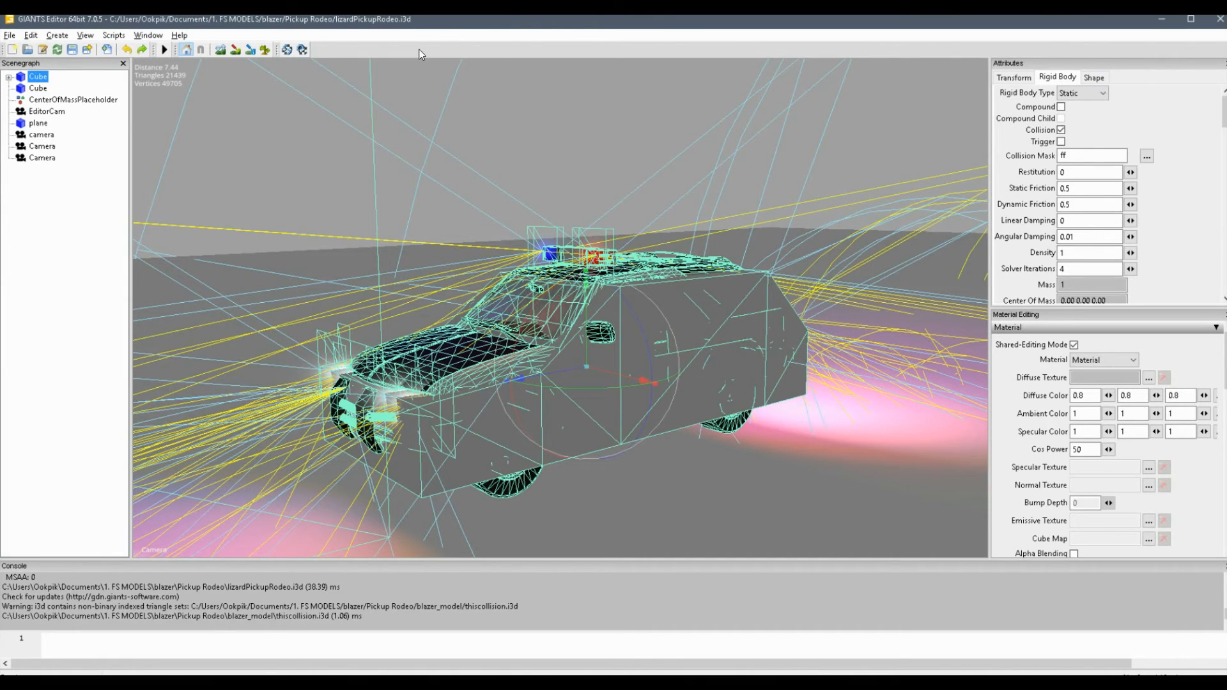
left_click(147, 36)
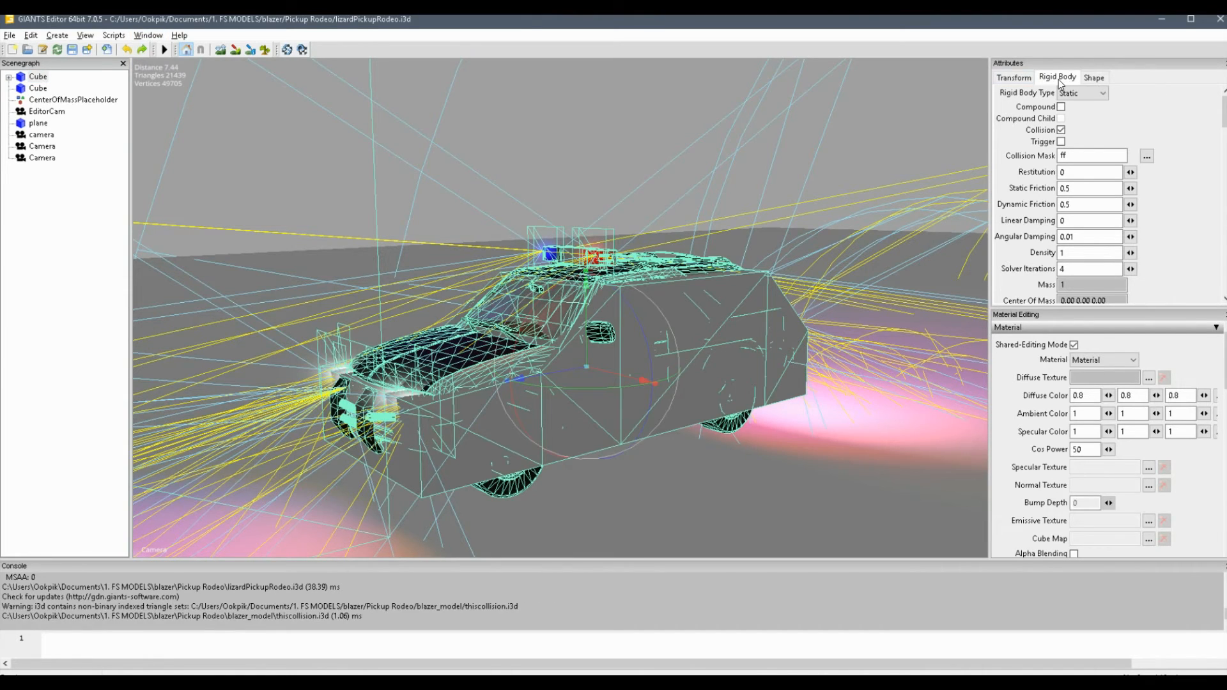
left_click(1082, 92)
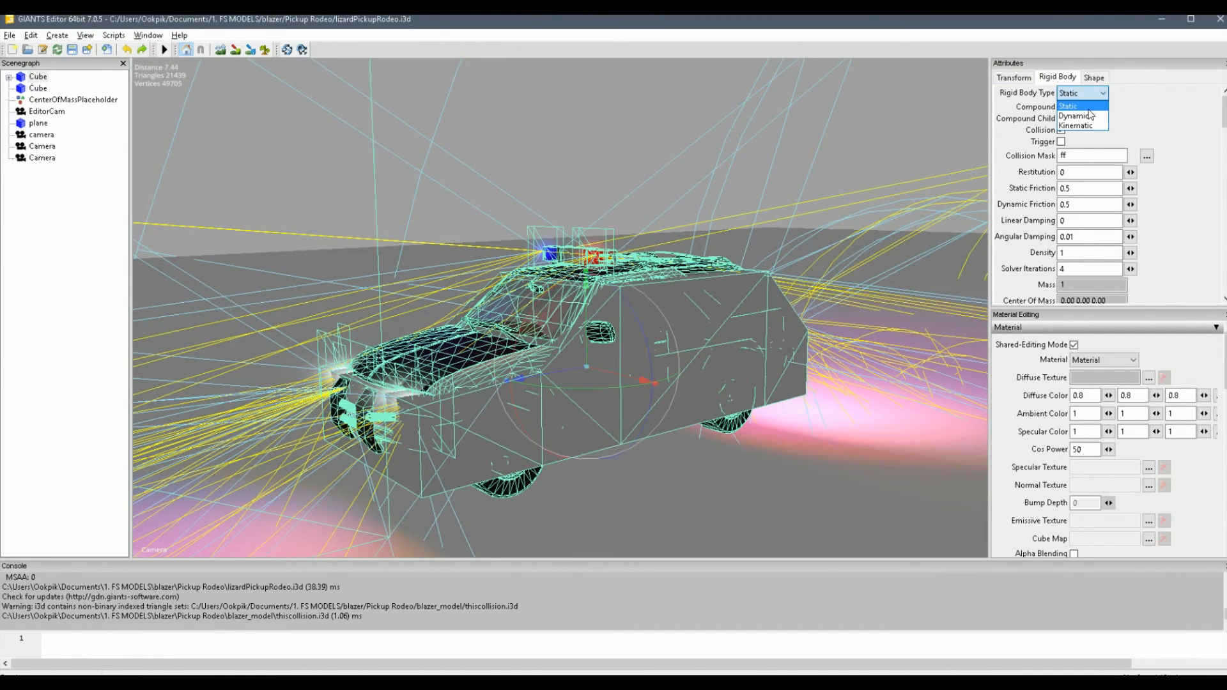
left_click(1072, 115)
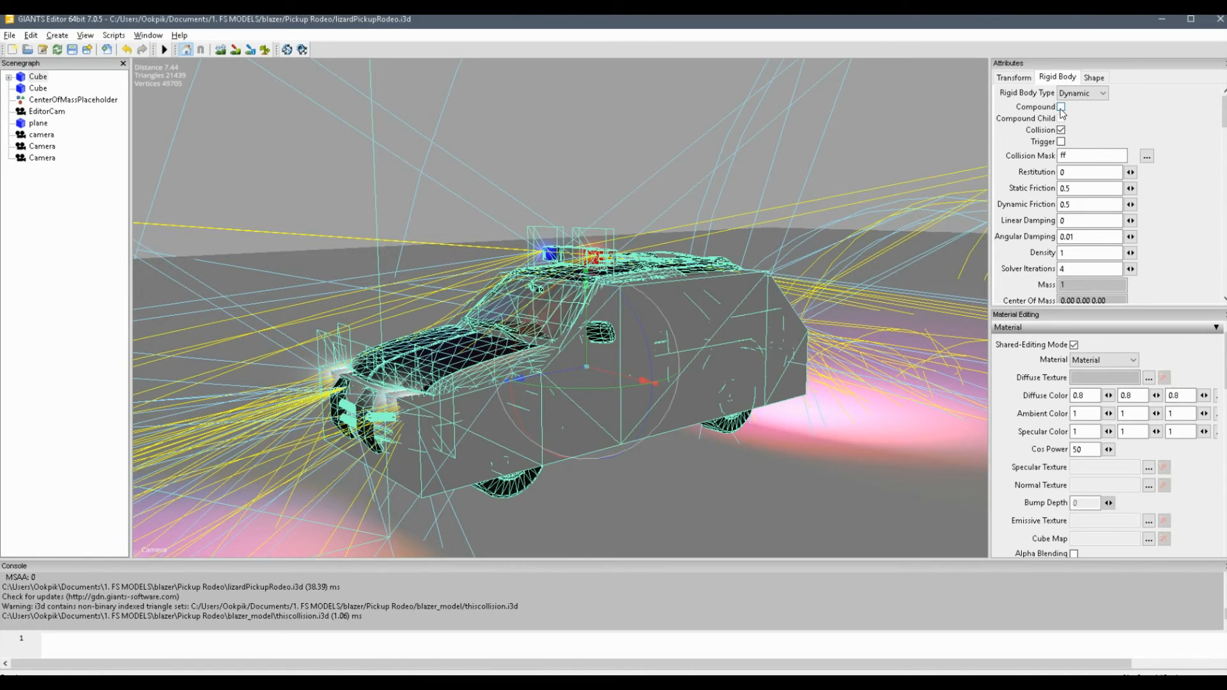
left_click(1062, 106)
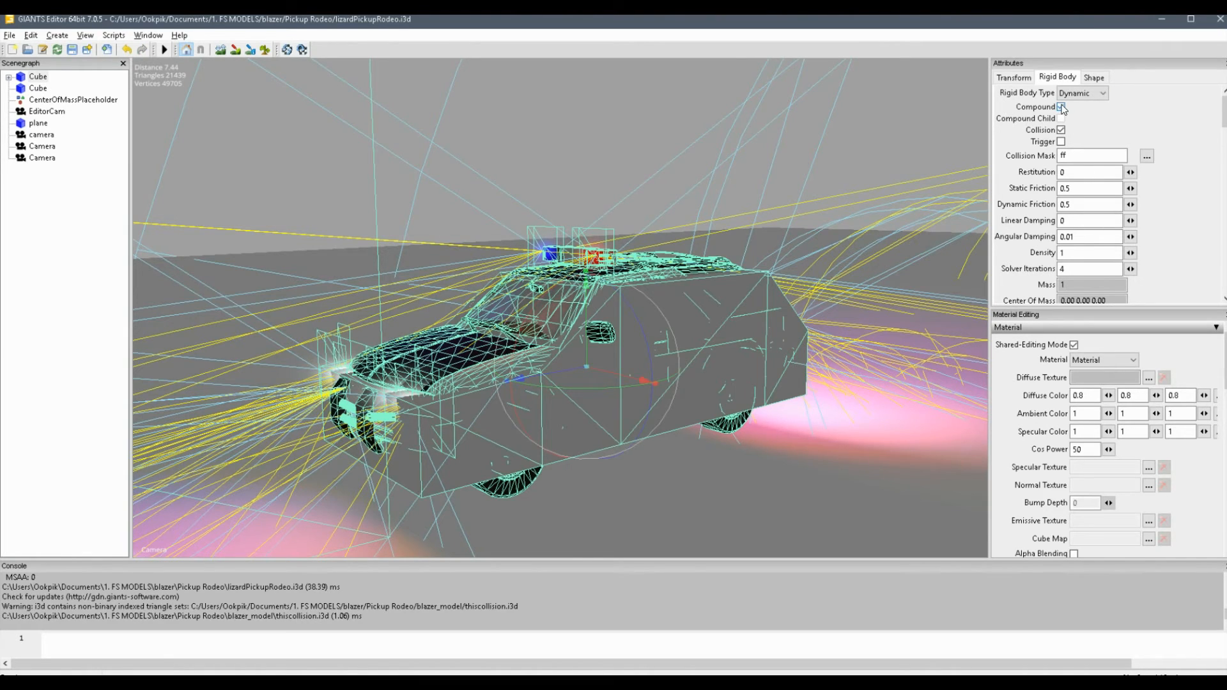
left_click(1061, 106)
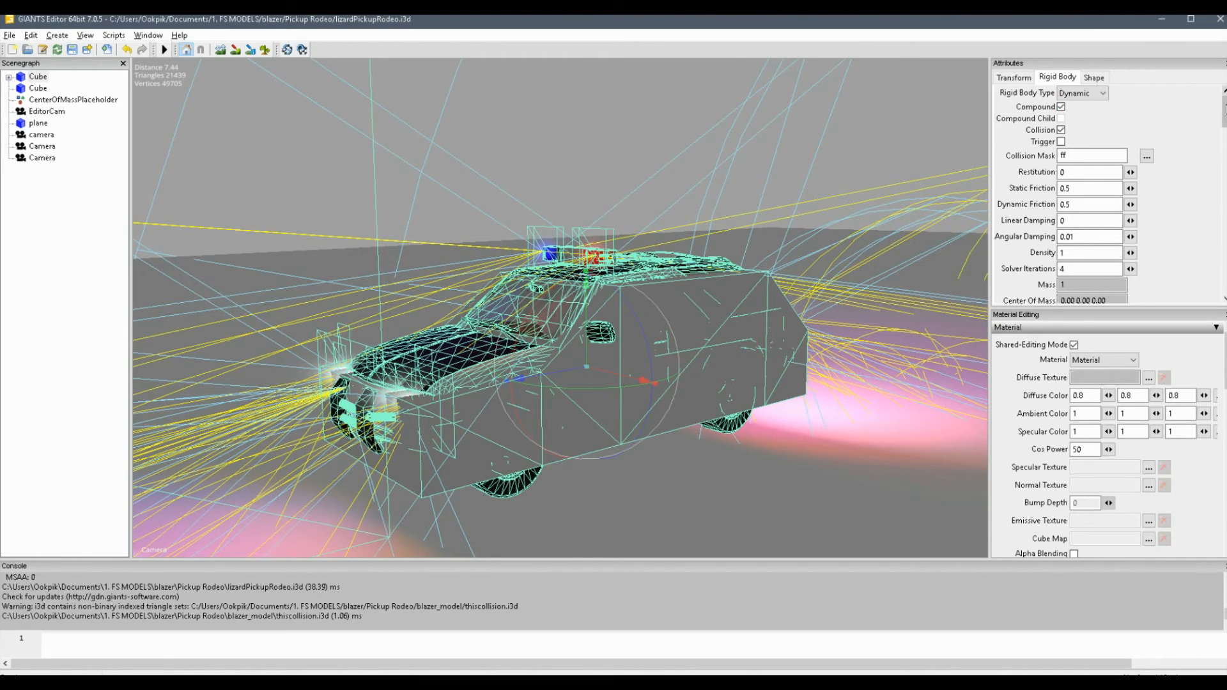
Set collision mask 202042 and density 0.7 on the collision Cube.
left_click(37, 76)
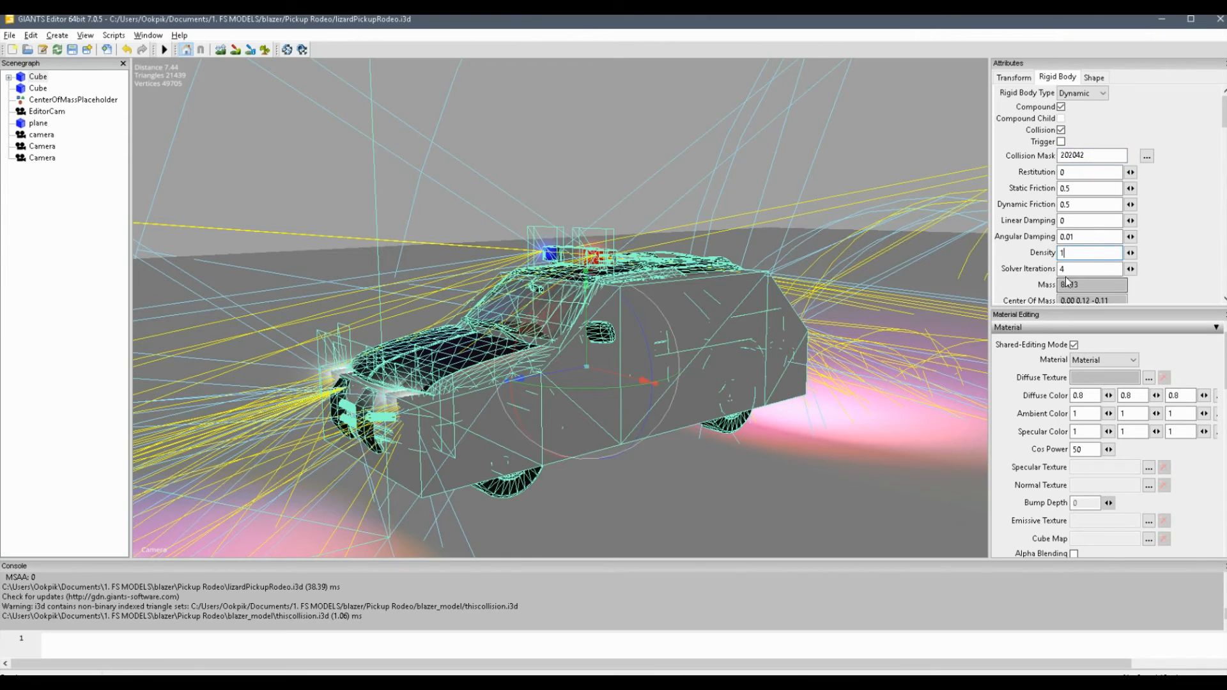
left_click(1088, 269)
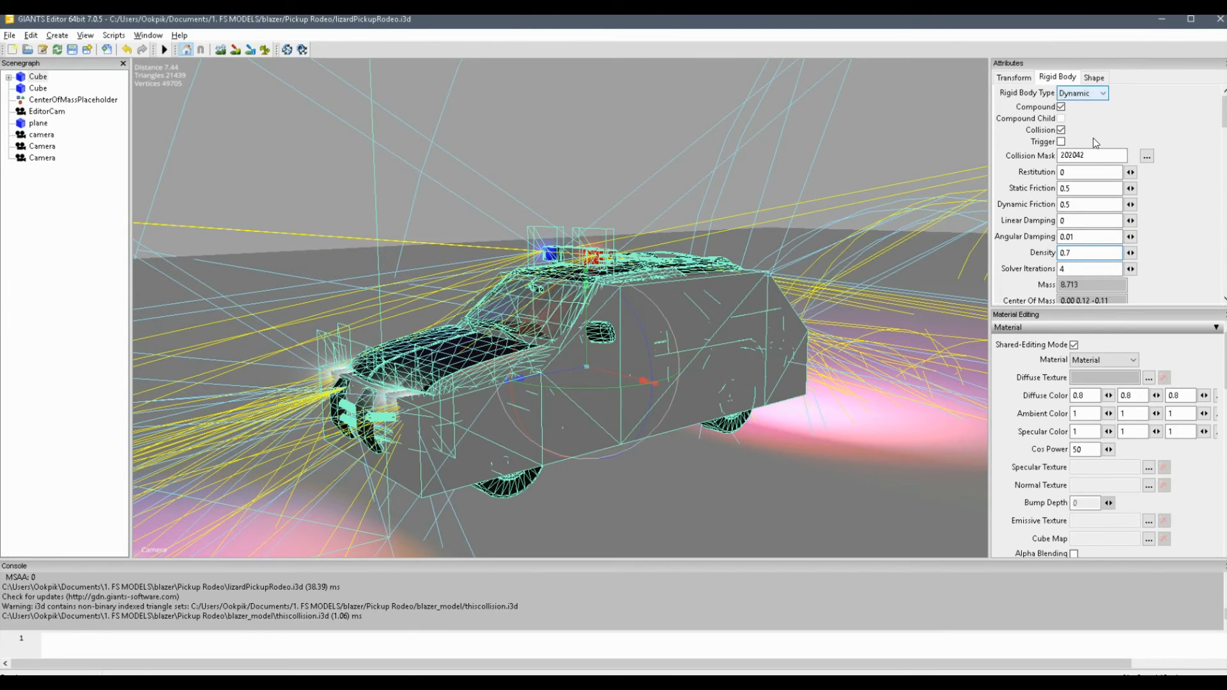
left_click(1094, 76)
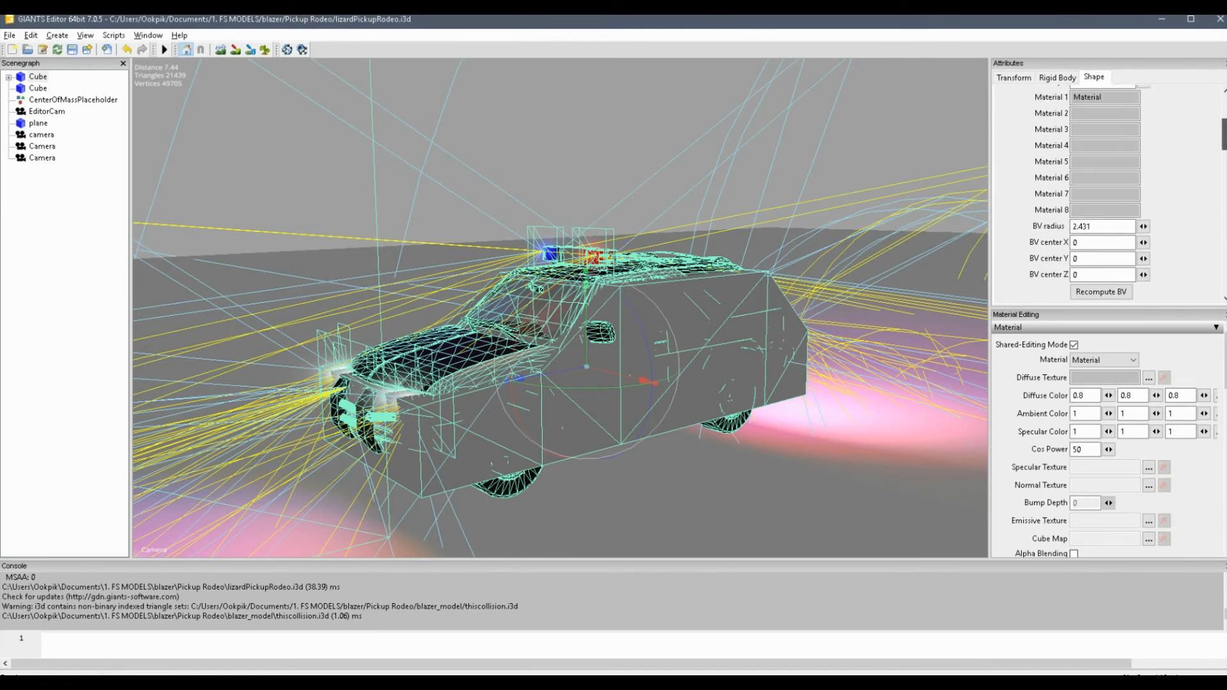
Lower the collision Cube's density and mark its shape Non Renderable.
left_click(1057, 77)
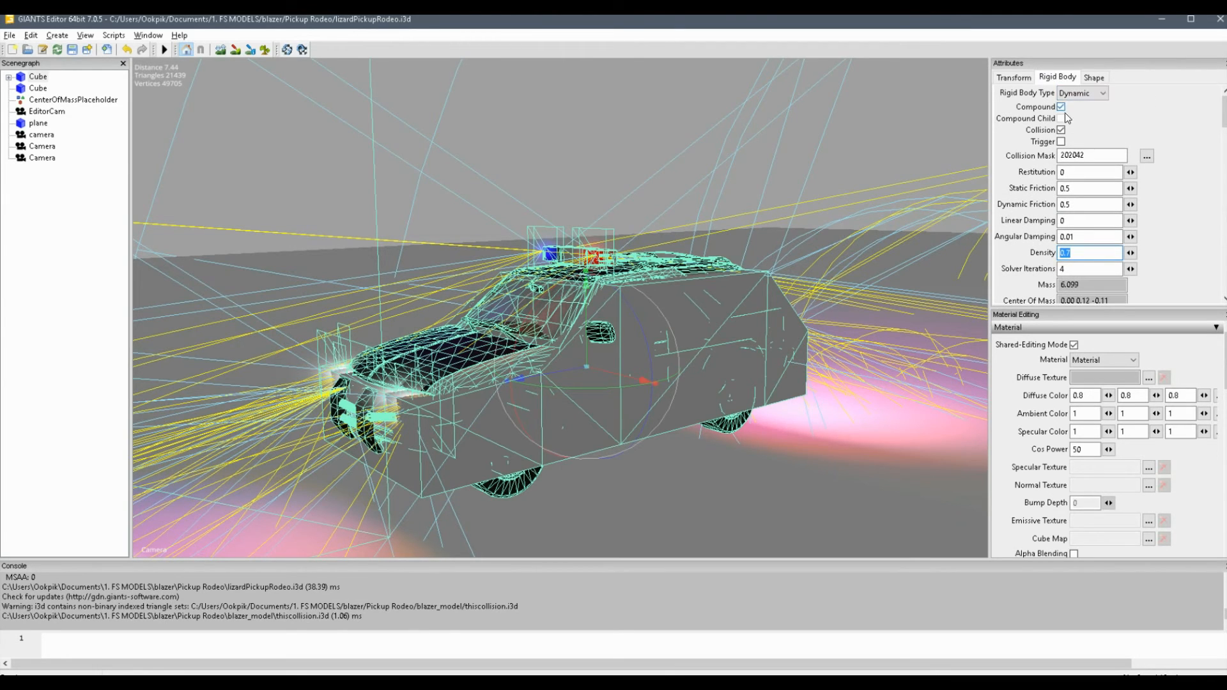
left_click(1093, 77)
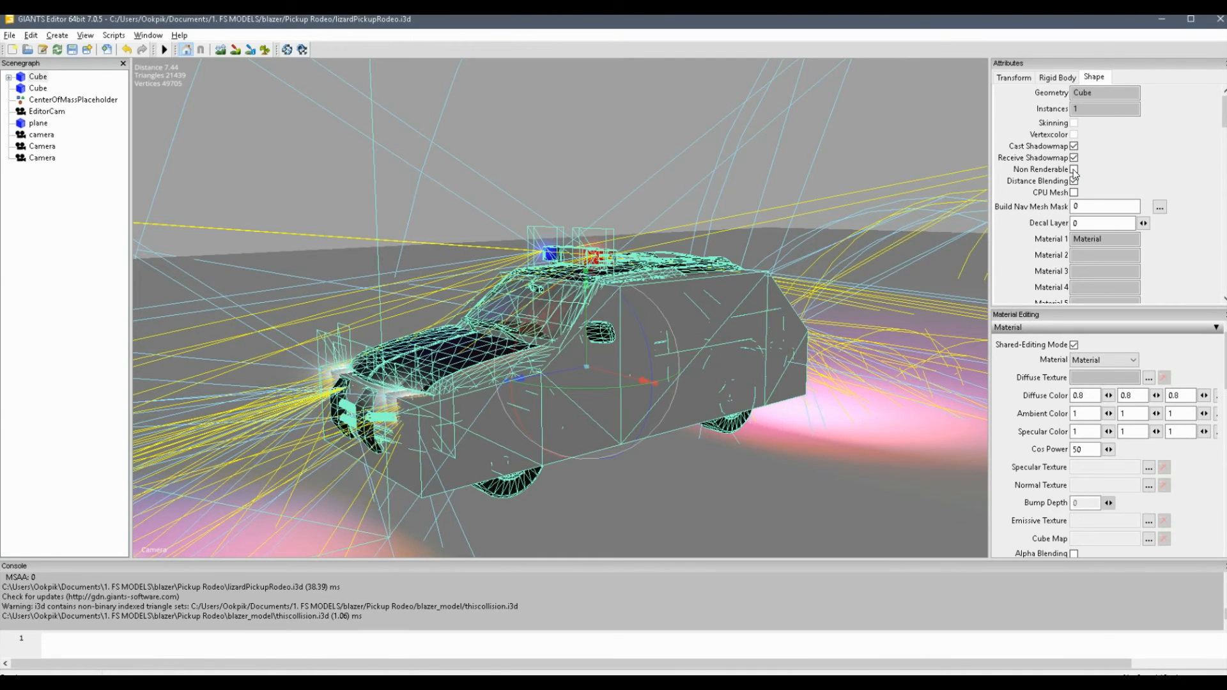
left_click(1073, 168)
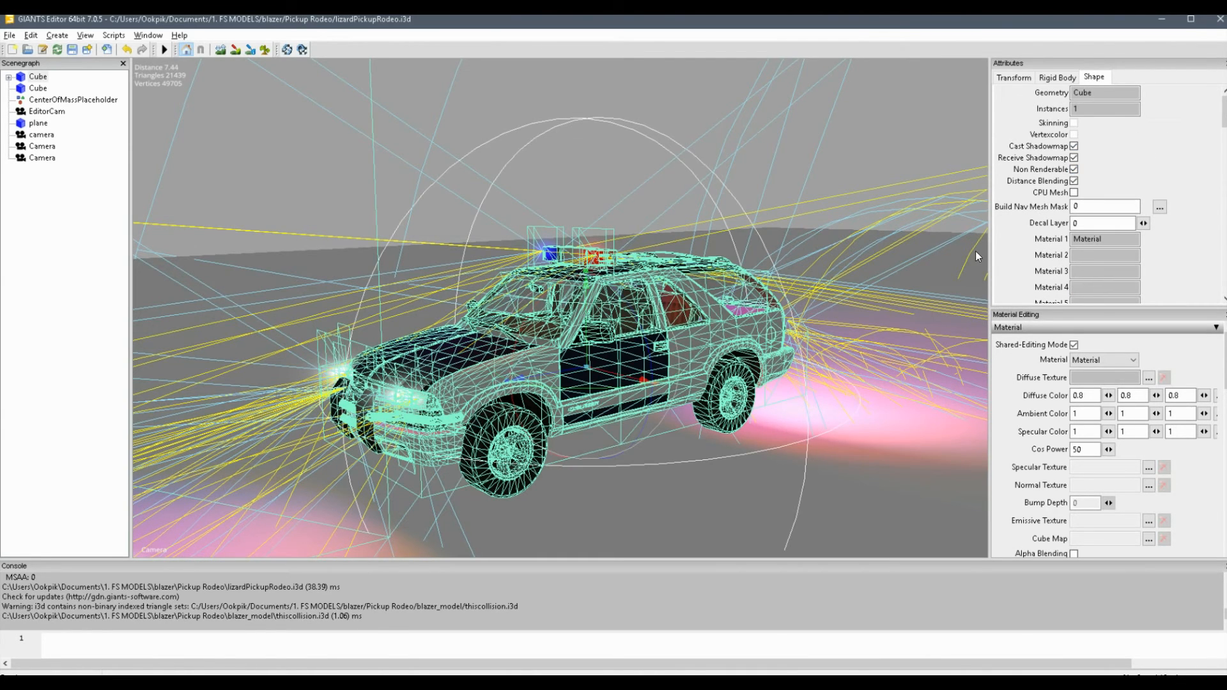
mouse_move(510, 360)
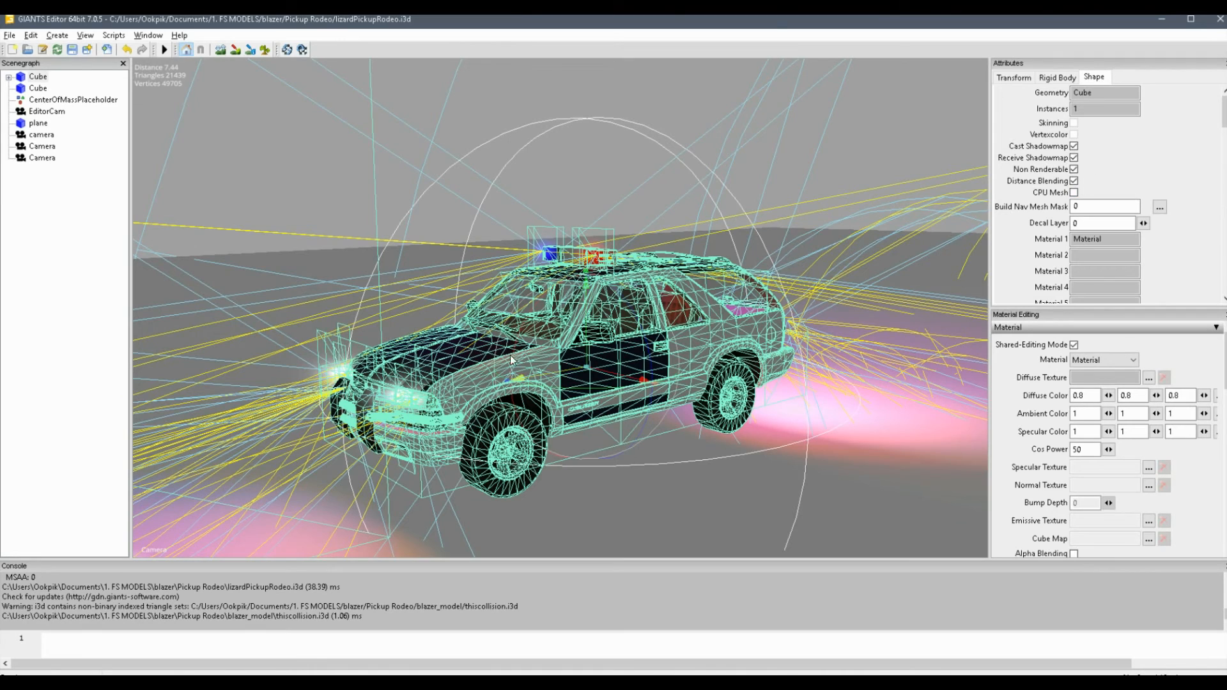
mouse_move(645, 362)
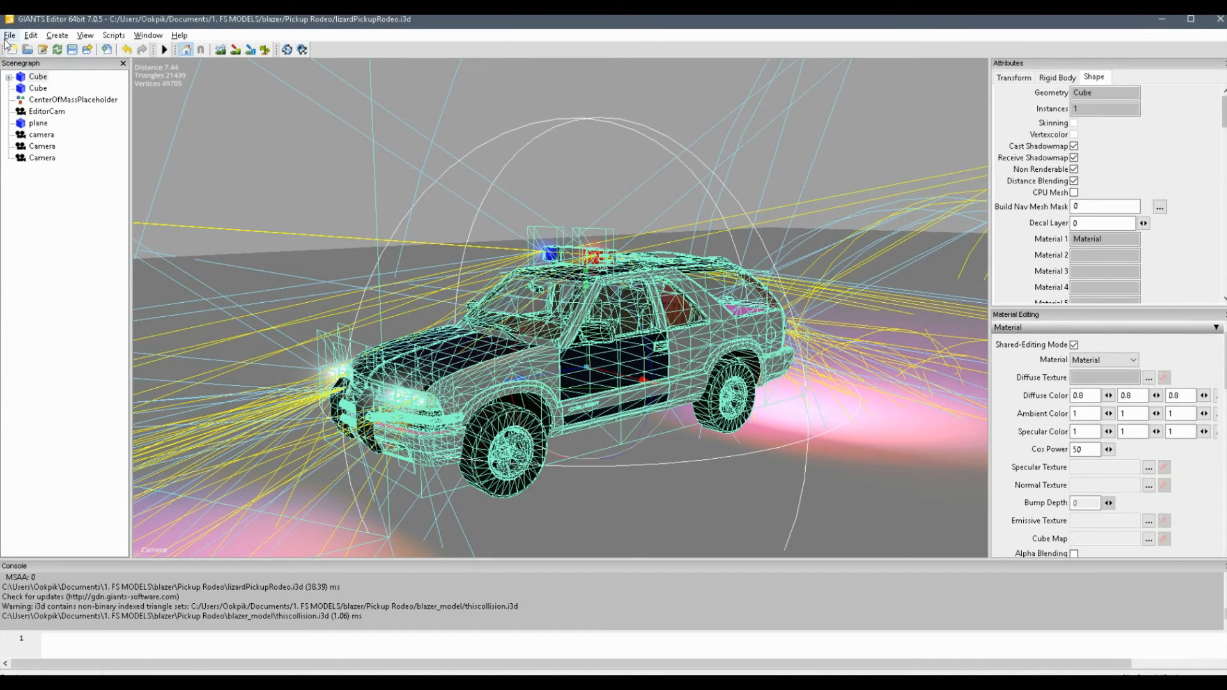
Save the lizardPickupRodeo scene file with the new collision setup.
left_click(38, 88)
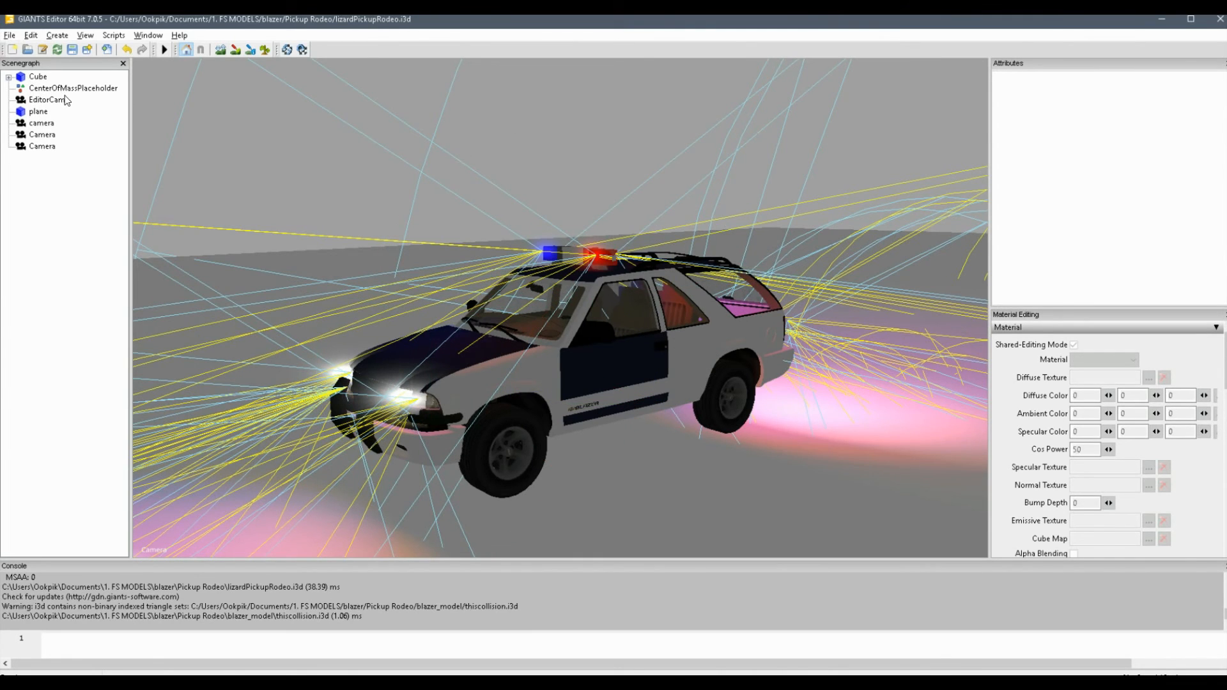
mouse_move(19, 27)
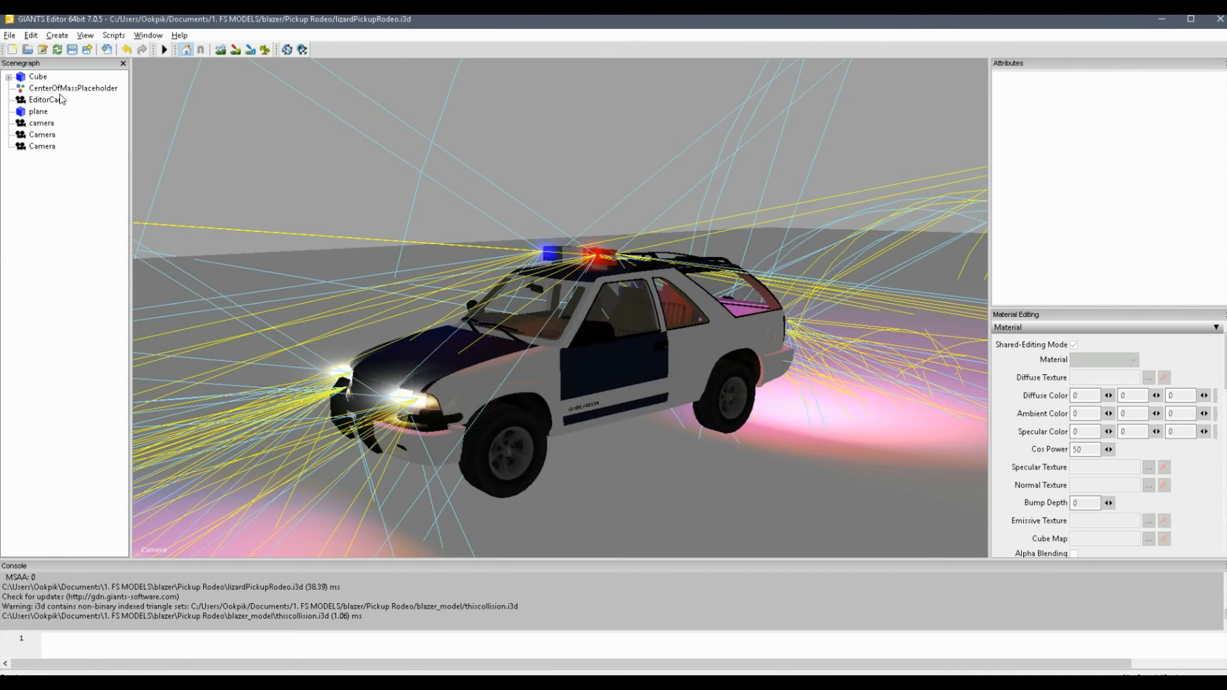
left_click(9, 36)
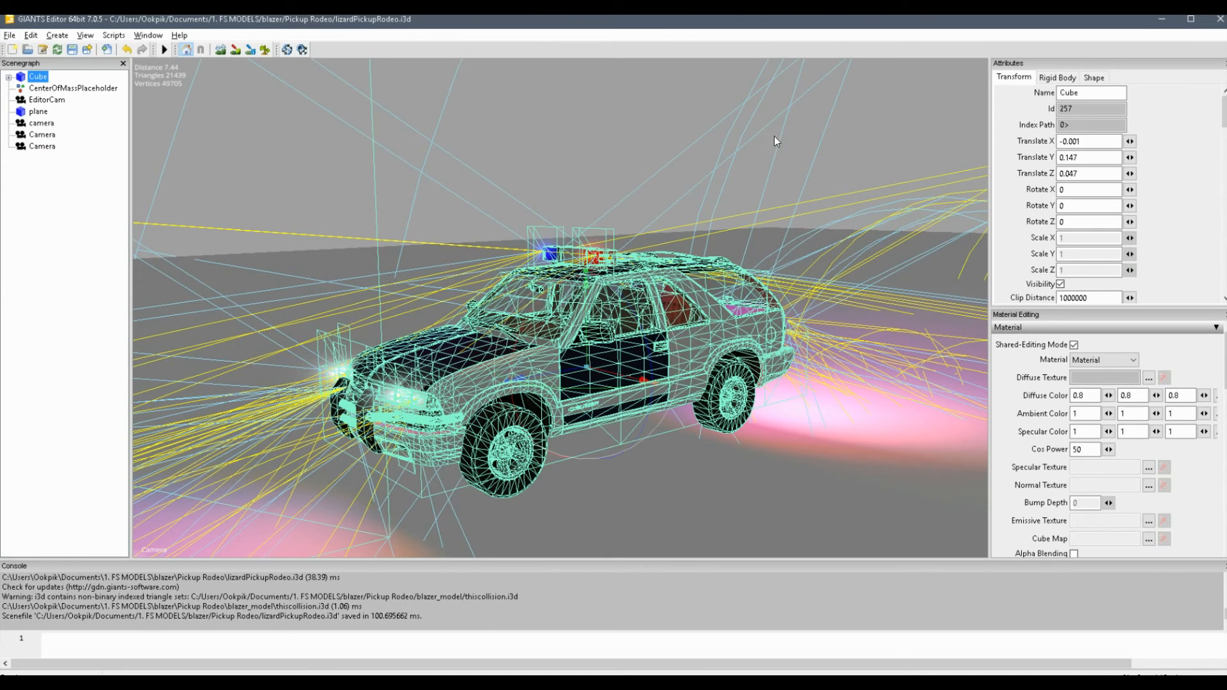
mouse_move(702, 189)
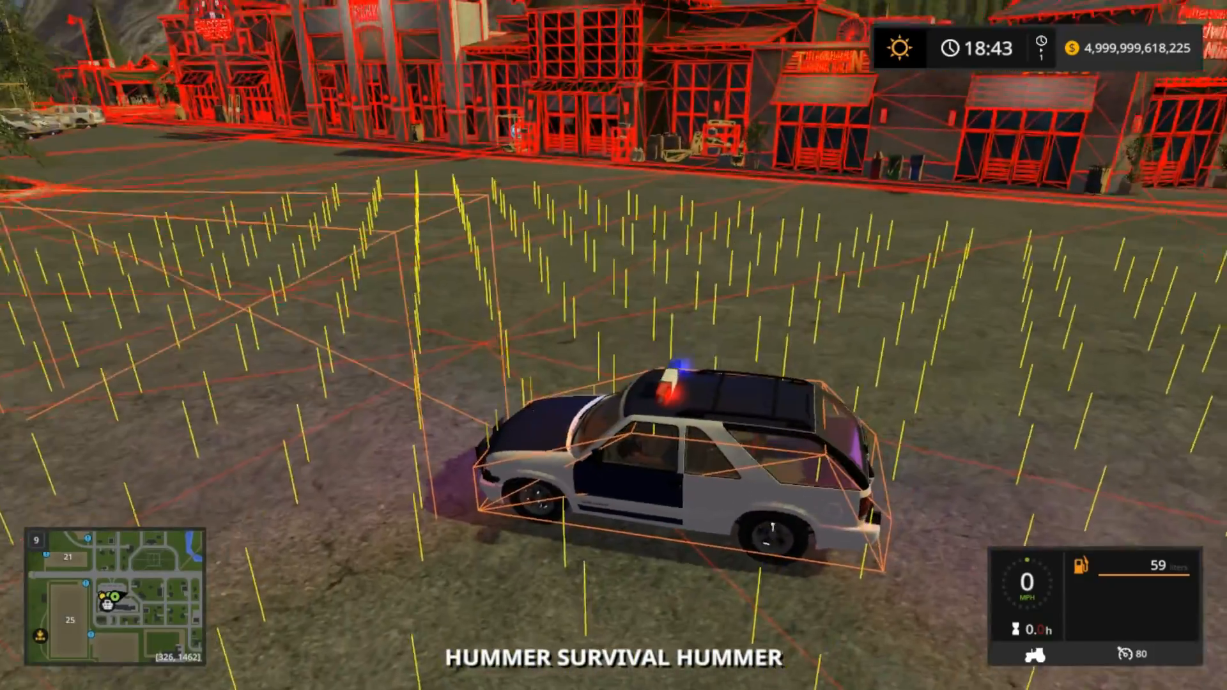
Drive the Blazer forward in-game to check the orange collision box fits around the body.
key("w")
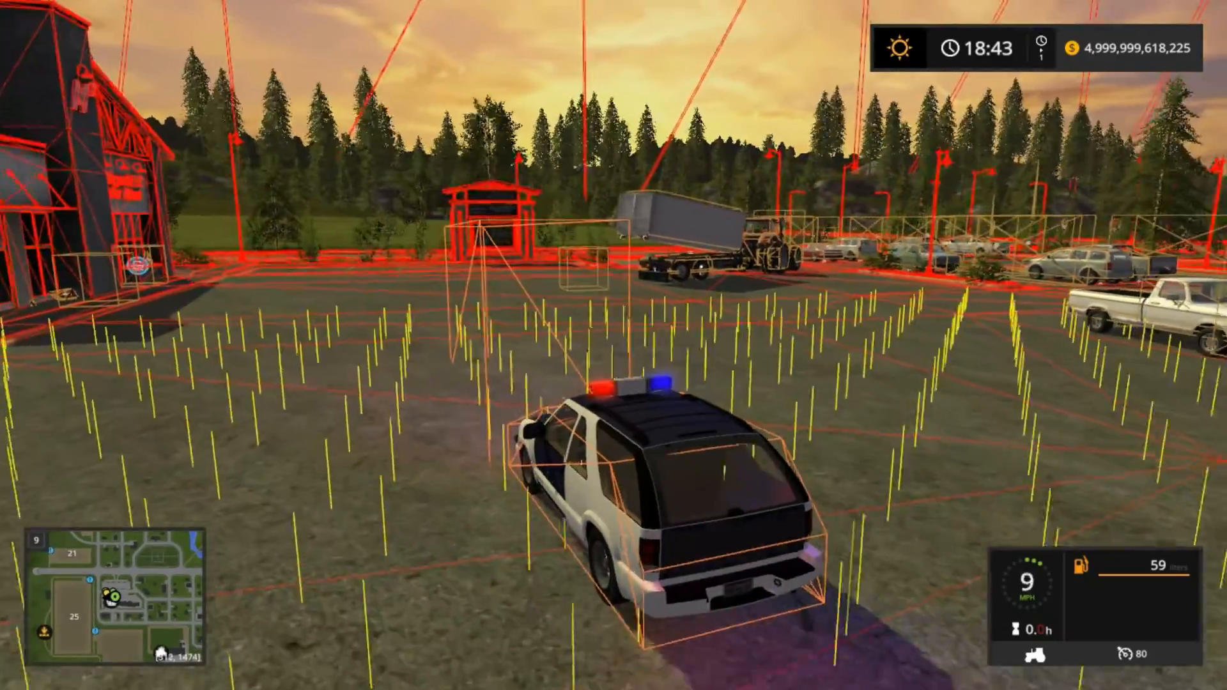
key("w")
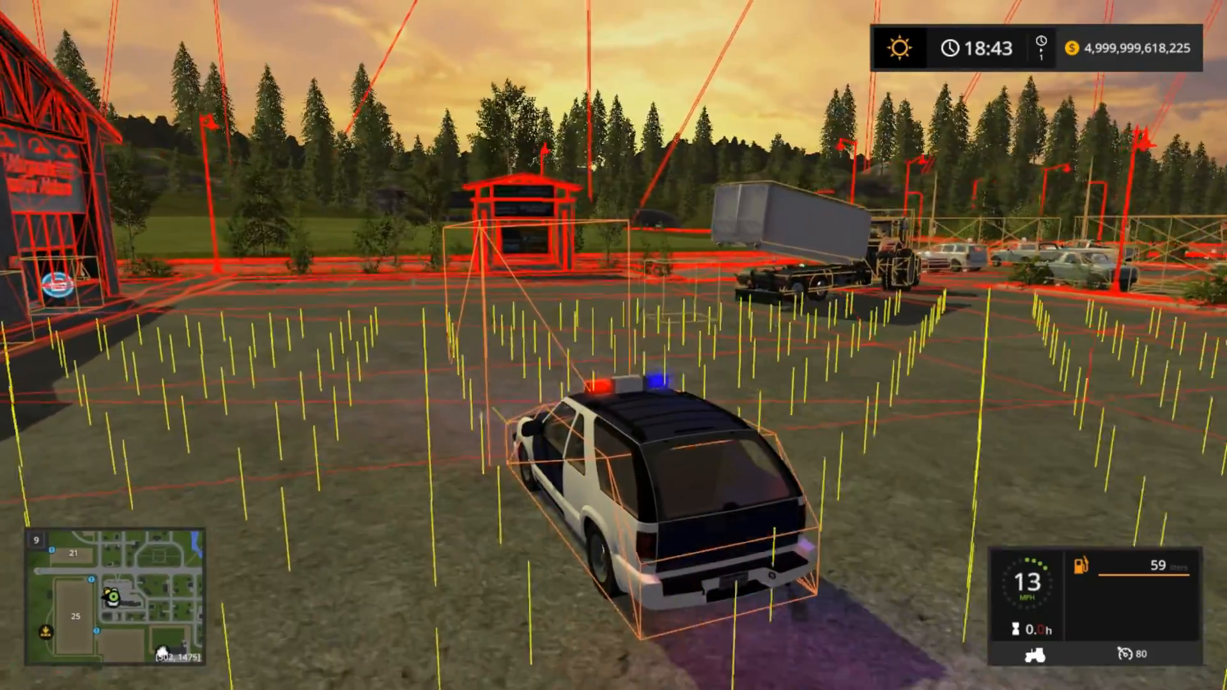